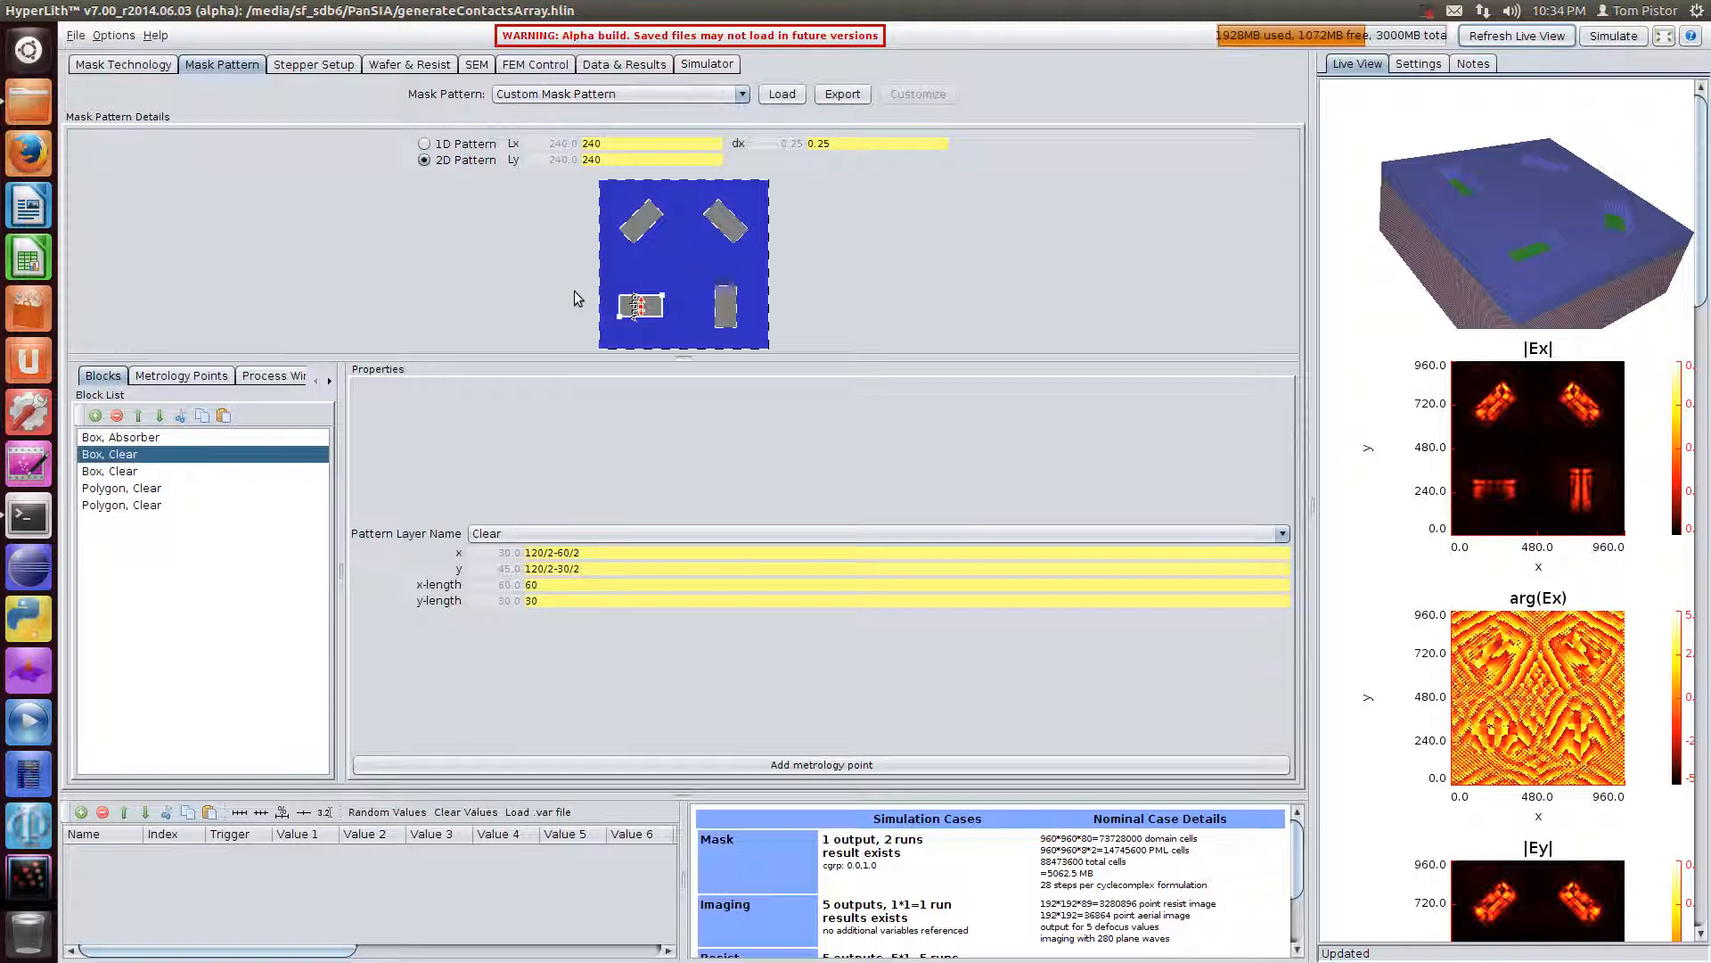
pyautogui.moveTo(542, 256)
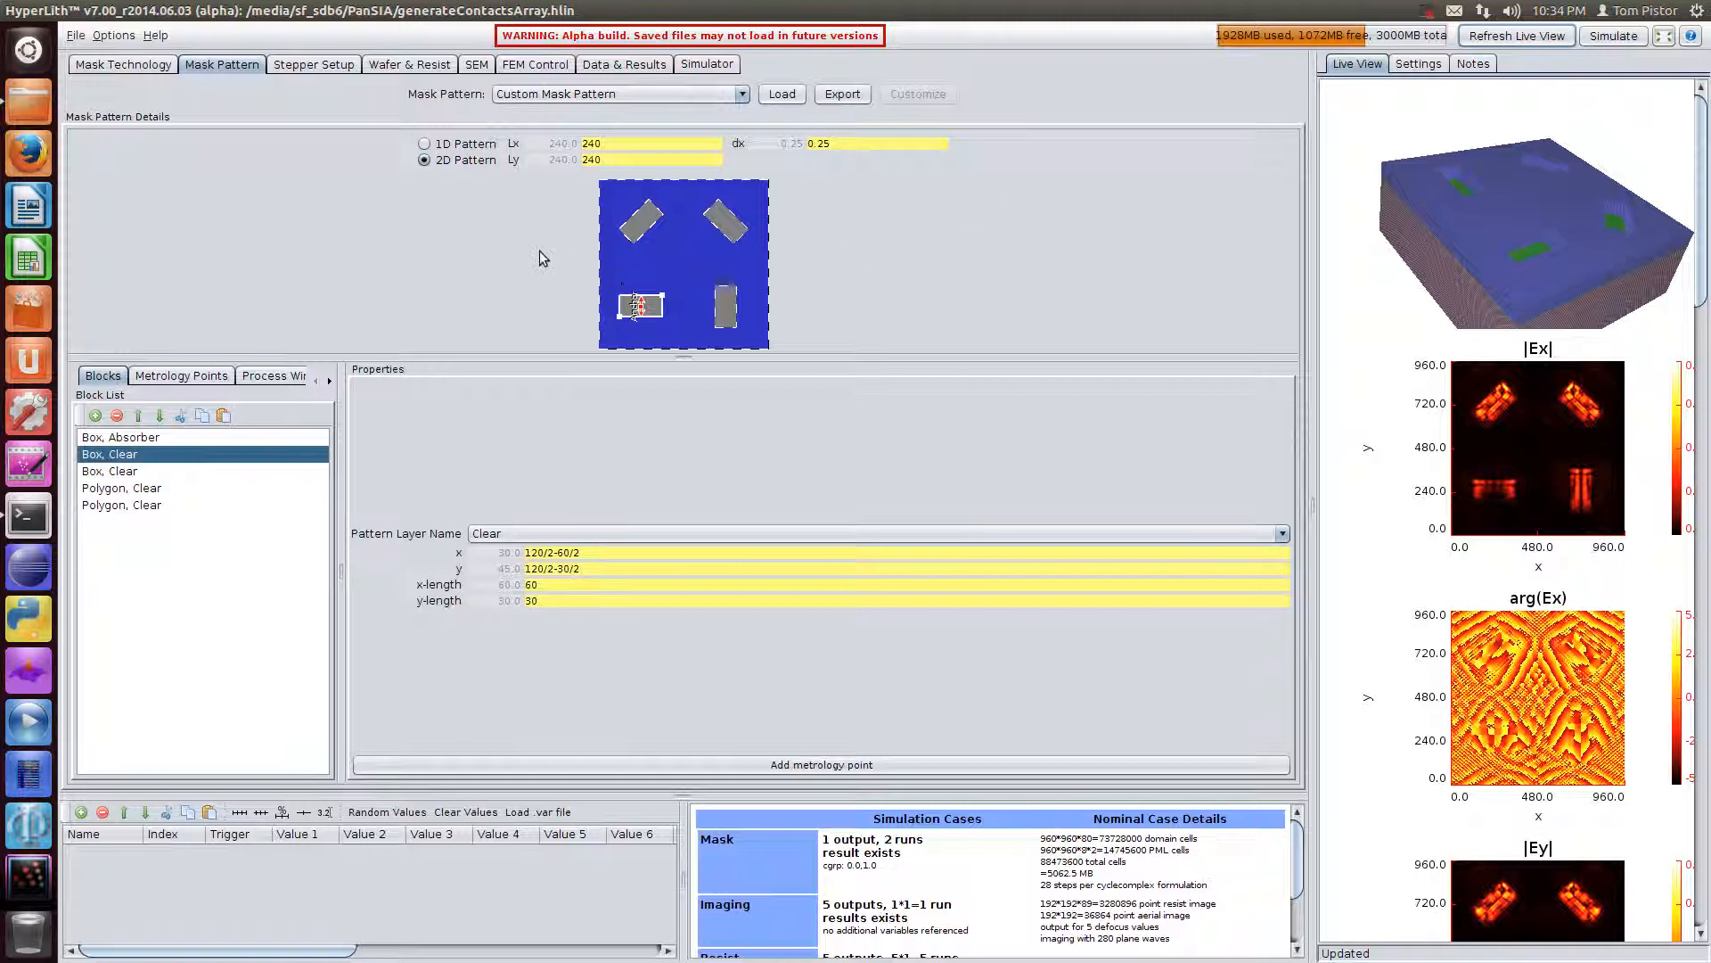
# Review mask settings, then show the stochastic resist model's parameters under Wafer & Resist.
pyautogui.click(123, 65)
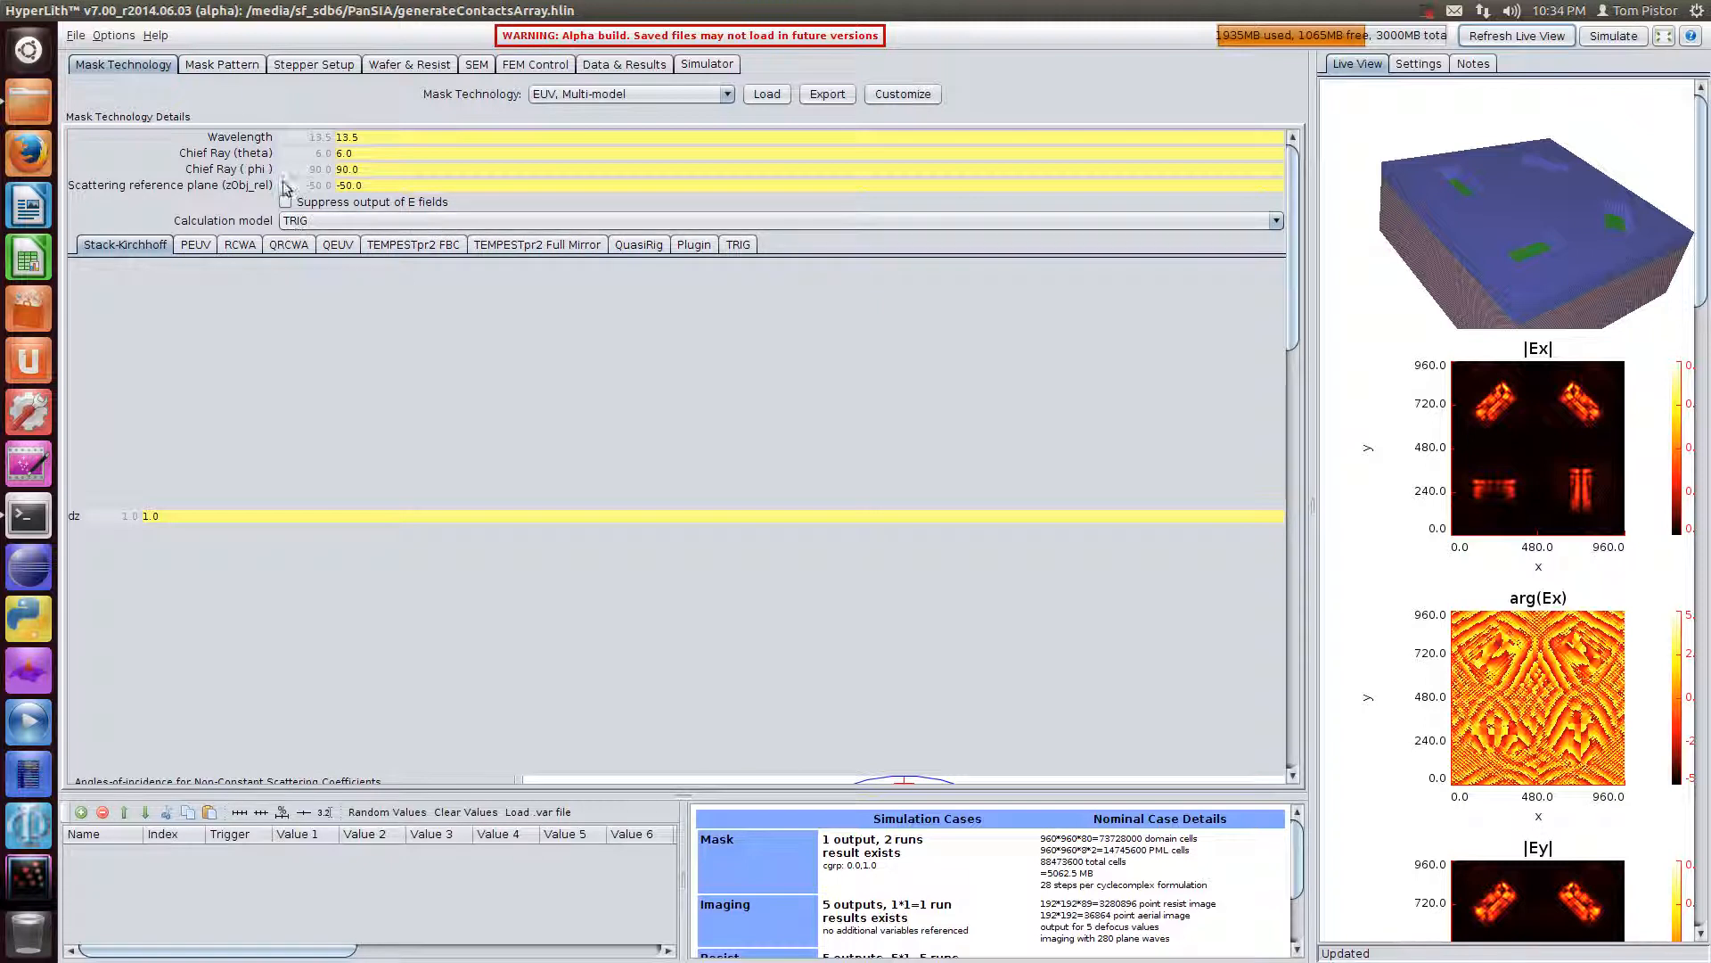
pyautogui.click(221, 64)
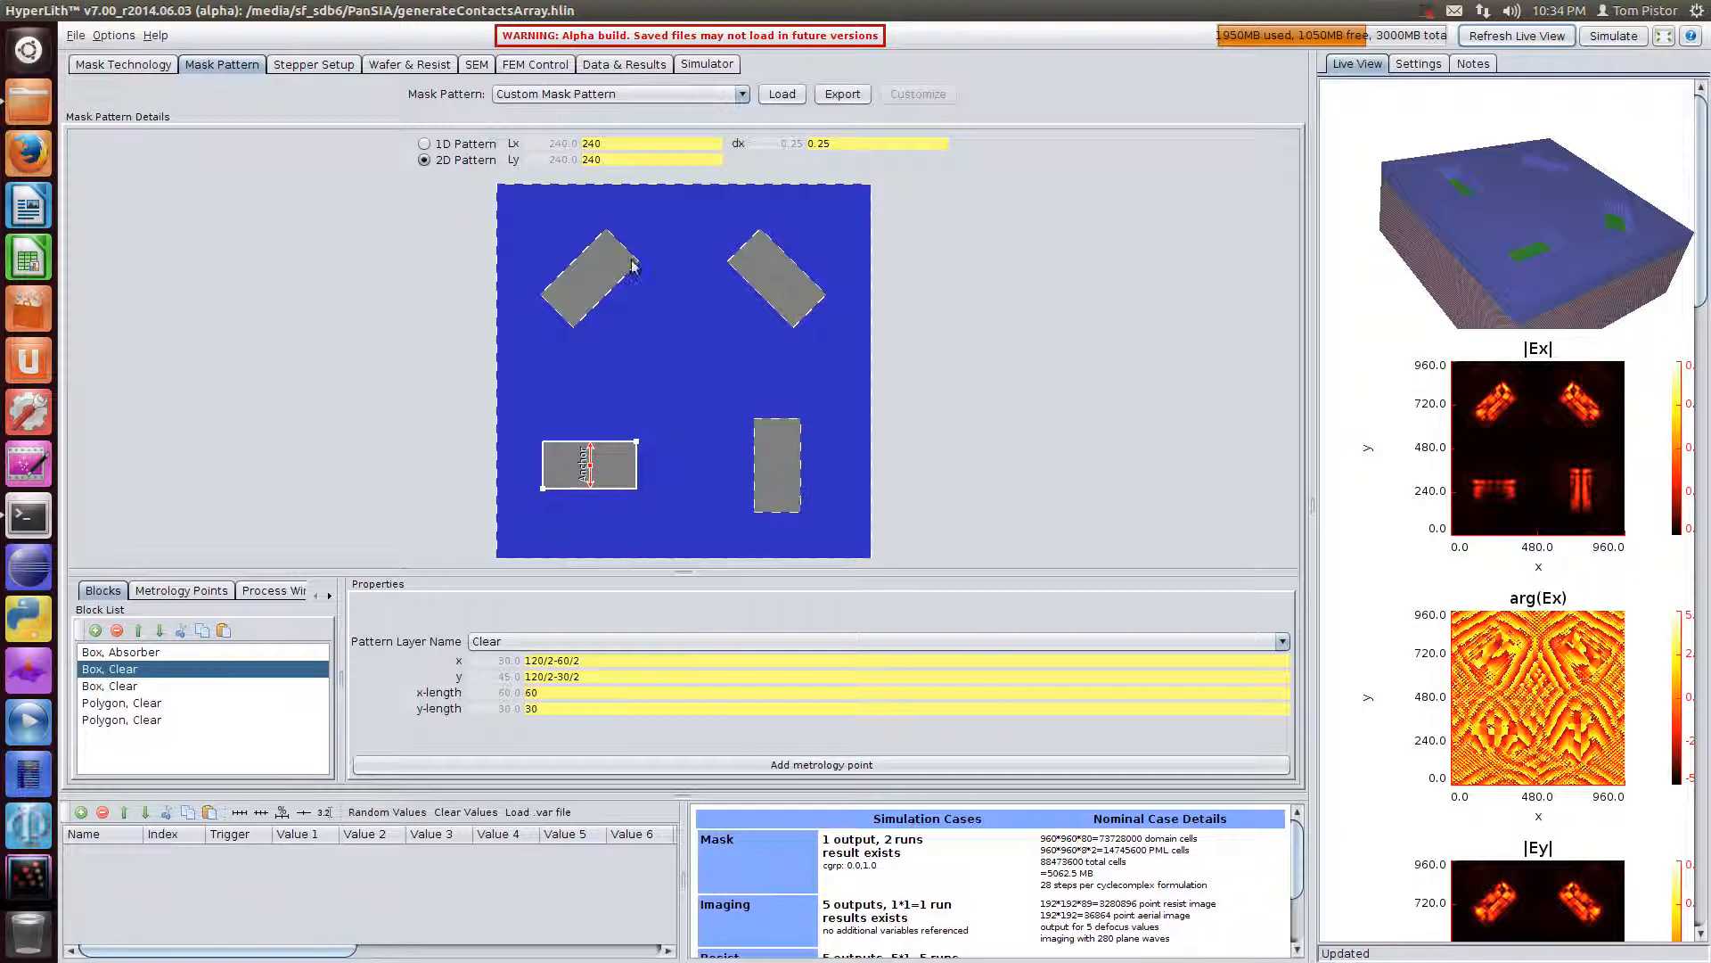
pyautogui.moveTo(833, 396)
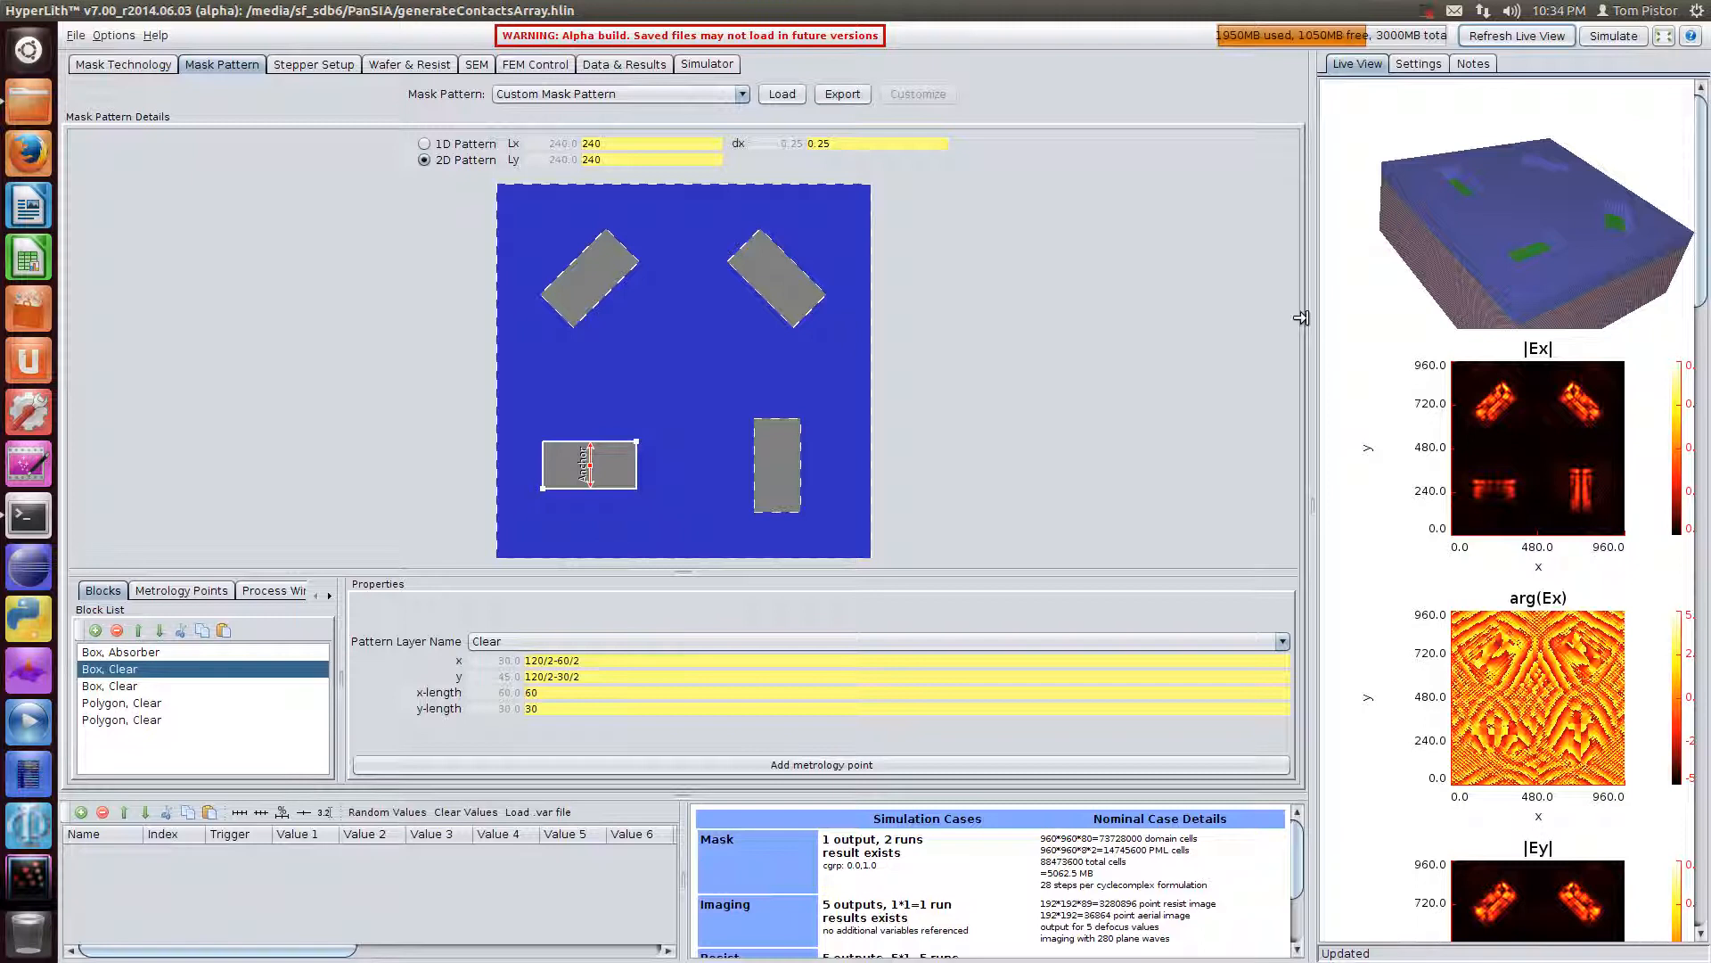
pyautogui.moveTo(1269, 286)
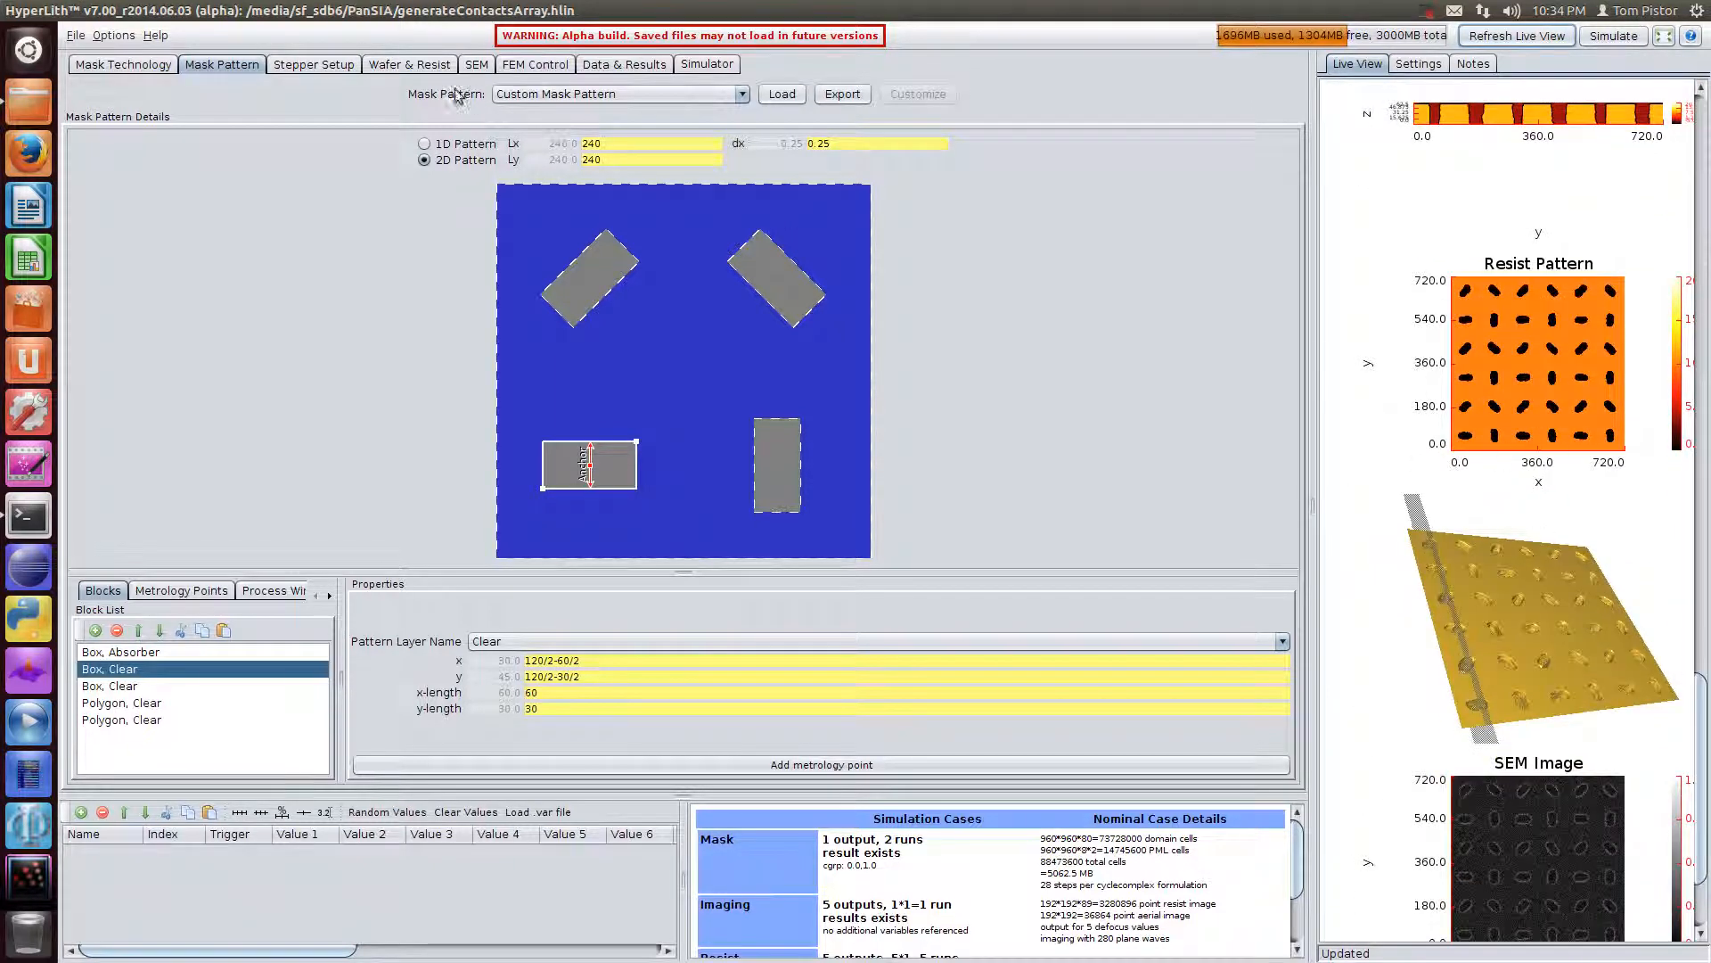
pyautogui.click(410, 64)
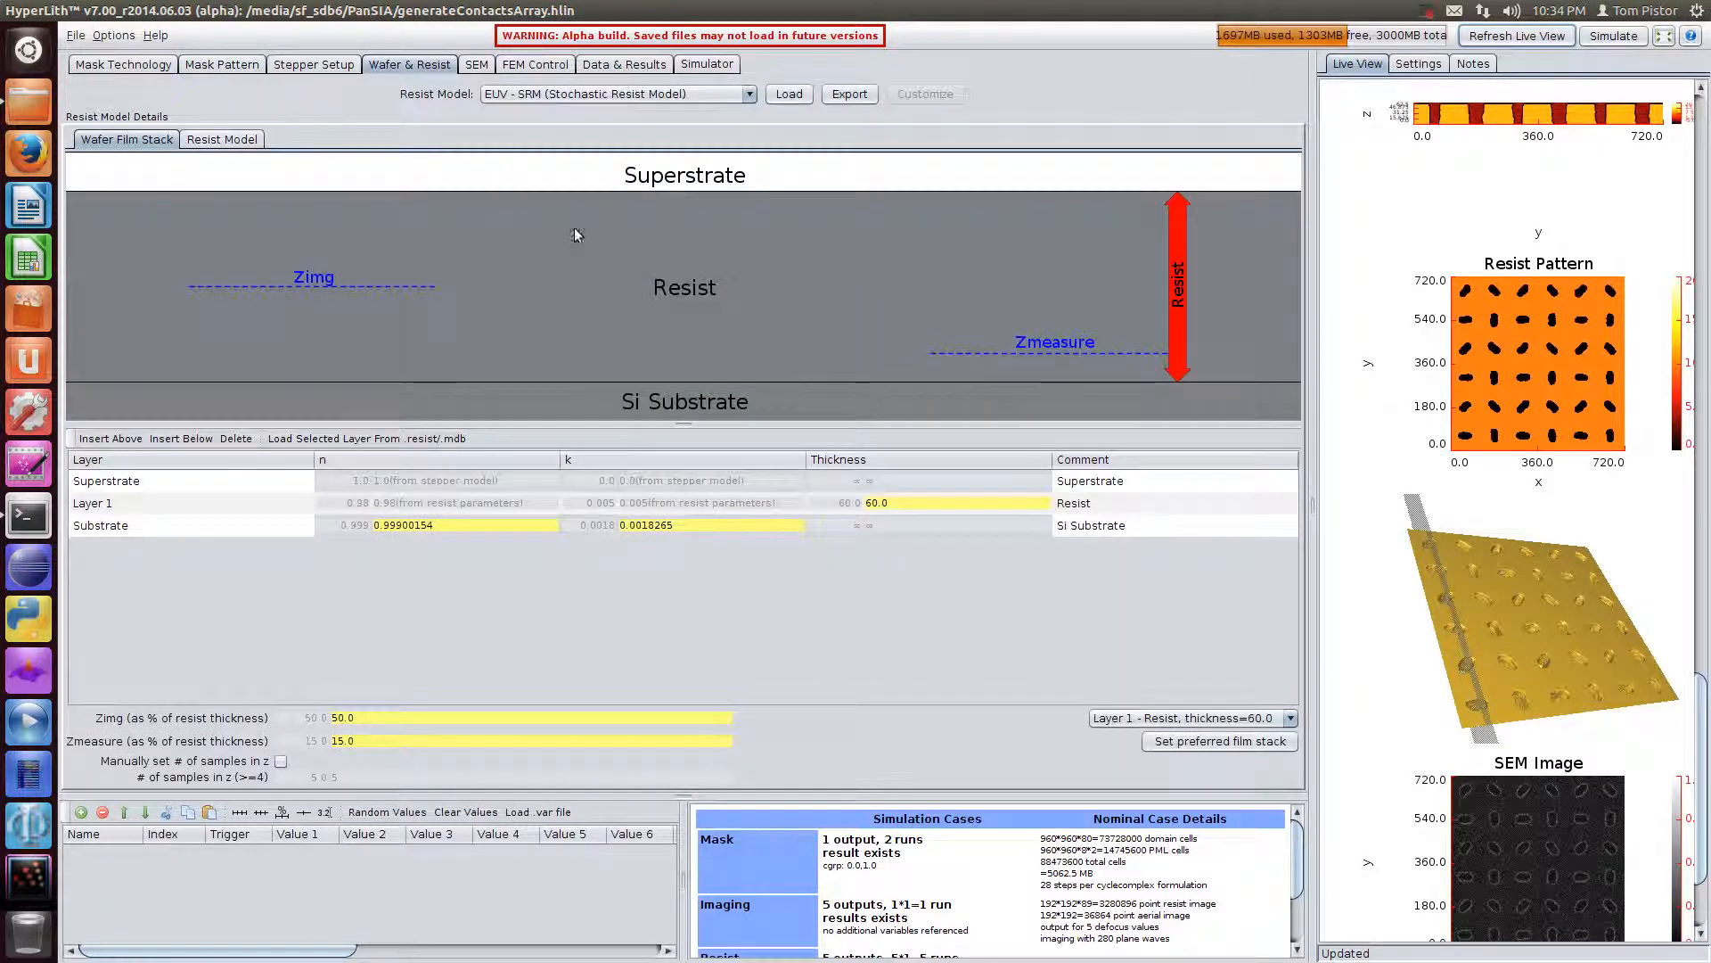
pyautogui.click(221, 139)
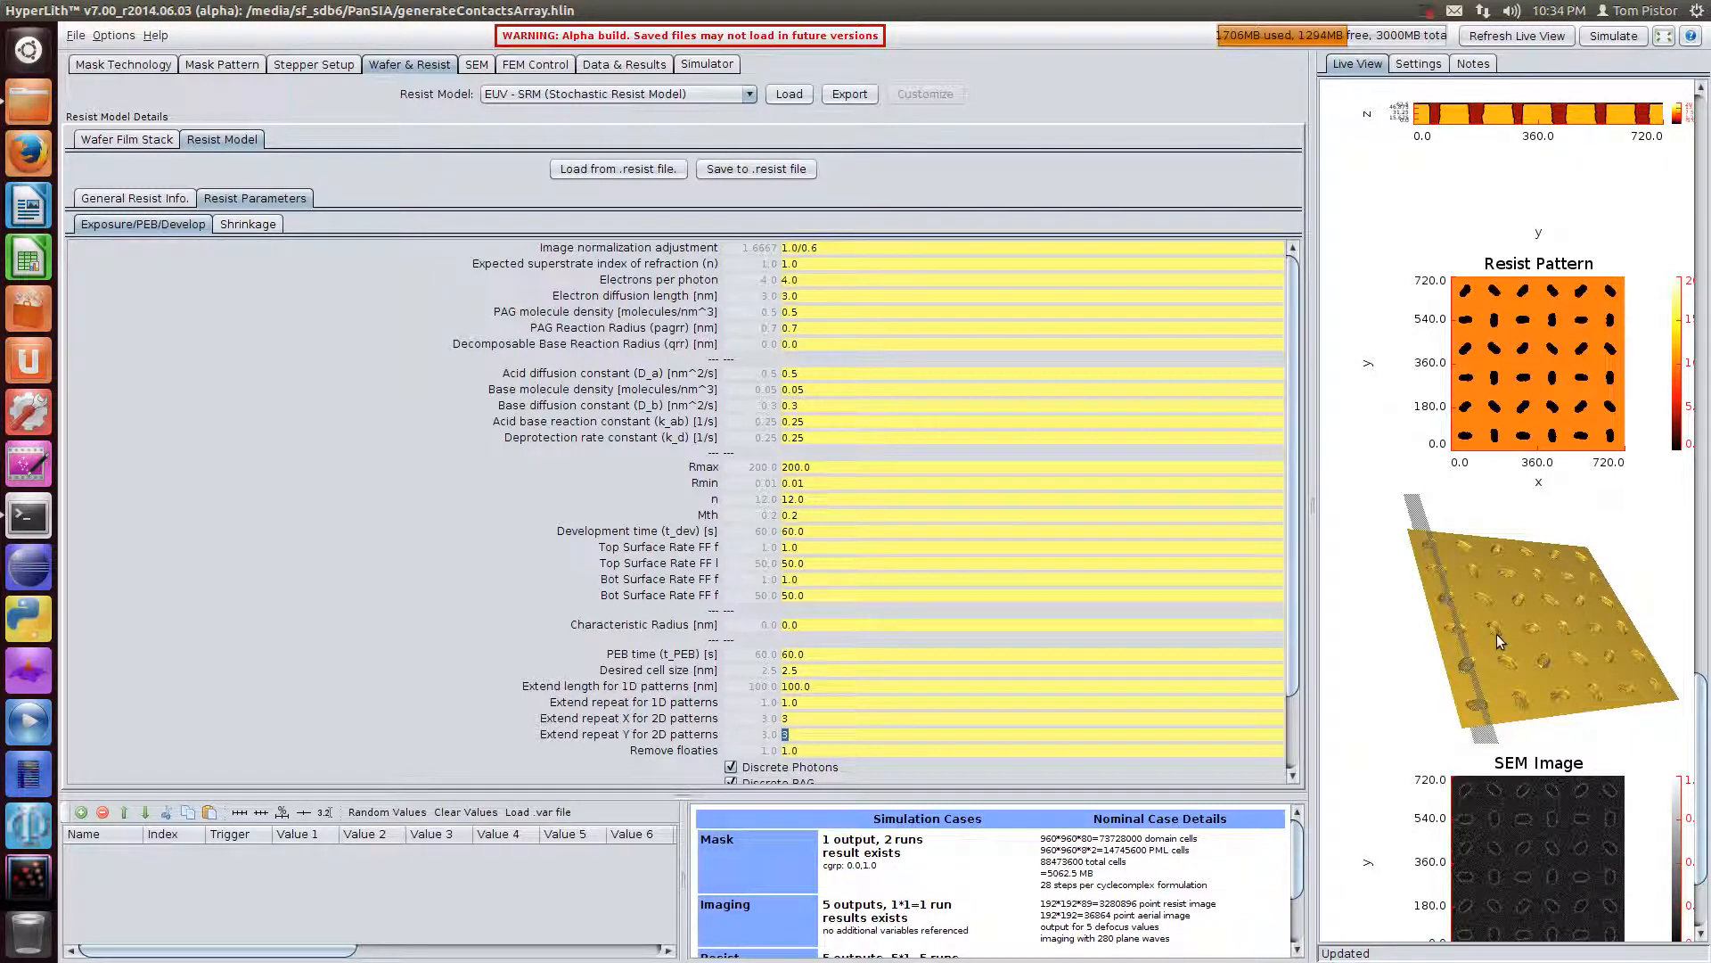
pyautogui.moveTo(1515, 621)
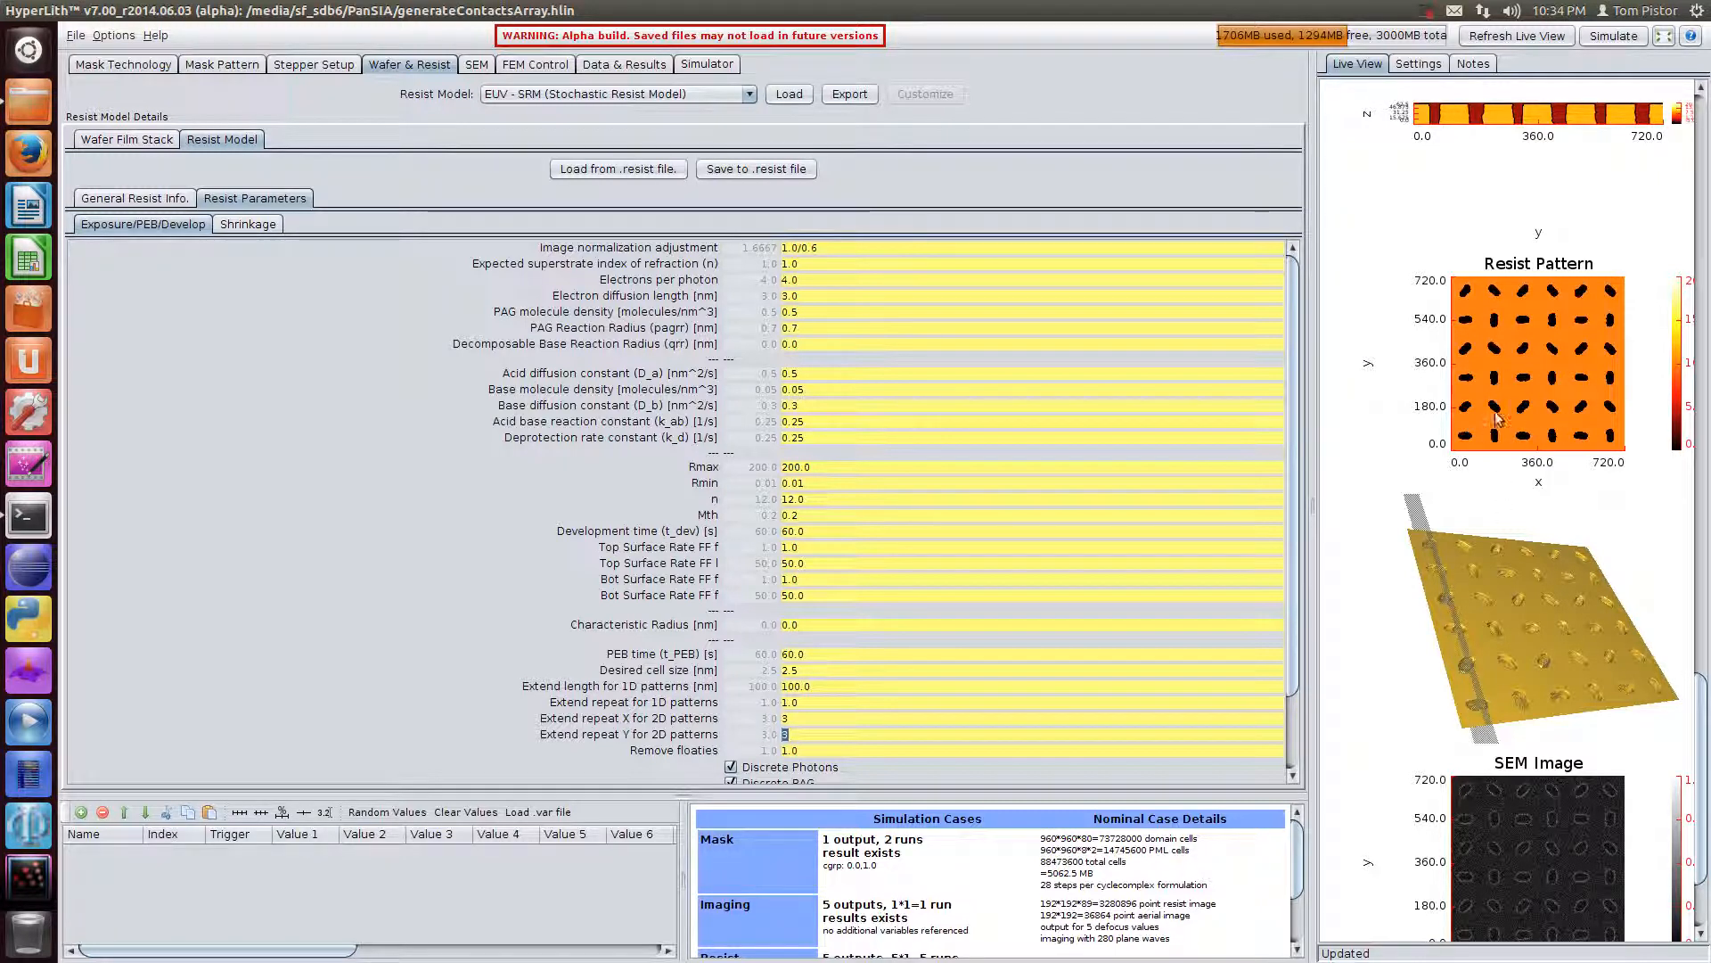
pyautogui.moveTo(1487, 412)
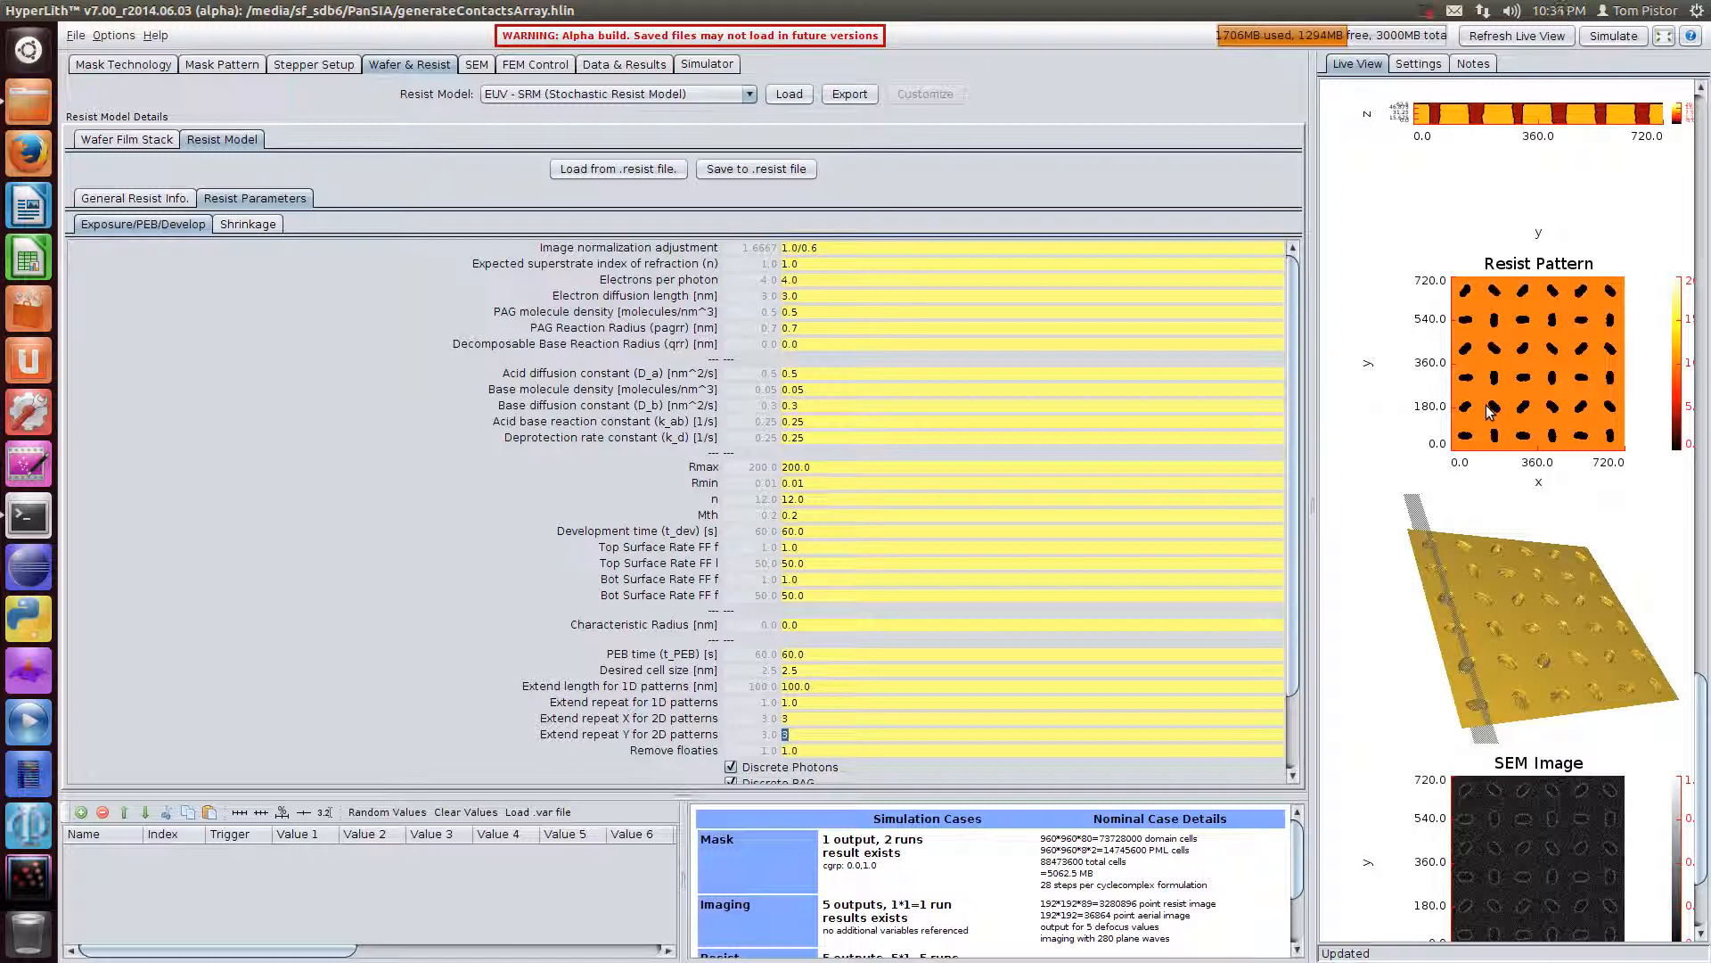
pyautogui.moveTo(1451, 360)
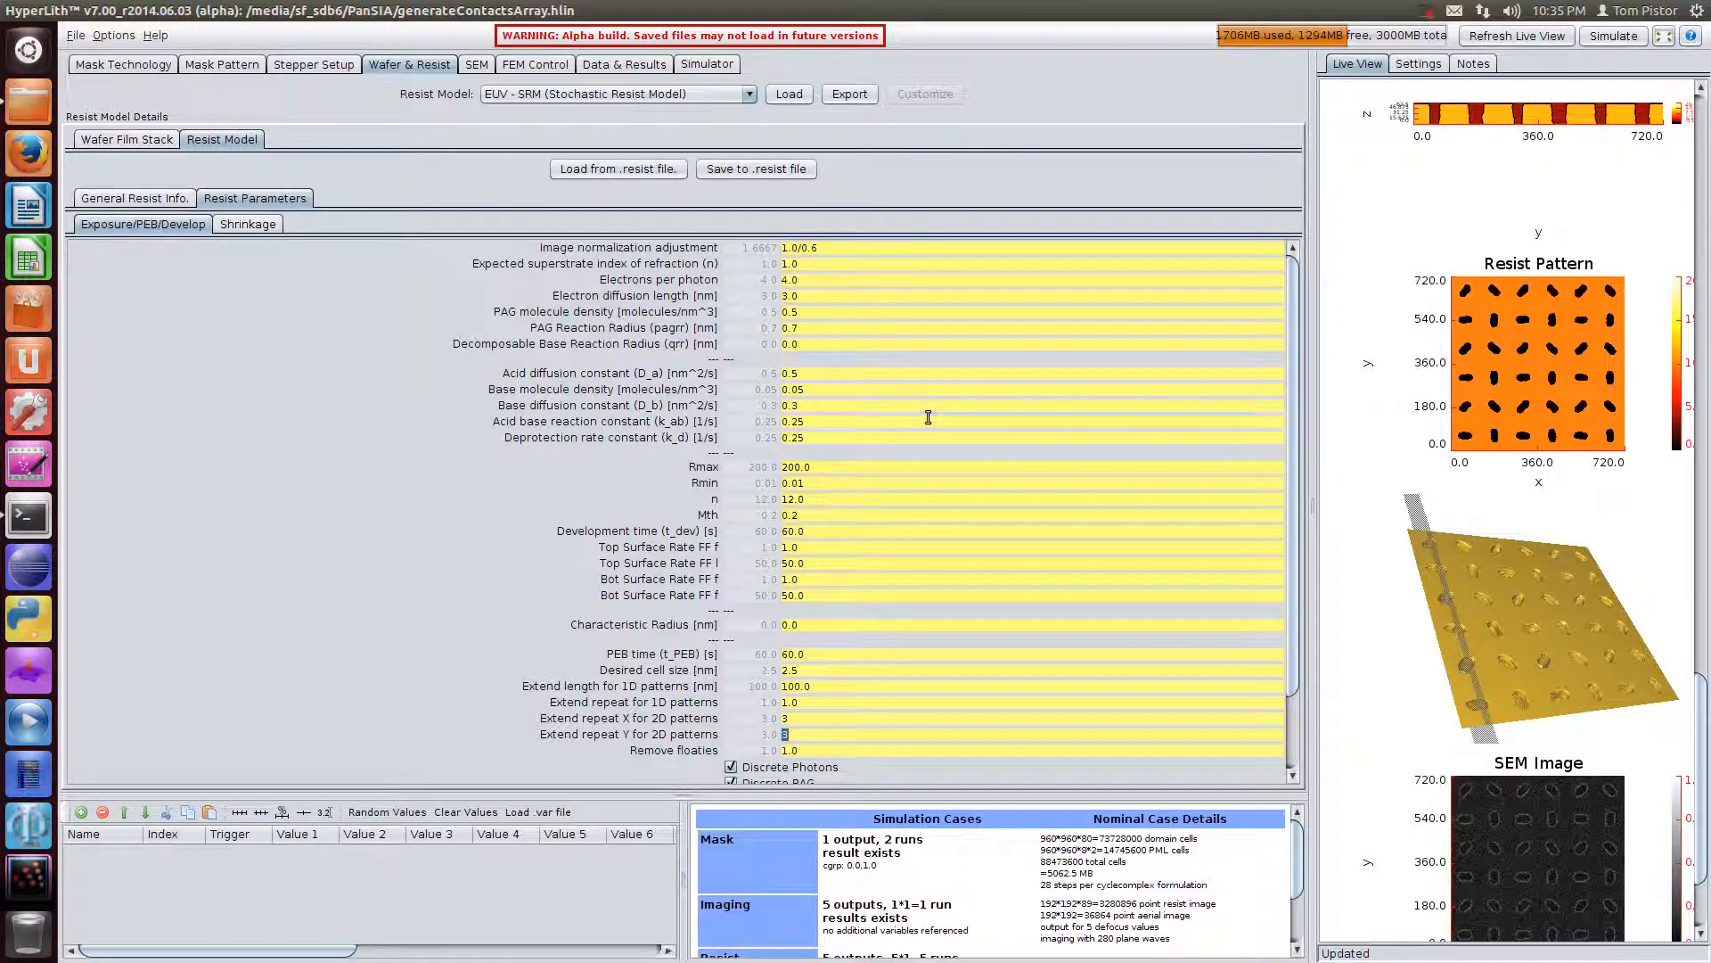
# Send the SEM Image Intensity result to the SEM Analyzer, saving project forVideo.sap.
pyautogui.click(623, 64)
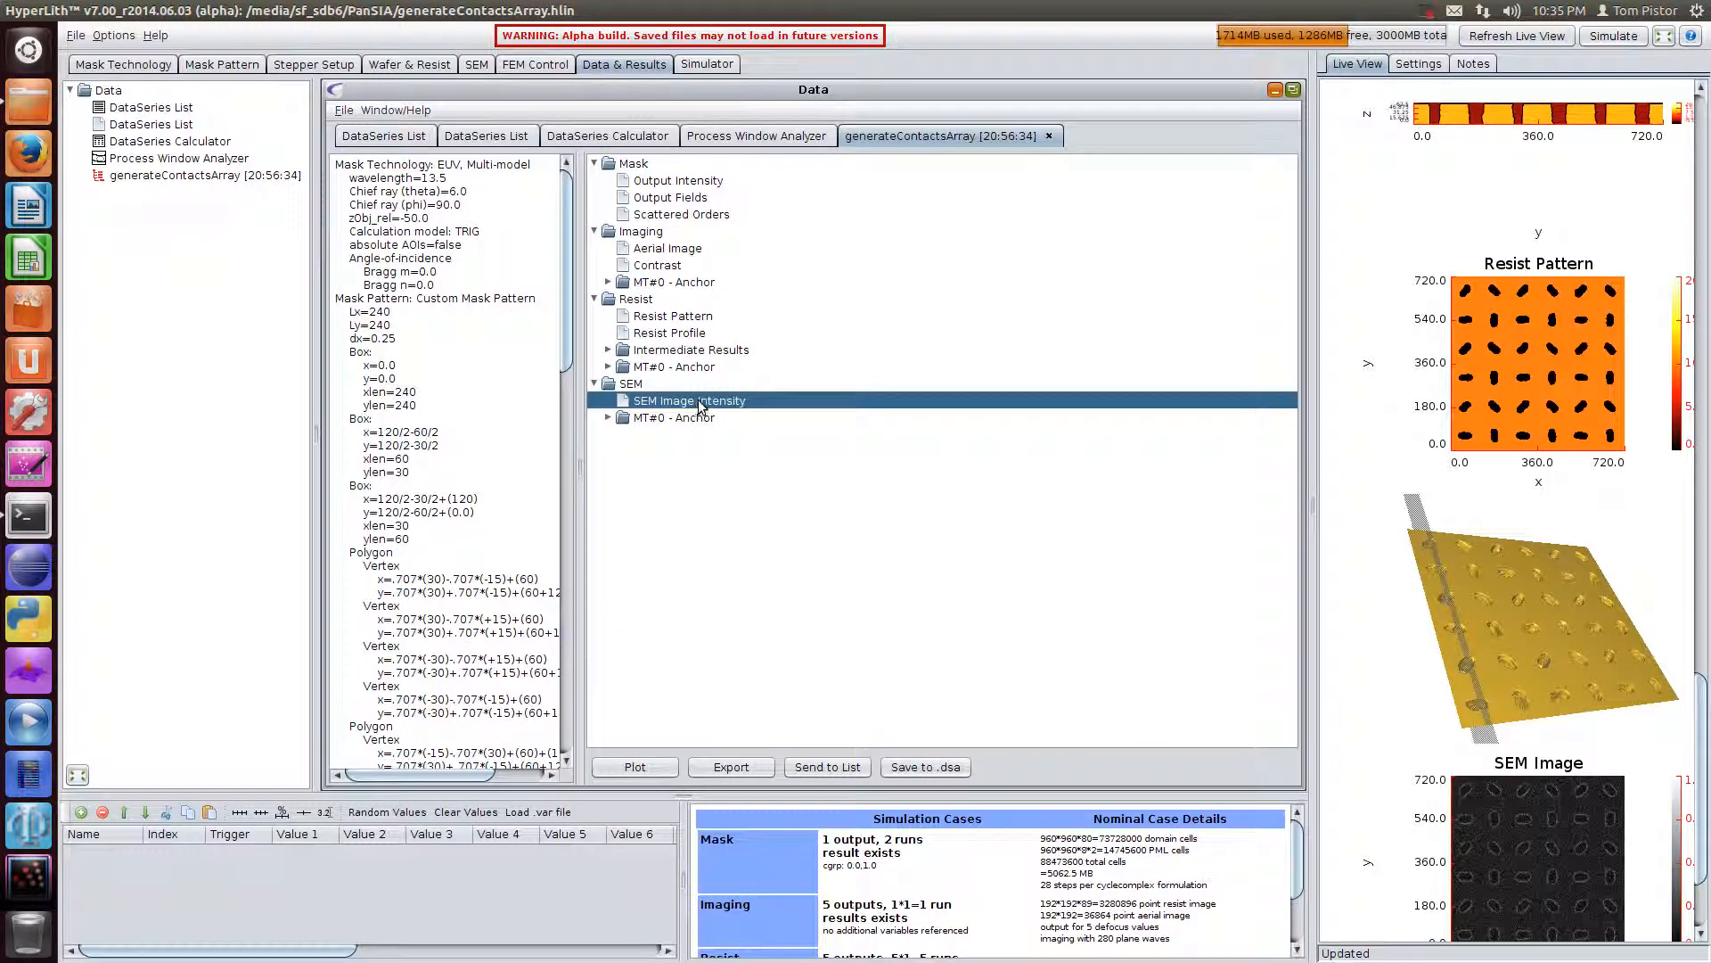
pyautogui.rightClick(688, 401)
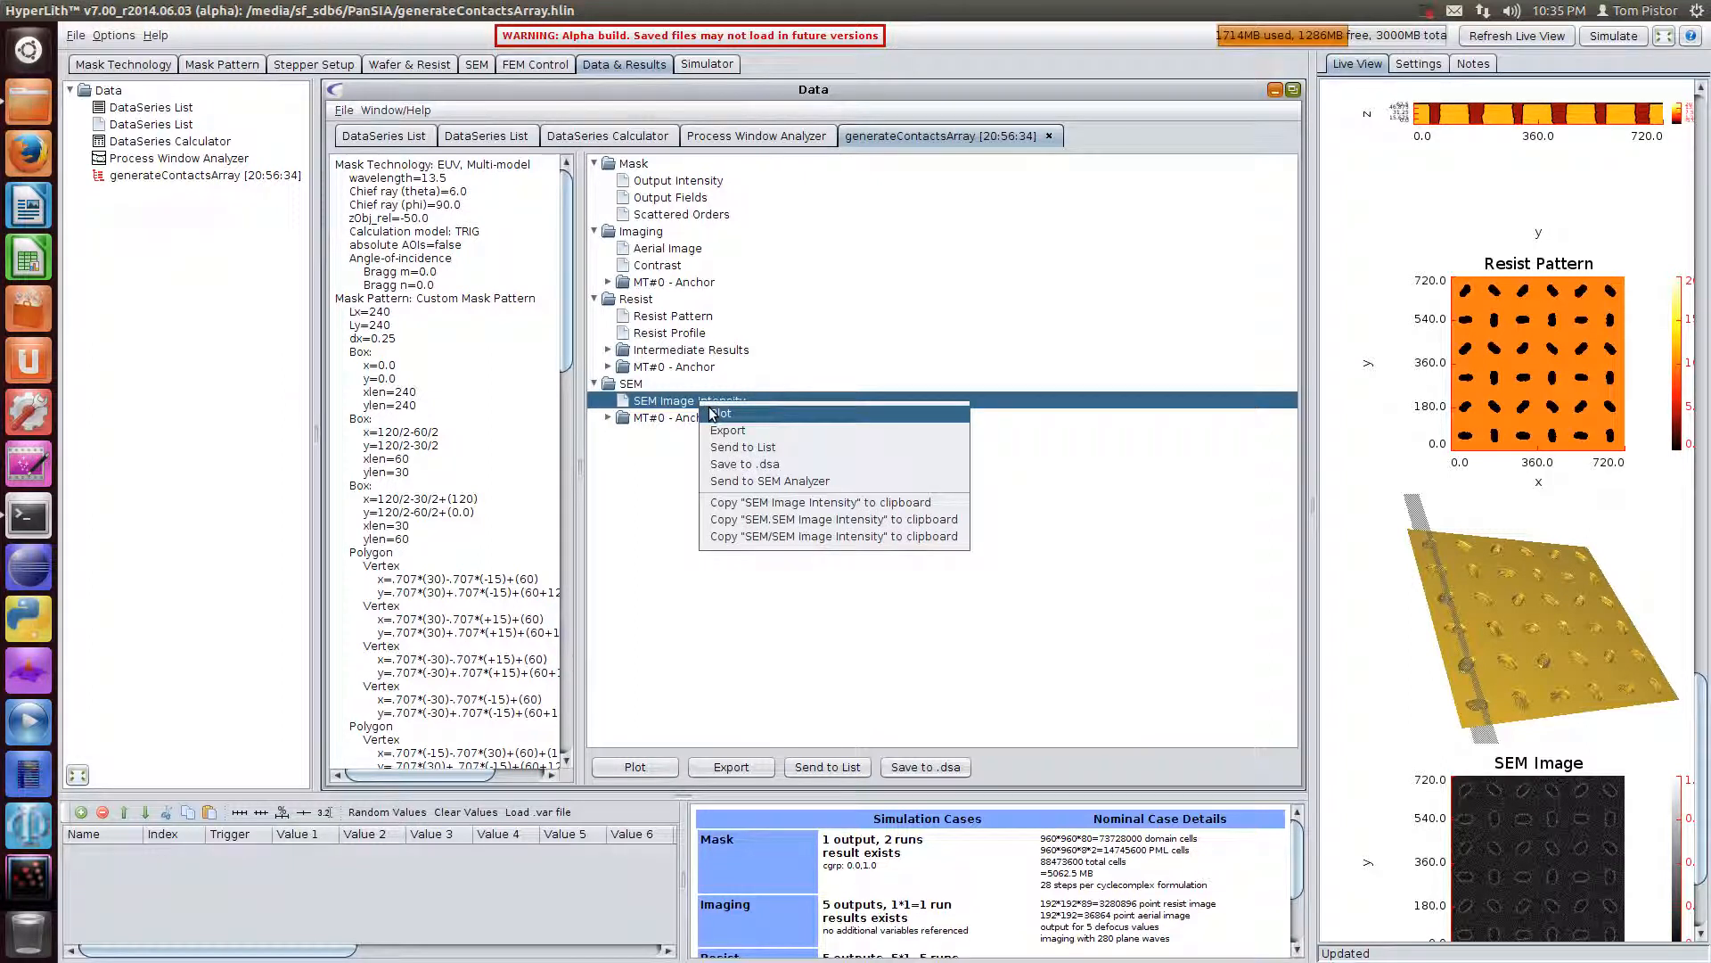
pyautogui.moveTo(764, 463)
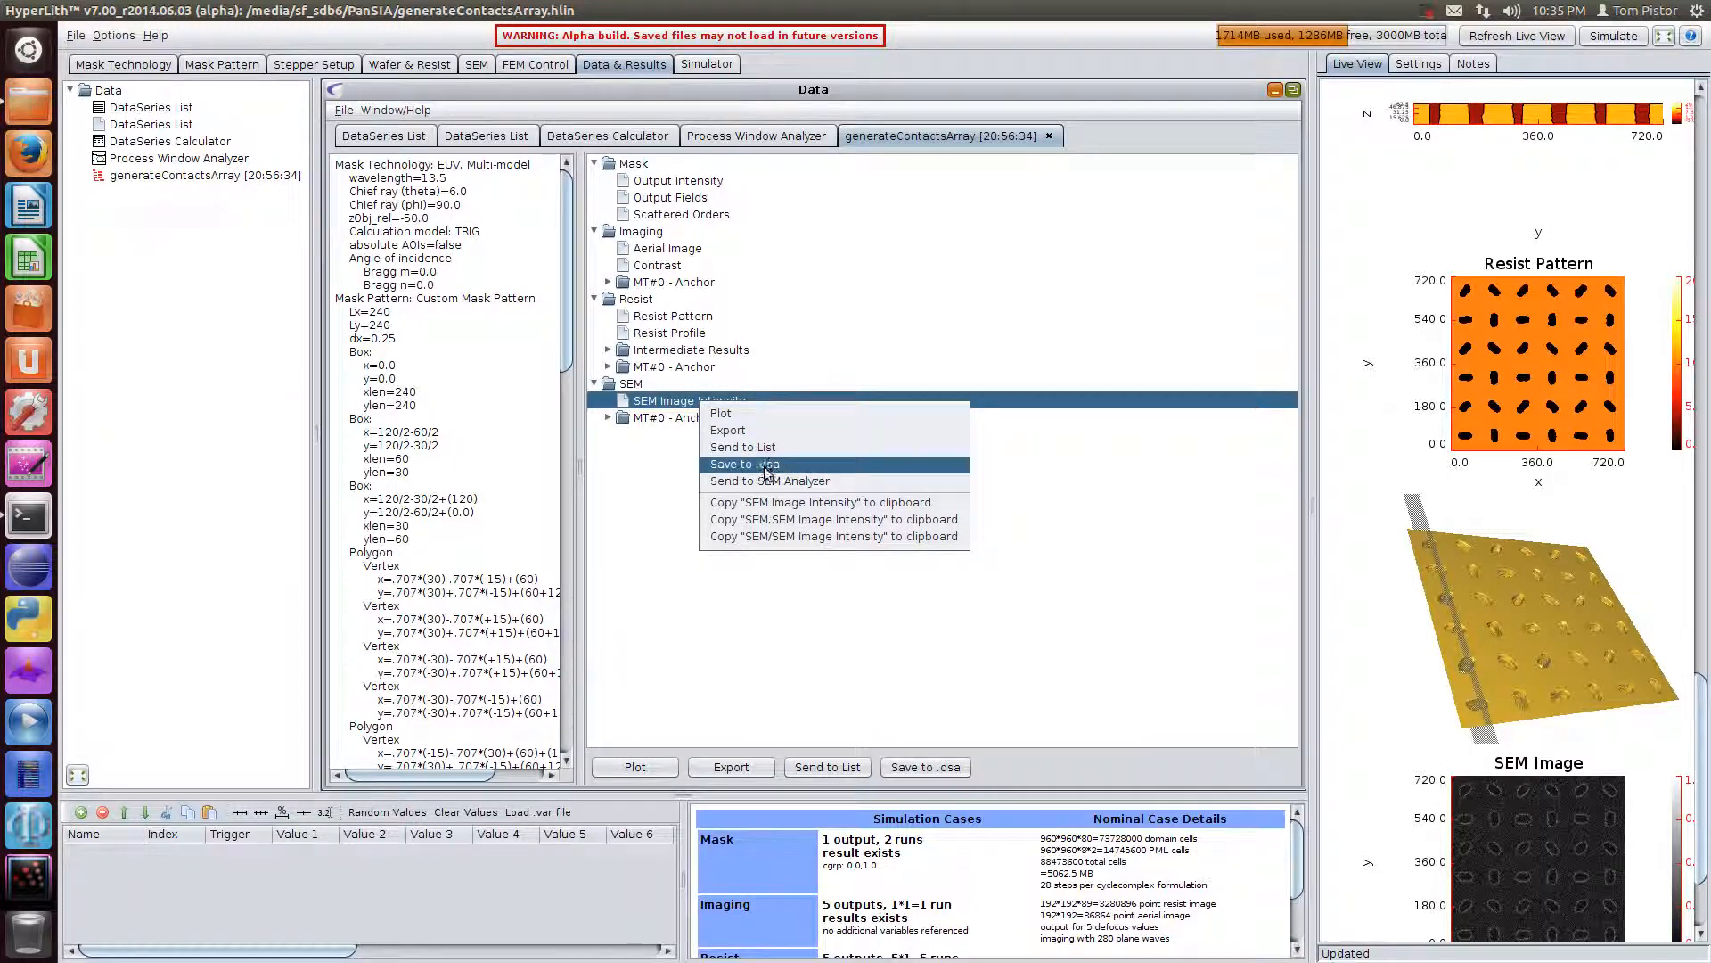
pyautogui.click(770, 481)
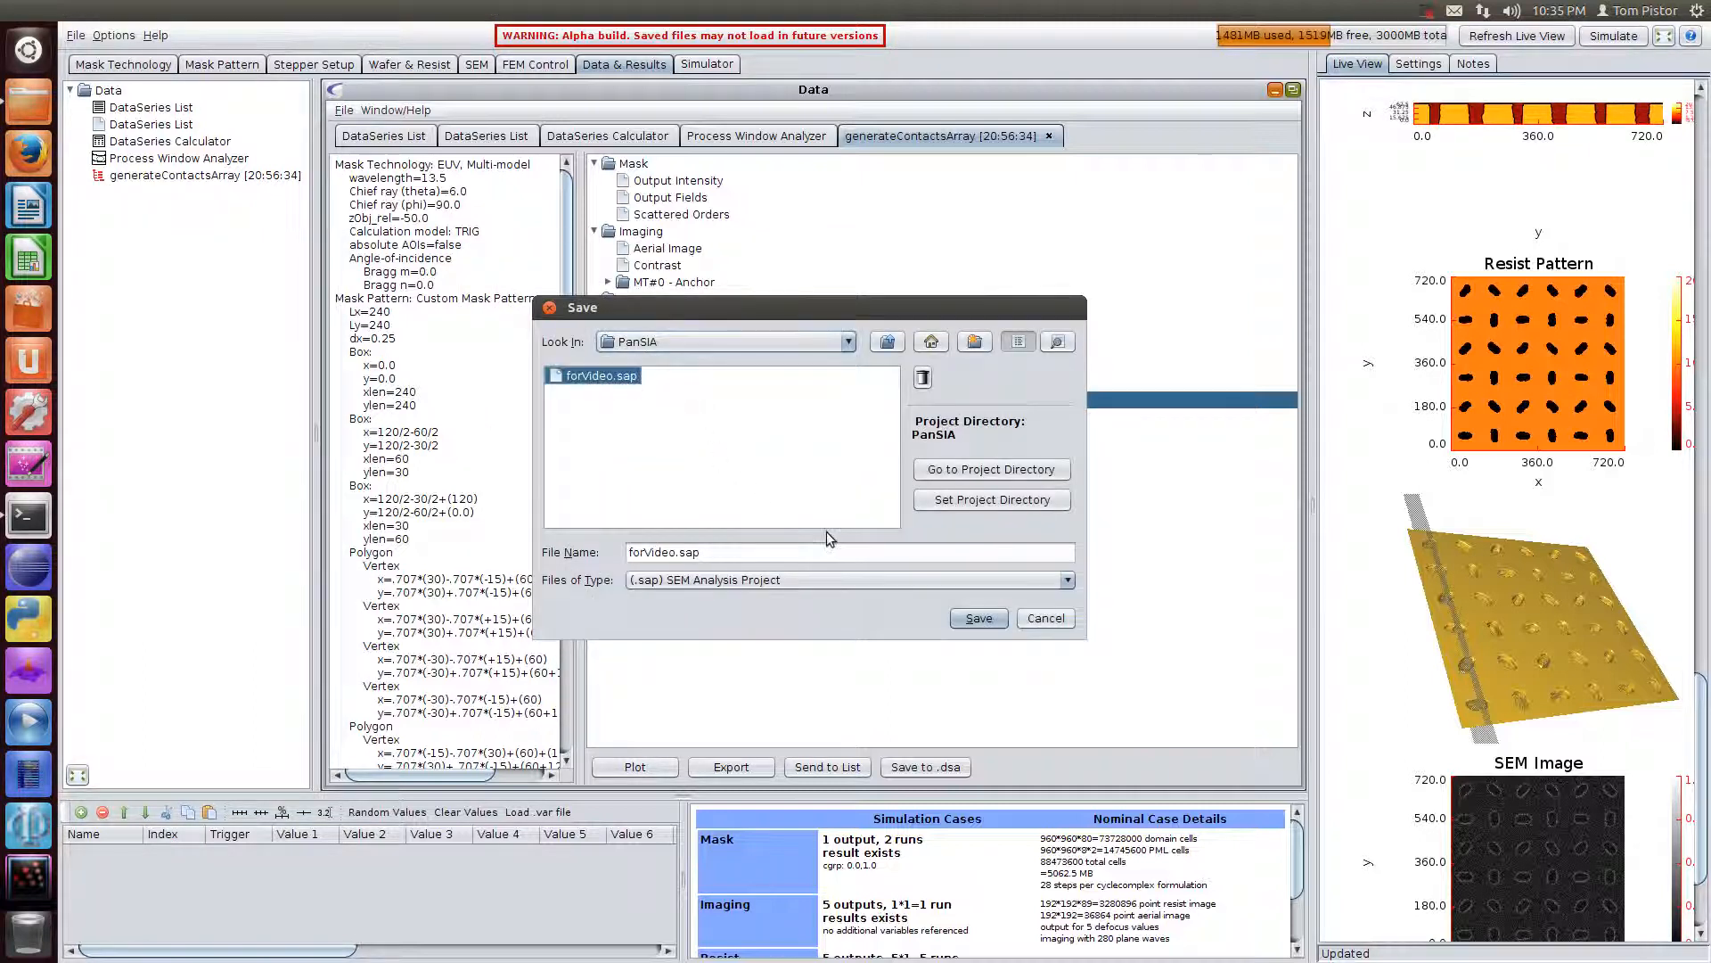
pyautogui.click(976, 618)
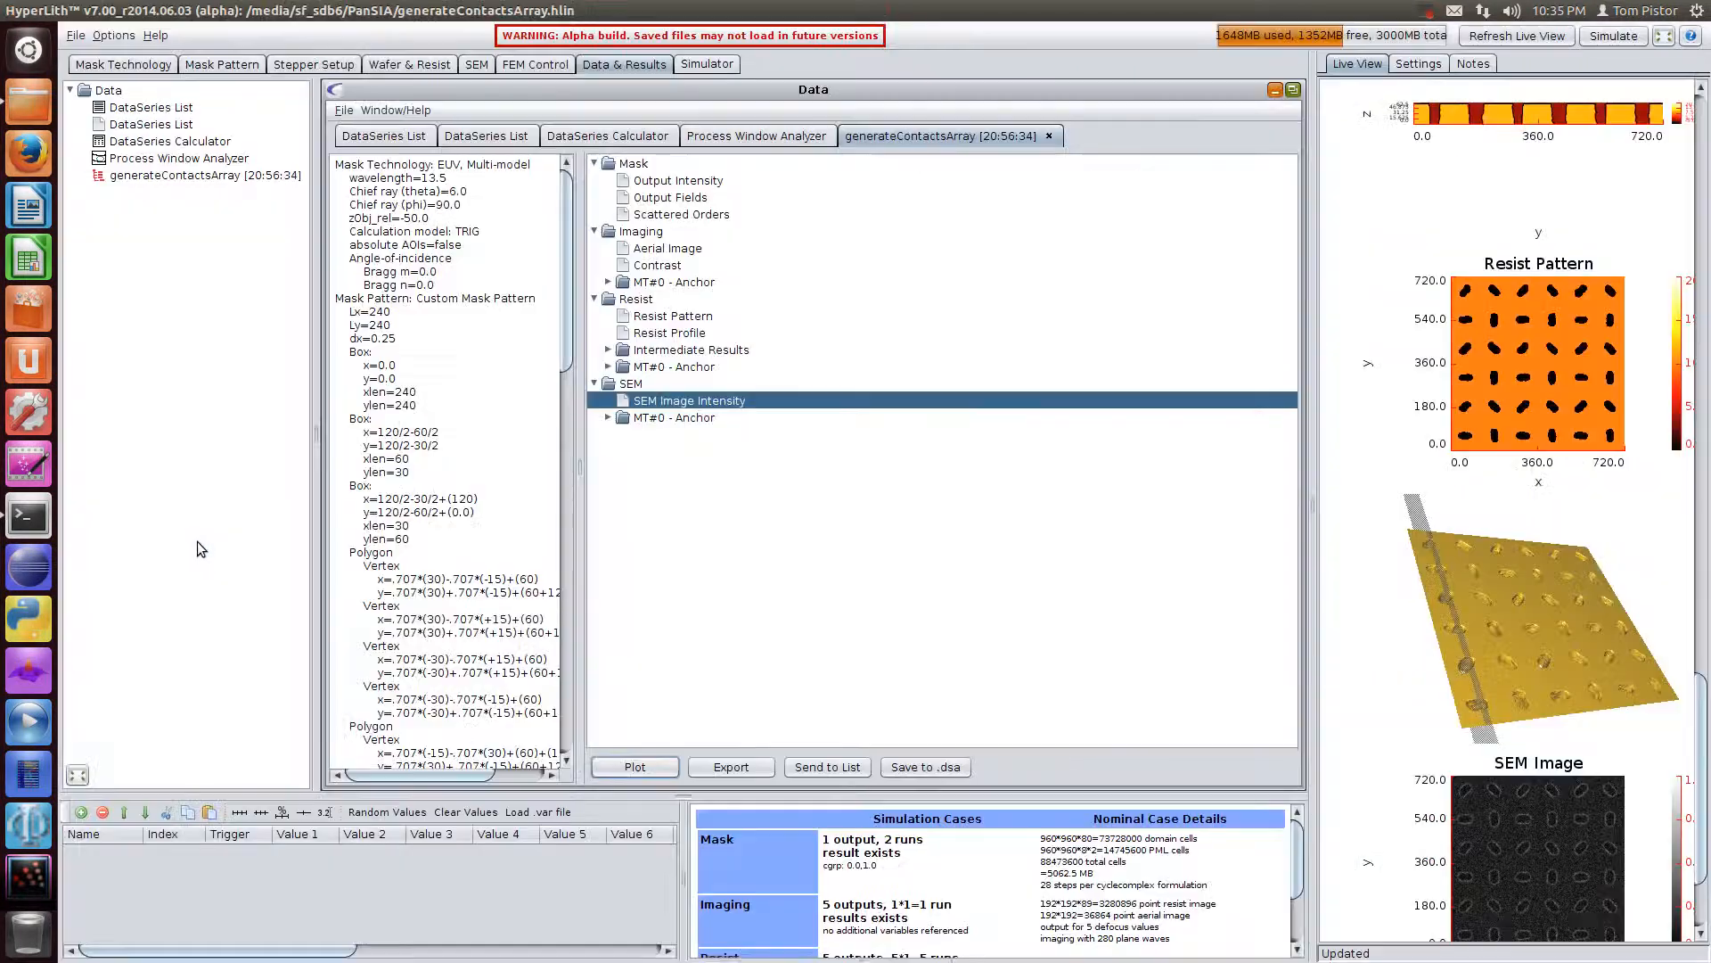
# Add an Ellipse-fit measurement site in the SEM Image Analyzer's Sites panel.
pyautogui.click(221, 65)
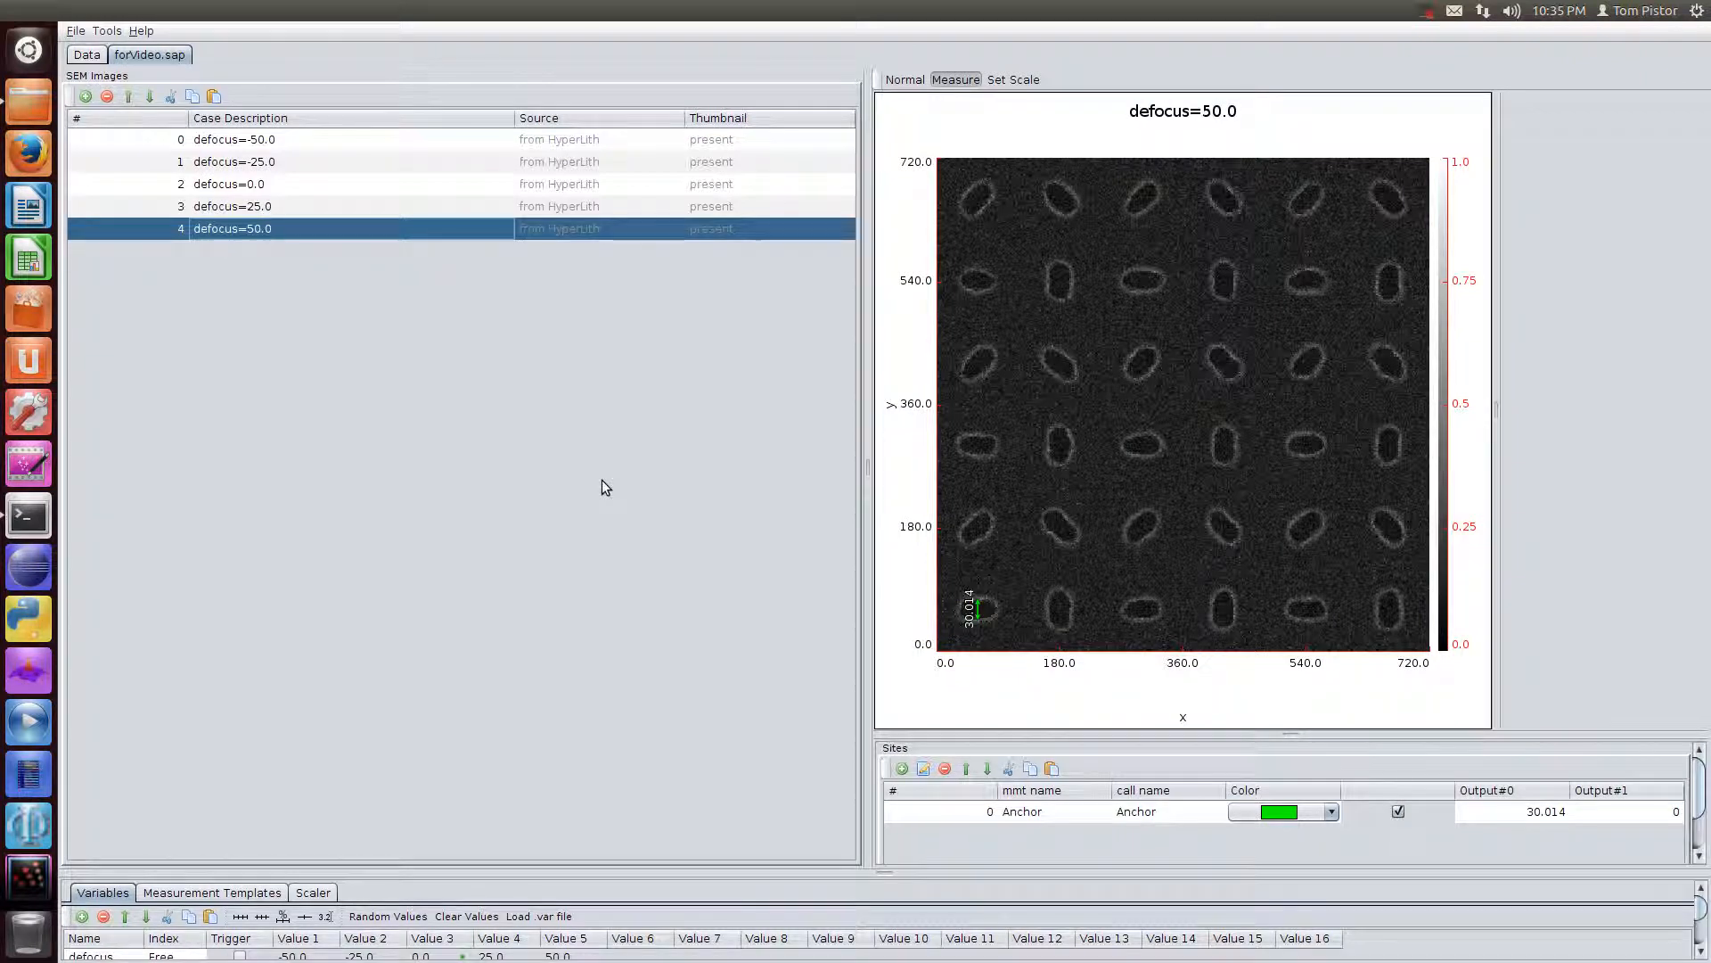
pyautogui.moveTo(751, 604)
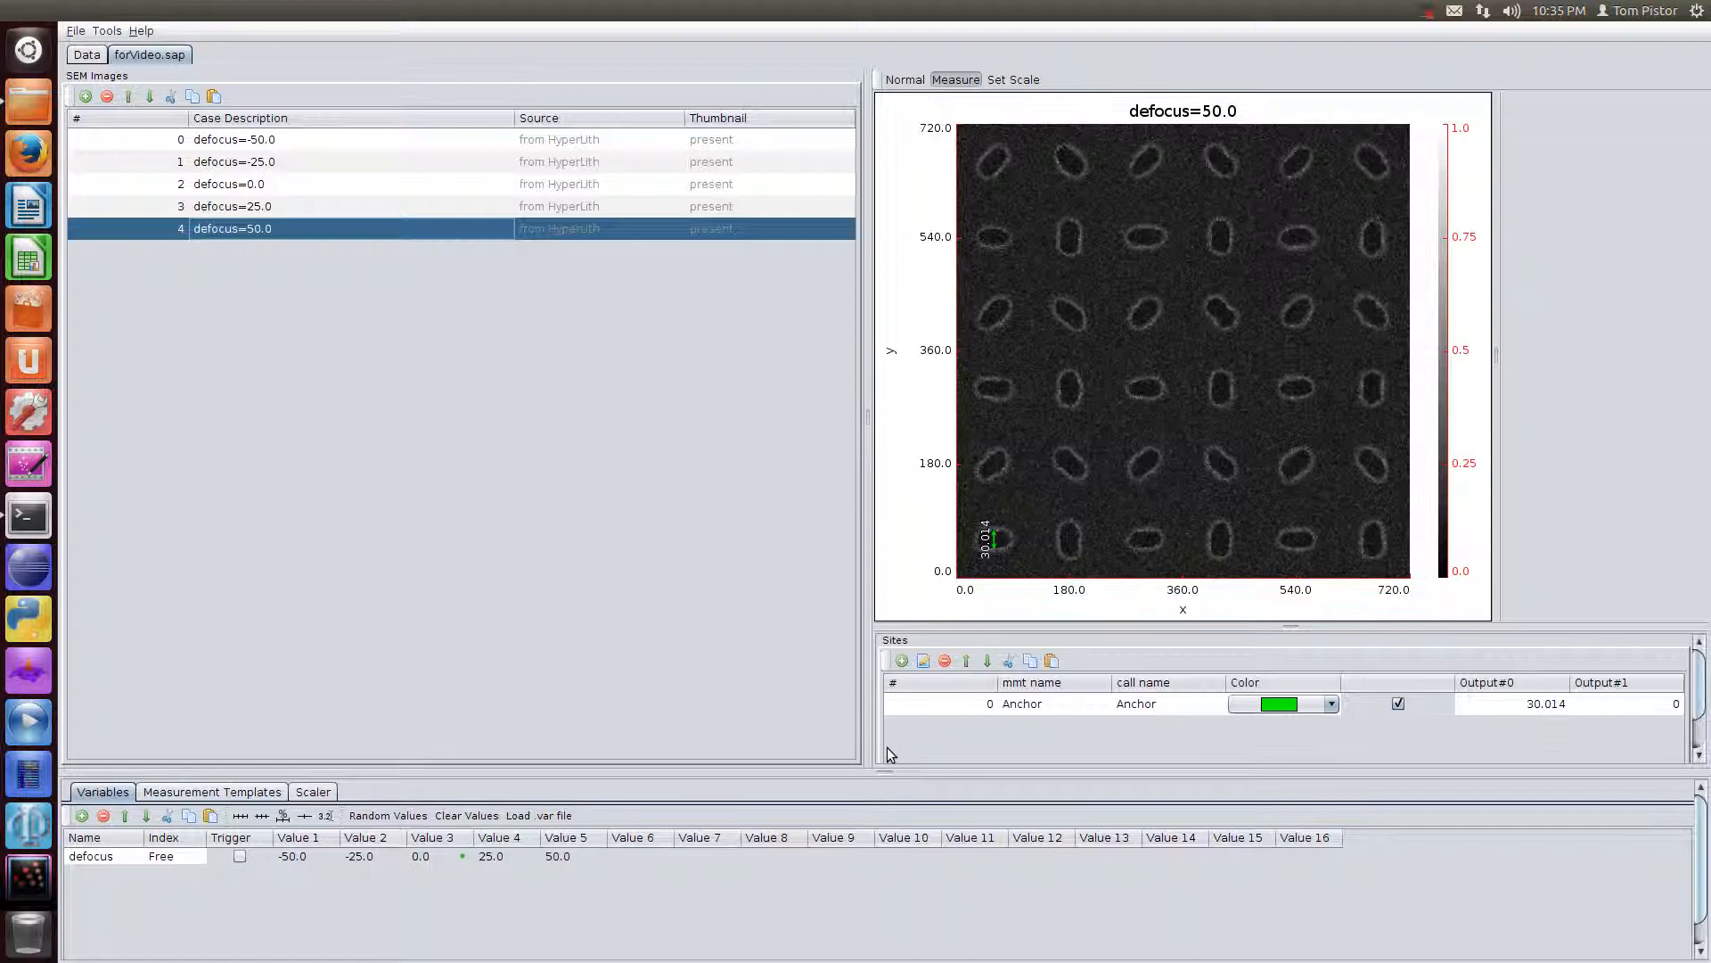
pyautogui.click(900, 659)
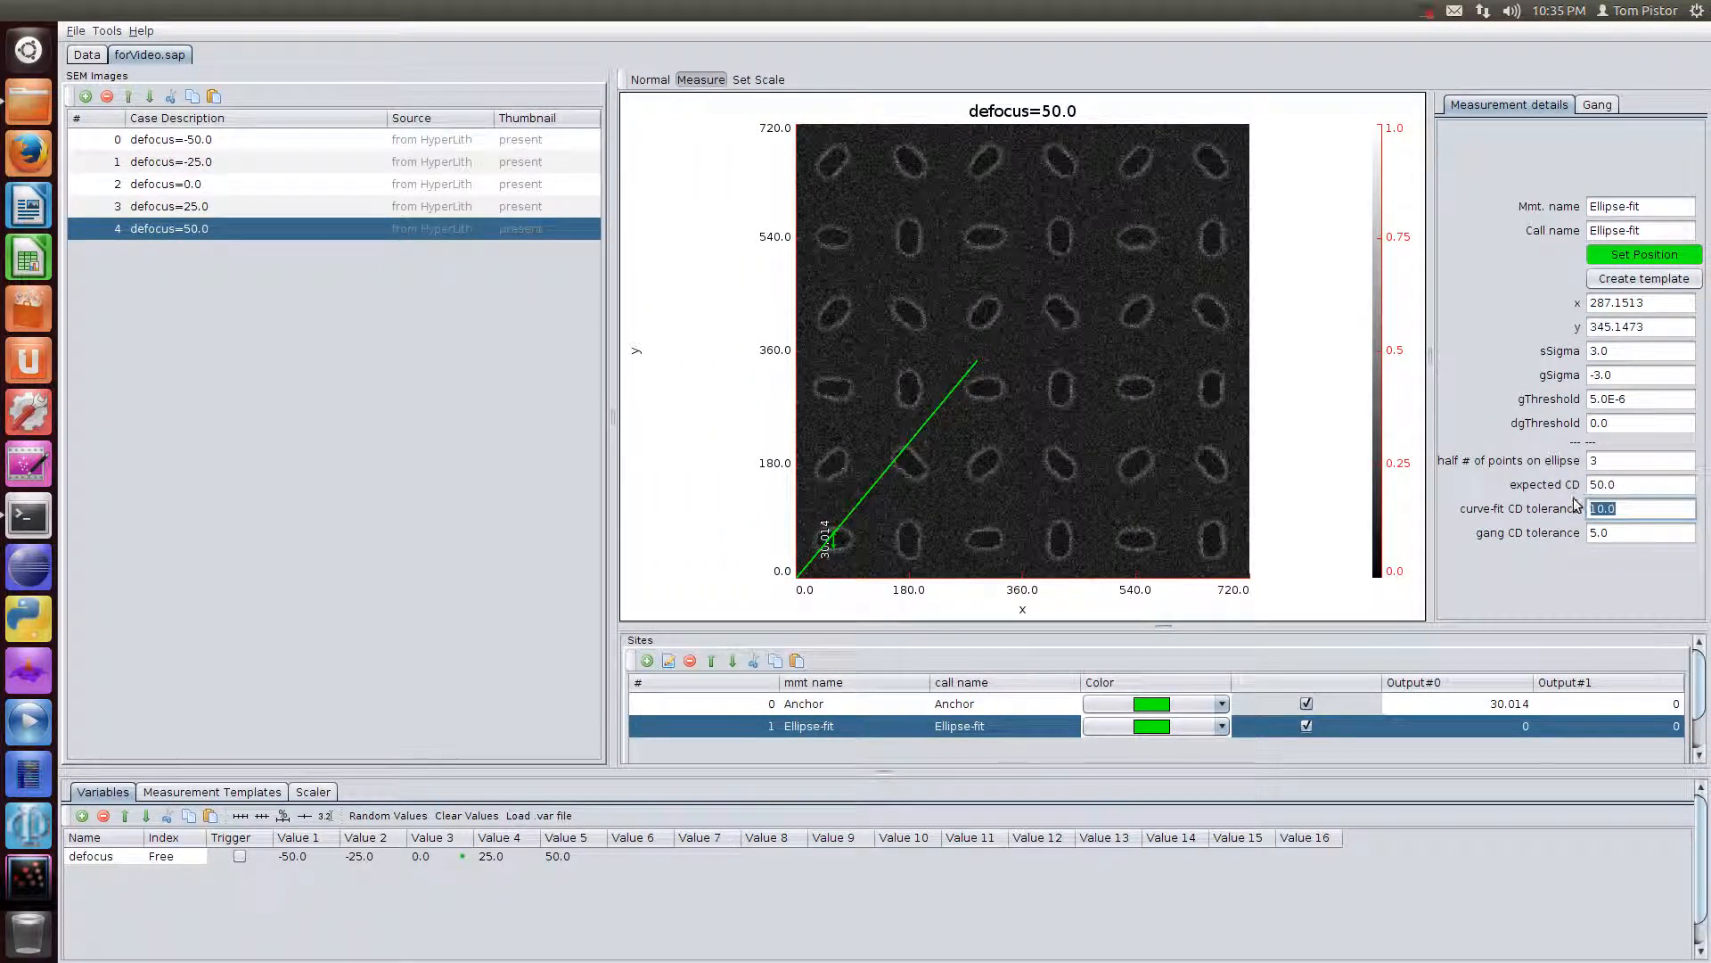
# Set CD tolerances 50.0, half # of points 8, gSigma -5.0, and fit the ellipse on the central contact.
pyautogui.write('50.0')
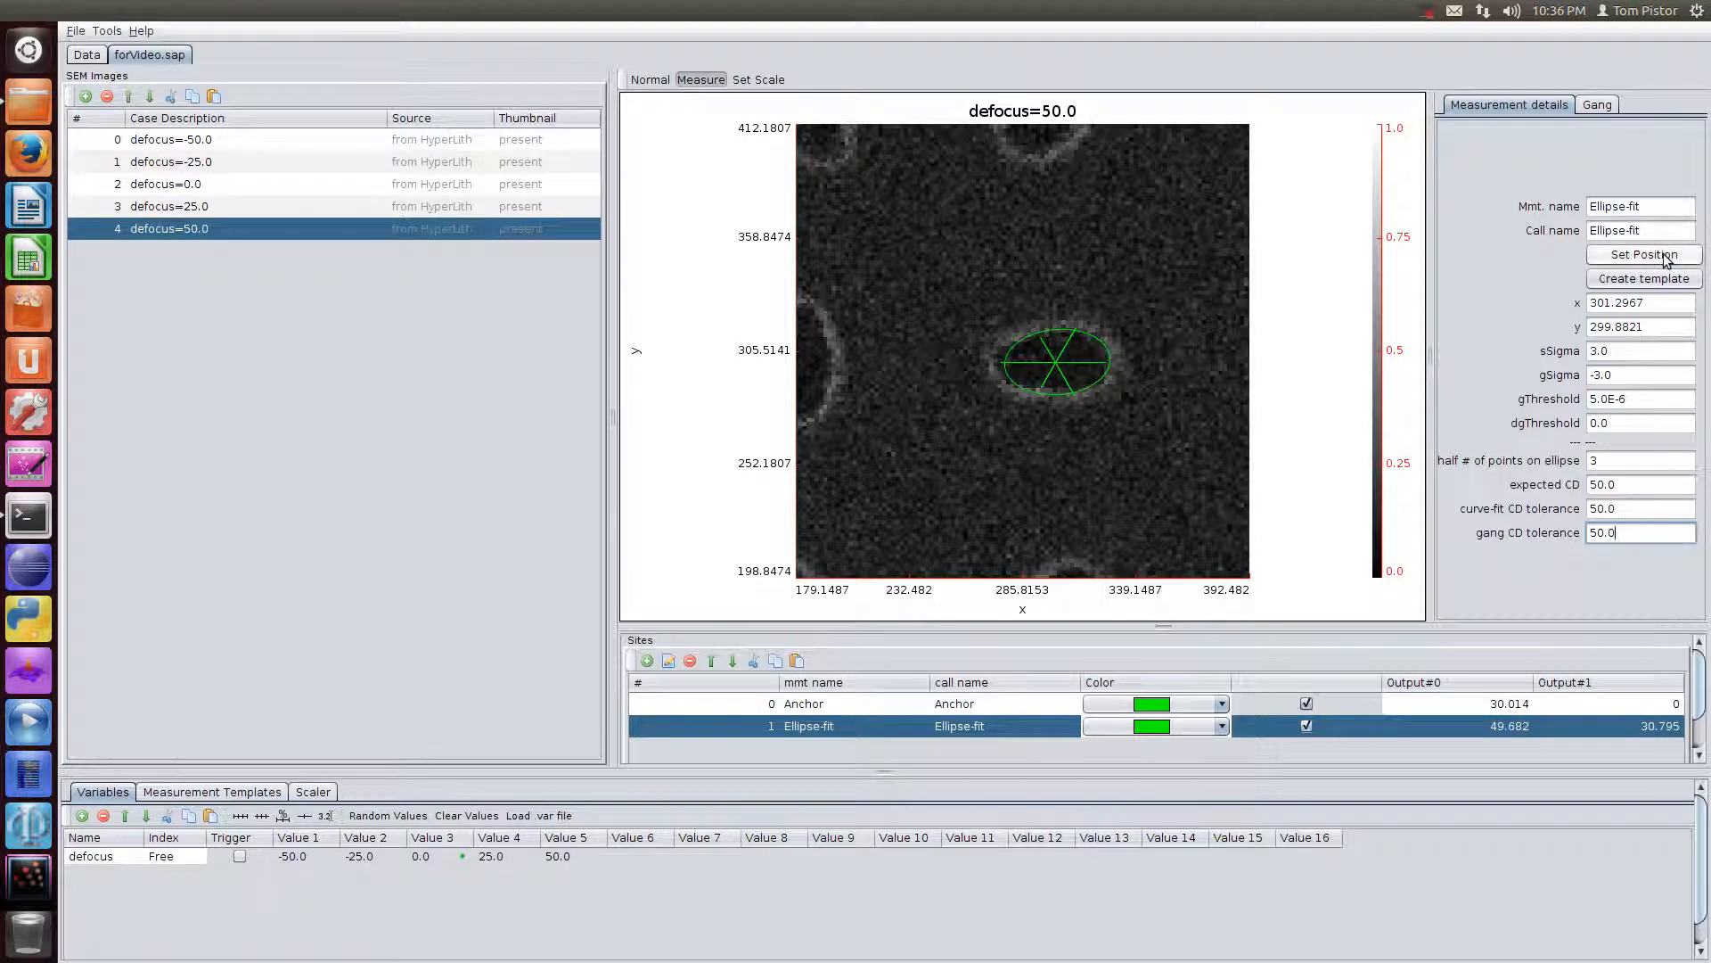
pyautogui.click(1642, 255)
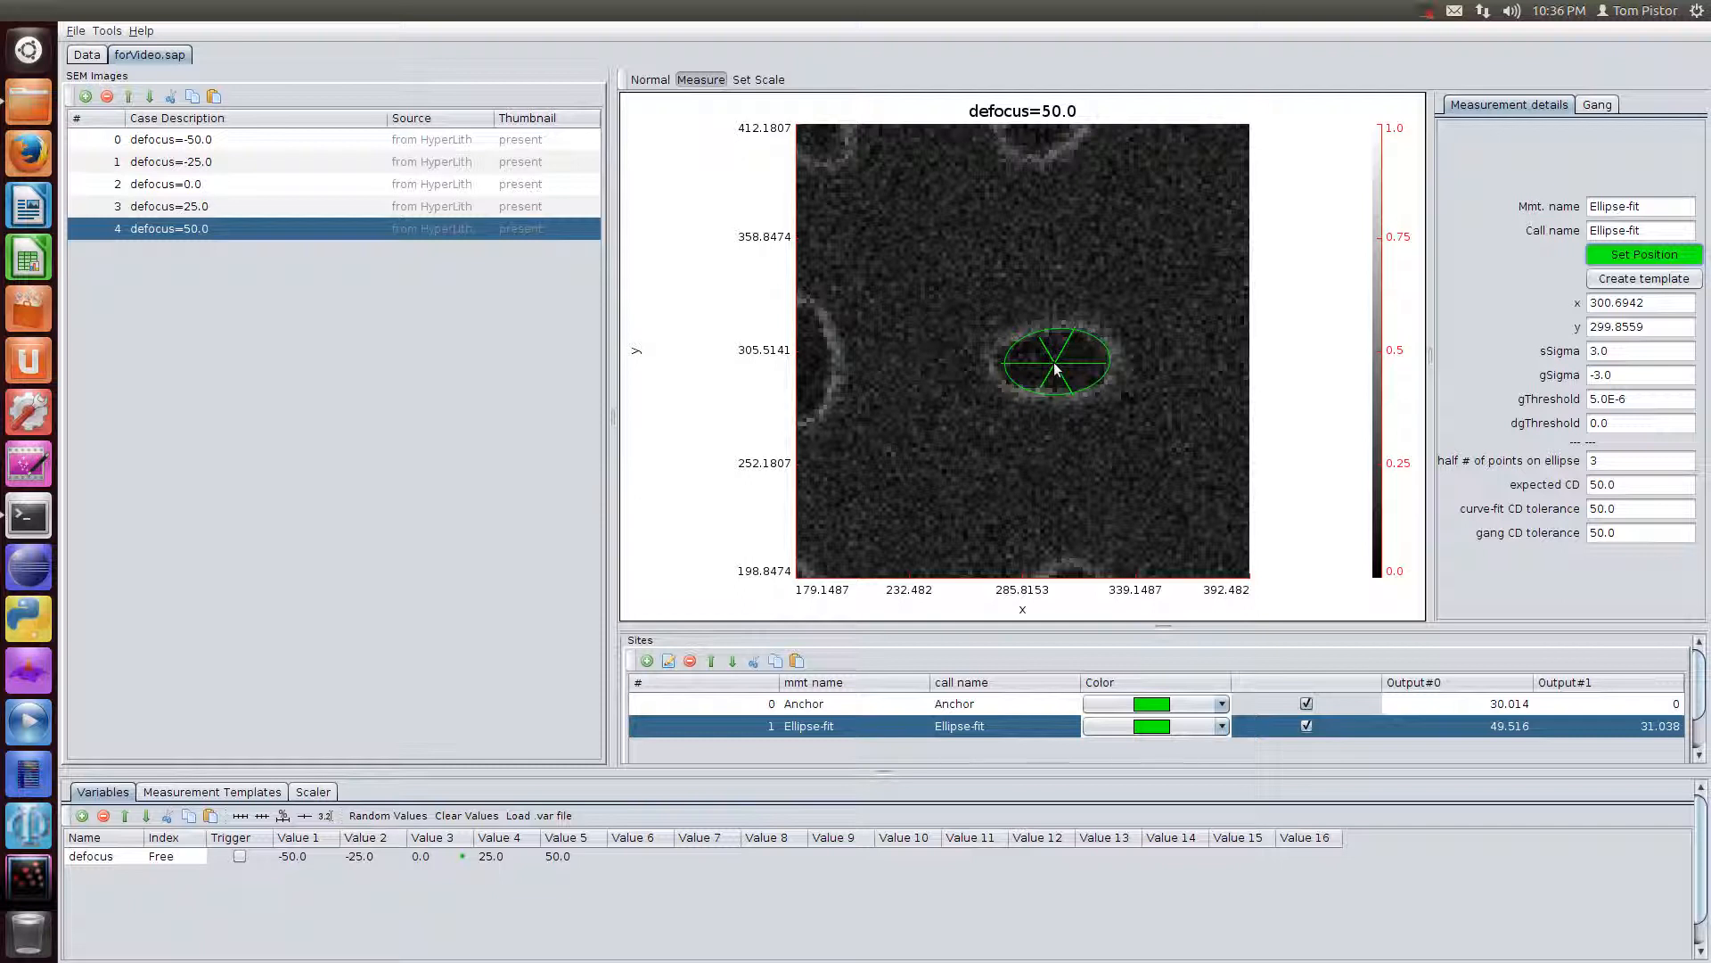
pyautogui.click(1636, 460)
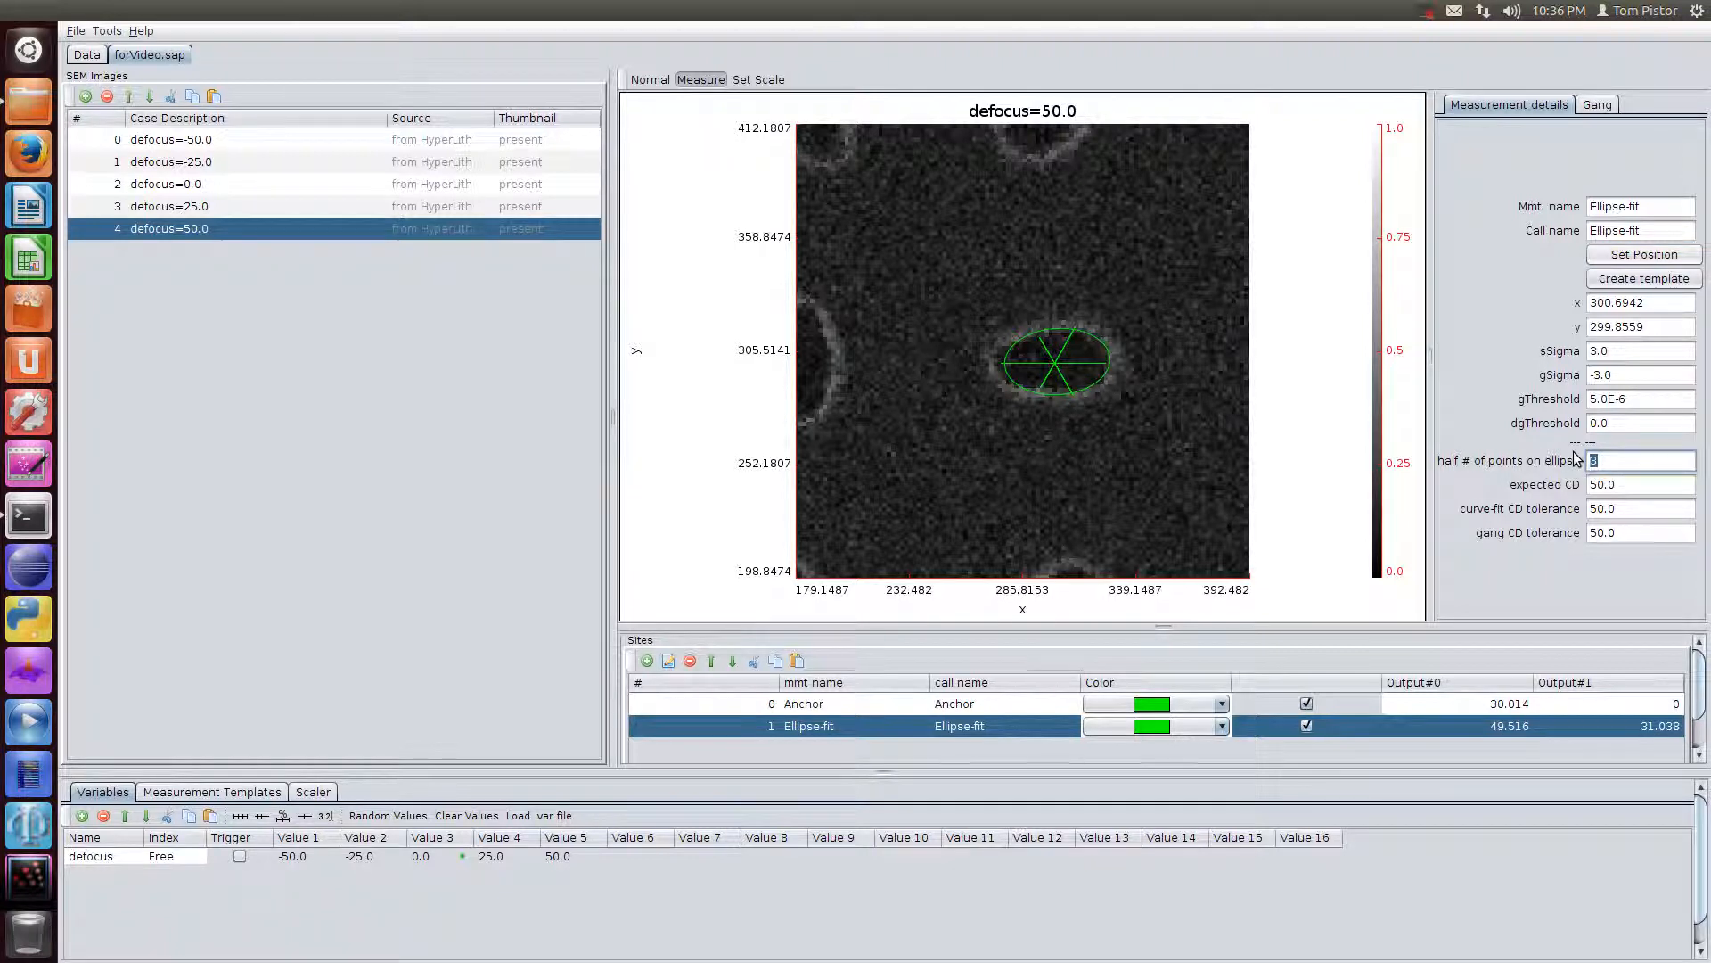
pyautogui.write('8')
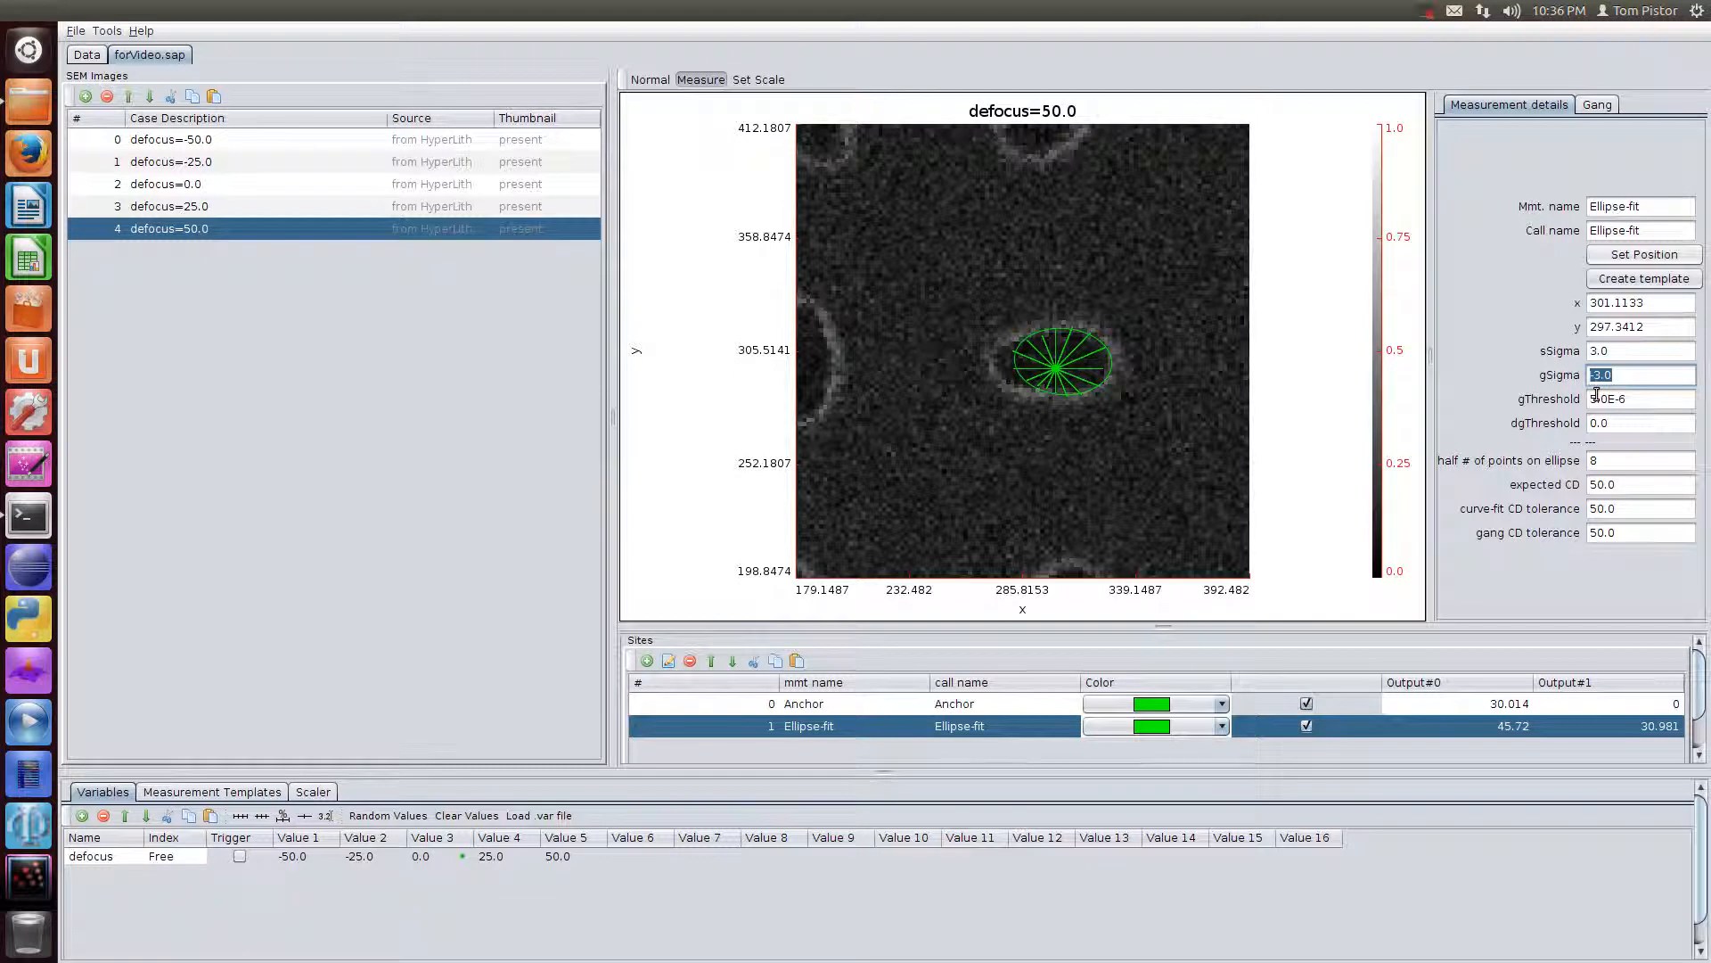
pyautogui.write('-5.0')
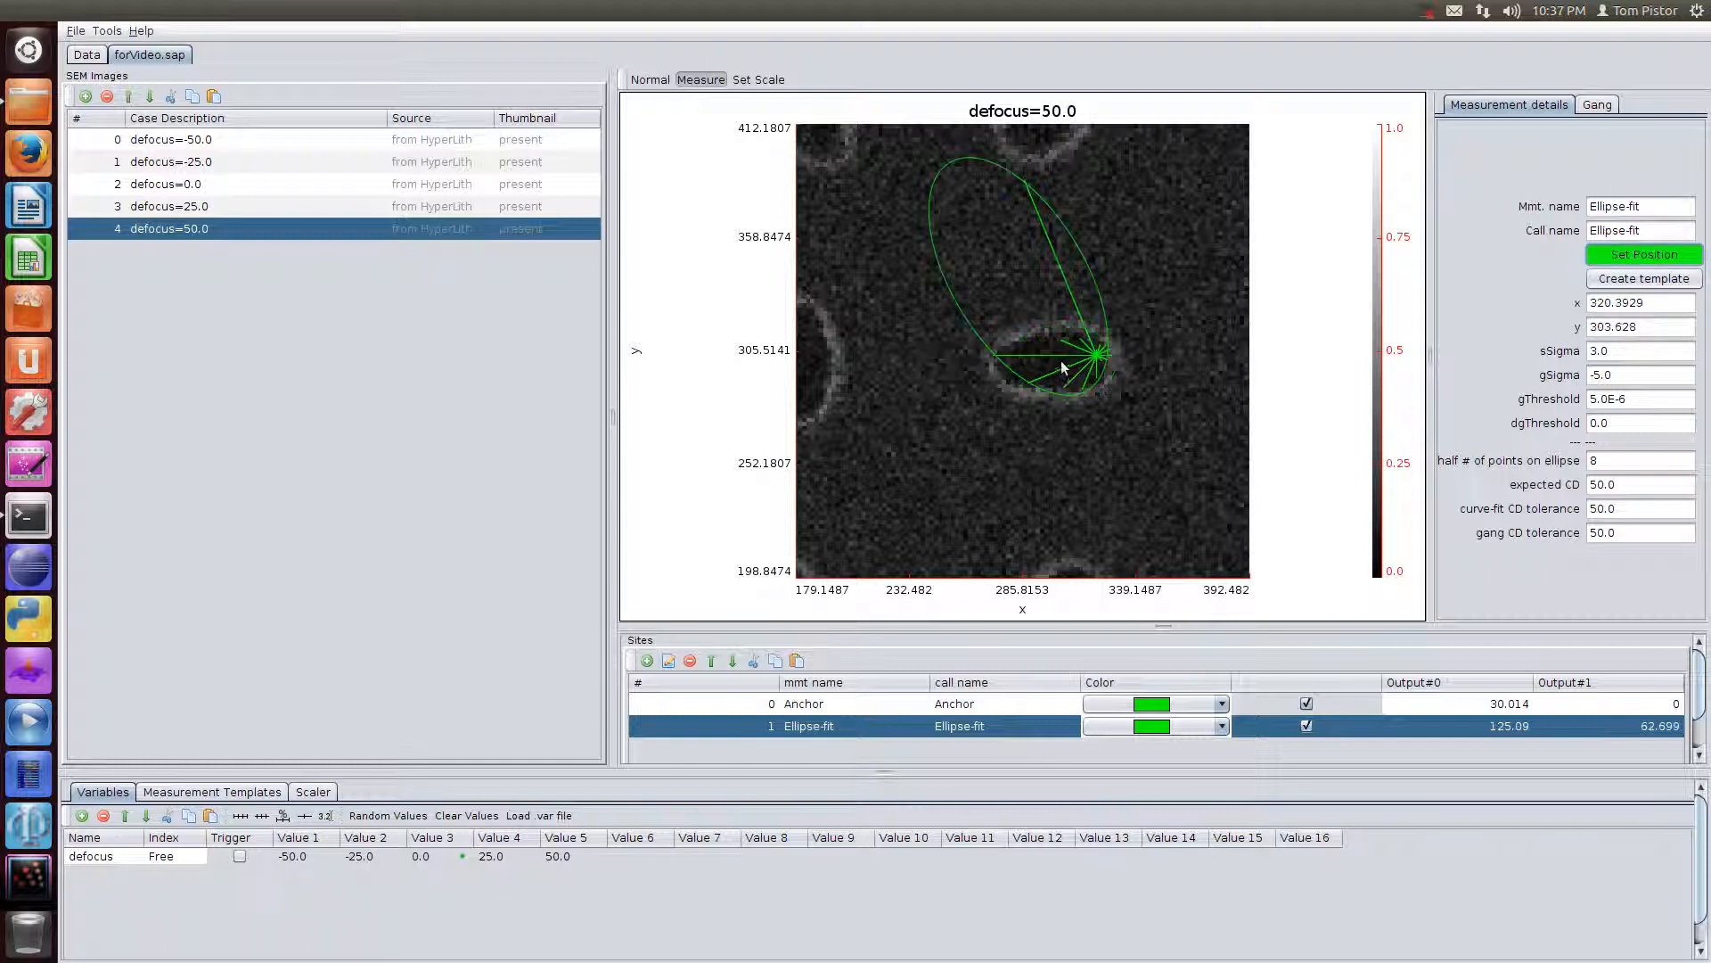
pyautogui.click(1643, 255)
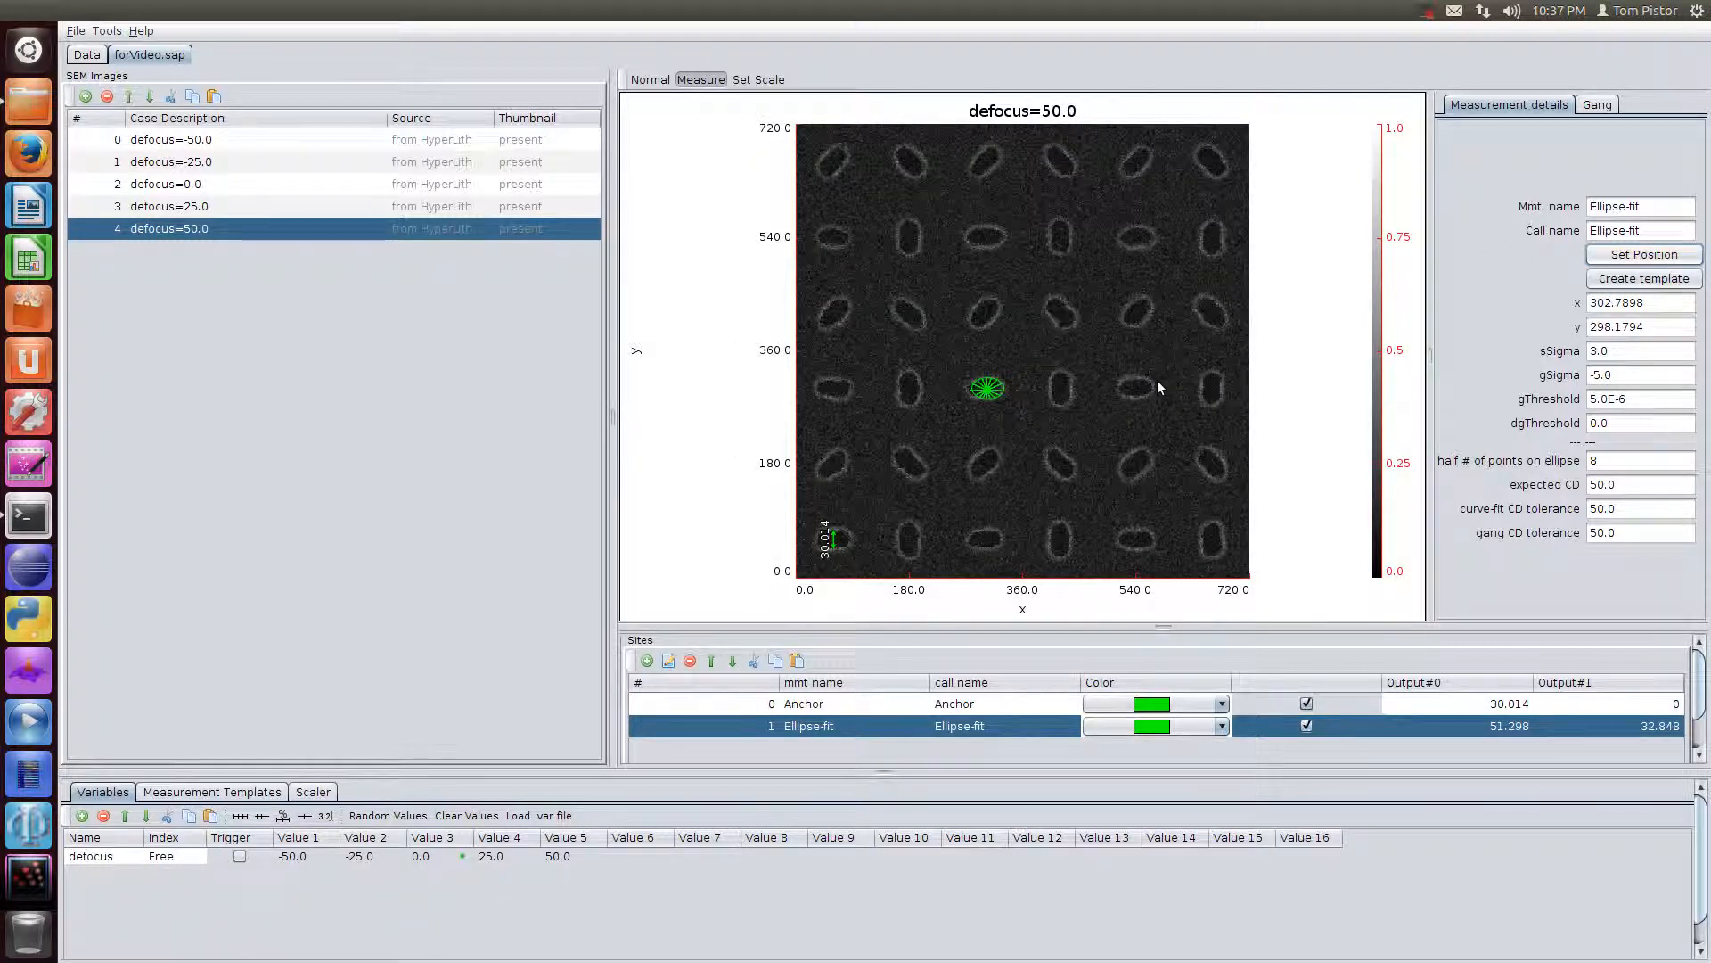
# Generate a 3×3 gang of members with 240.0 spacing in X and Y for the ellipse fit.
pyautogui.click(1597, 104)
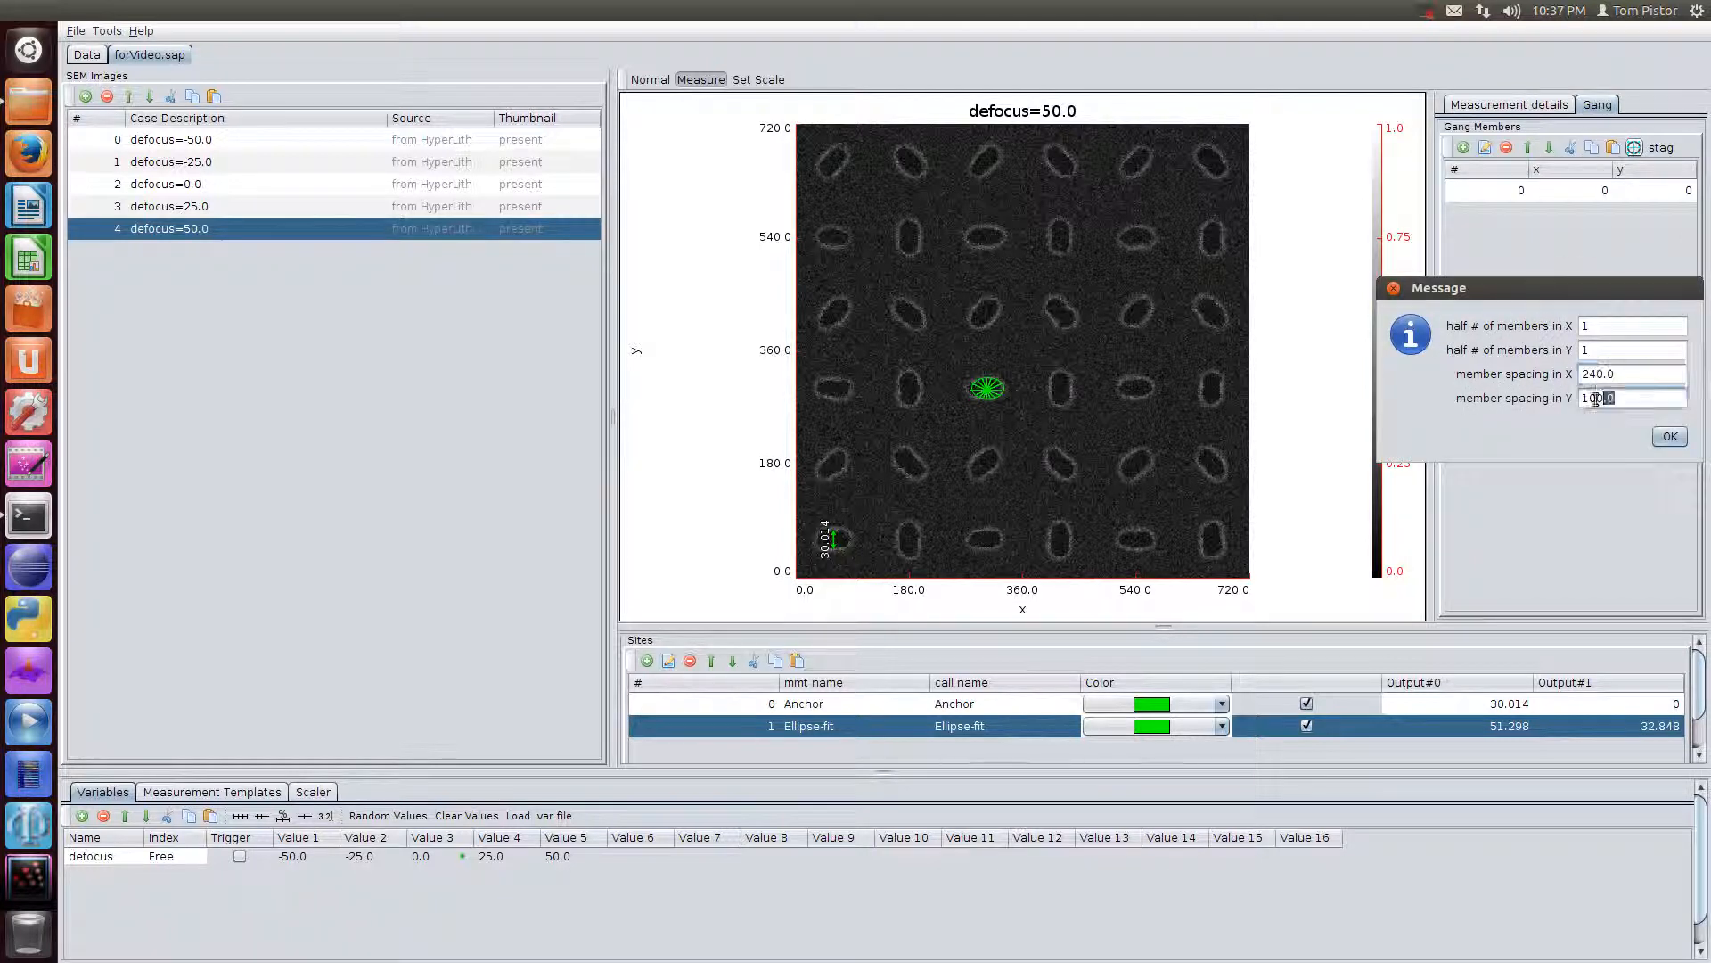
pyautogui.write('240.0')
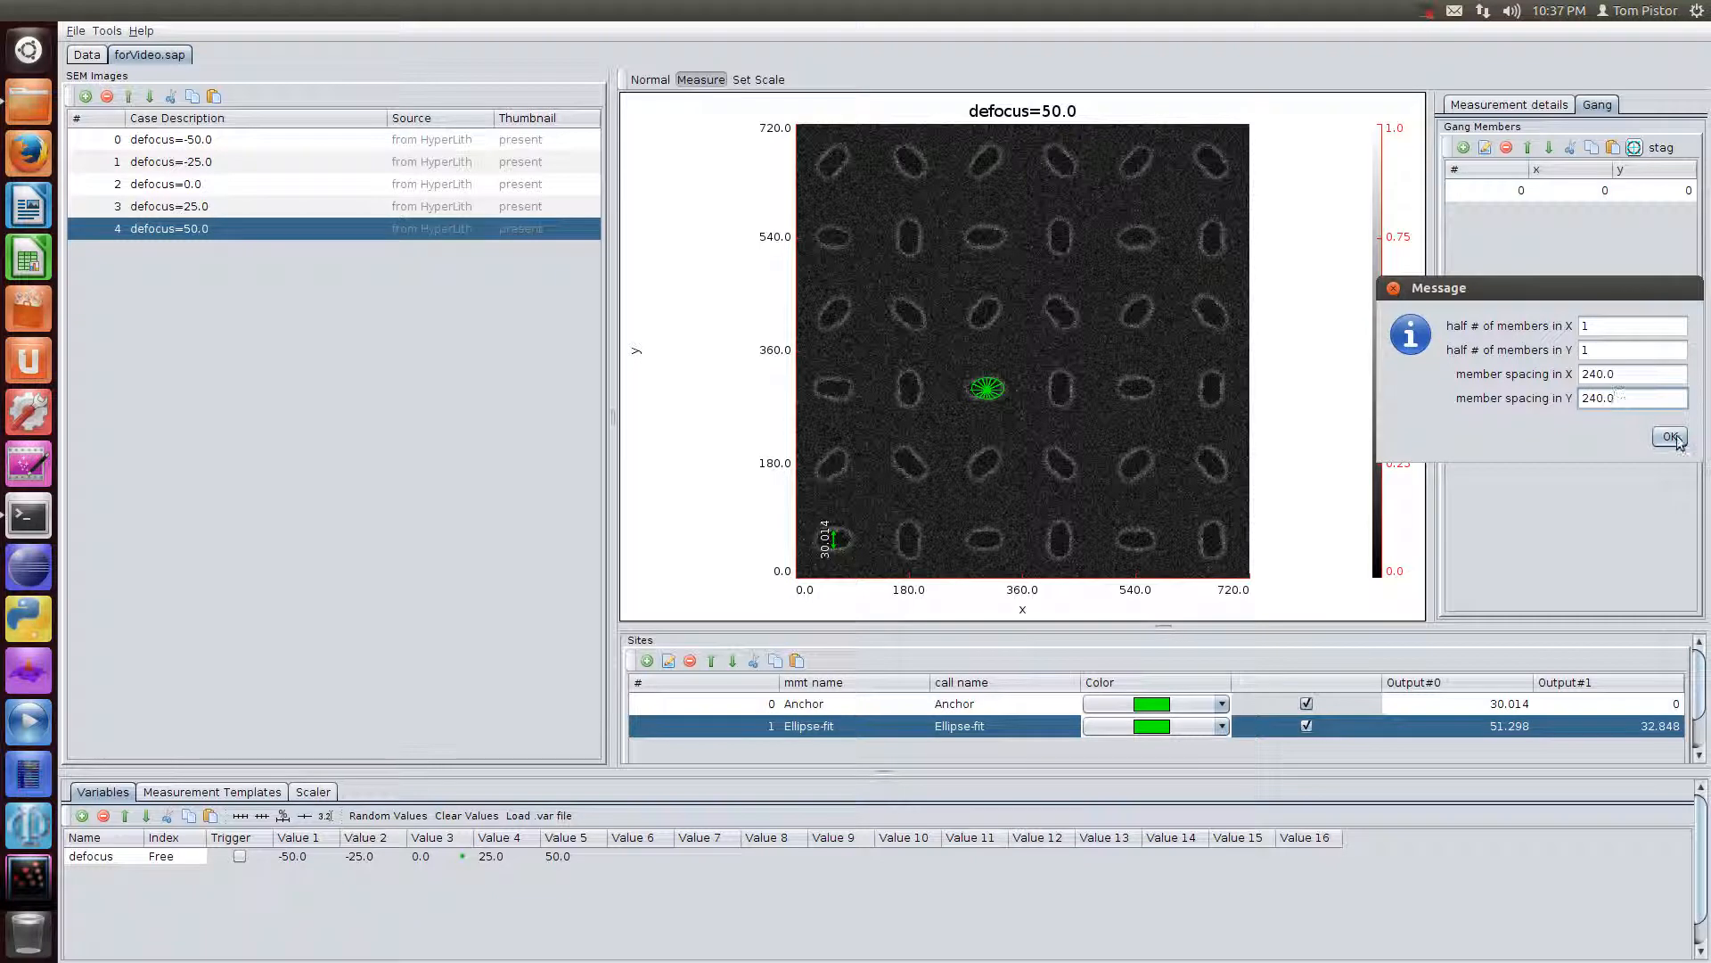
pyautogui.click(1671, 436)
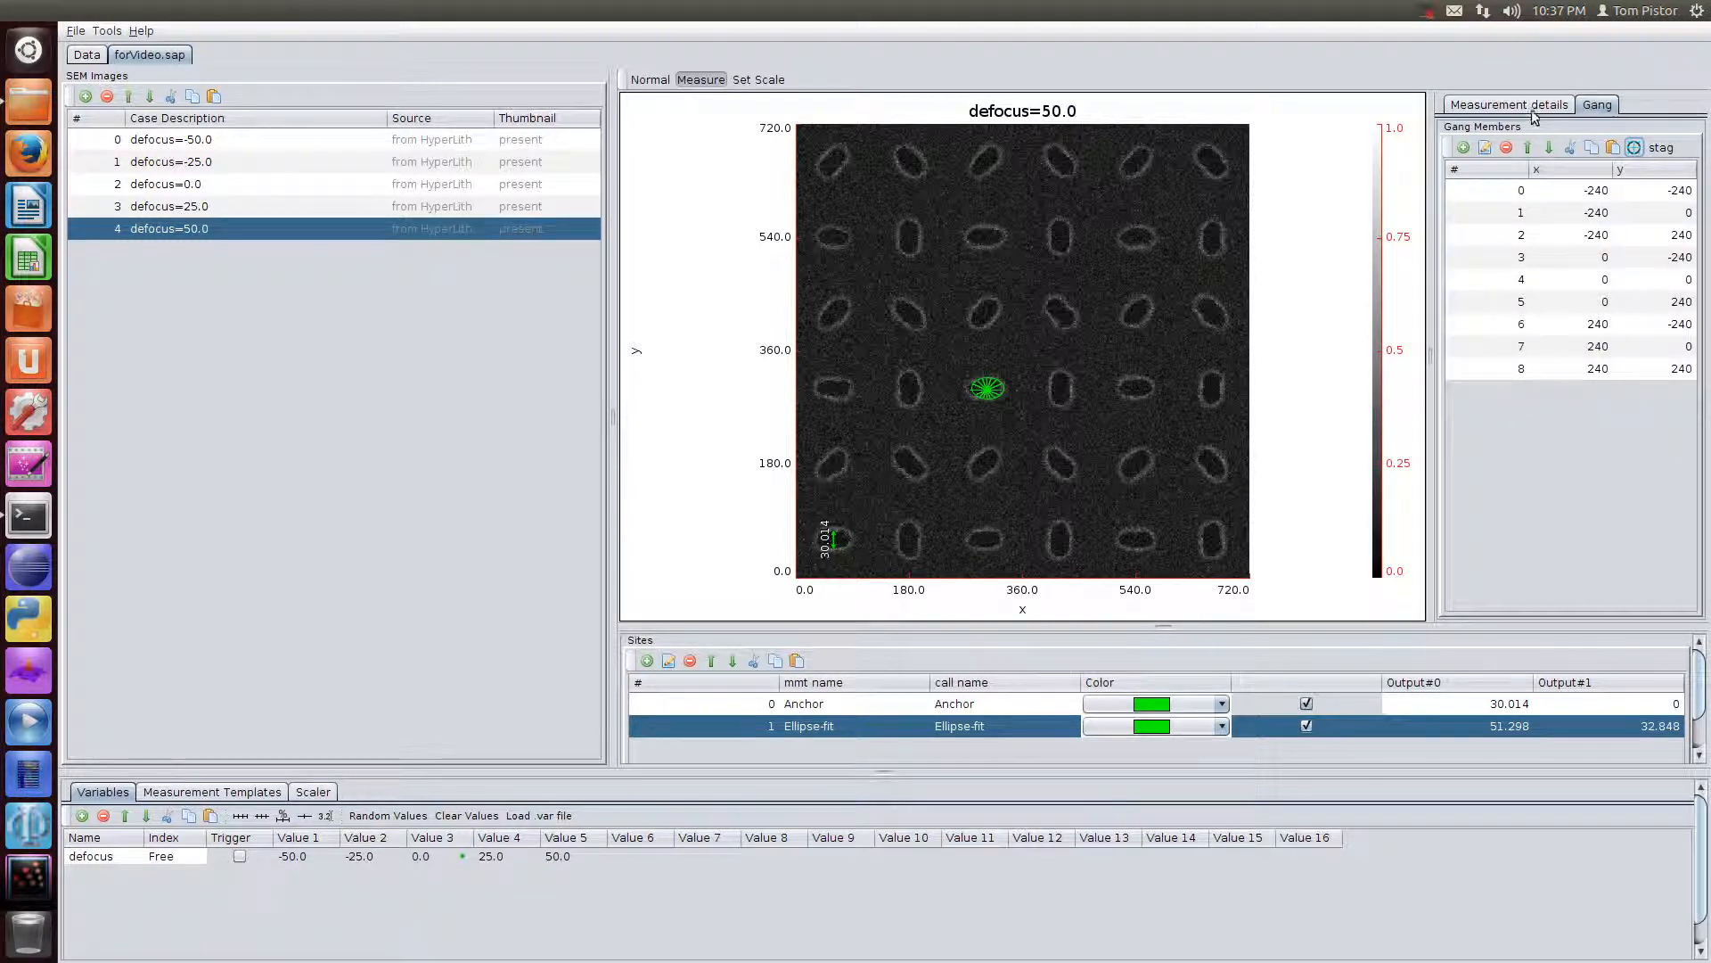
pyautogui.click(1510, 103)
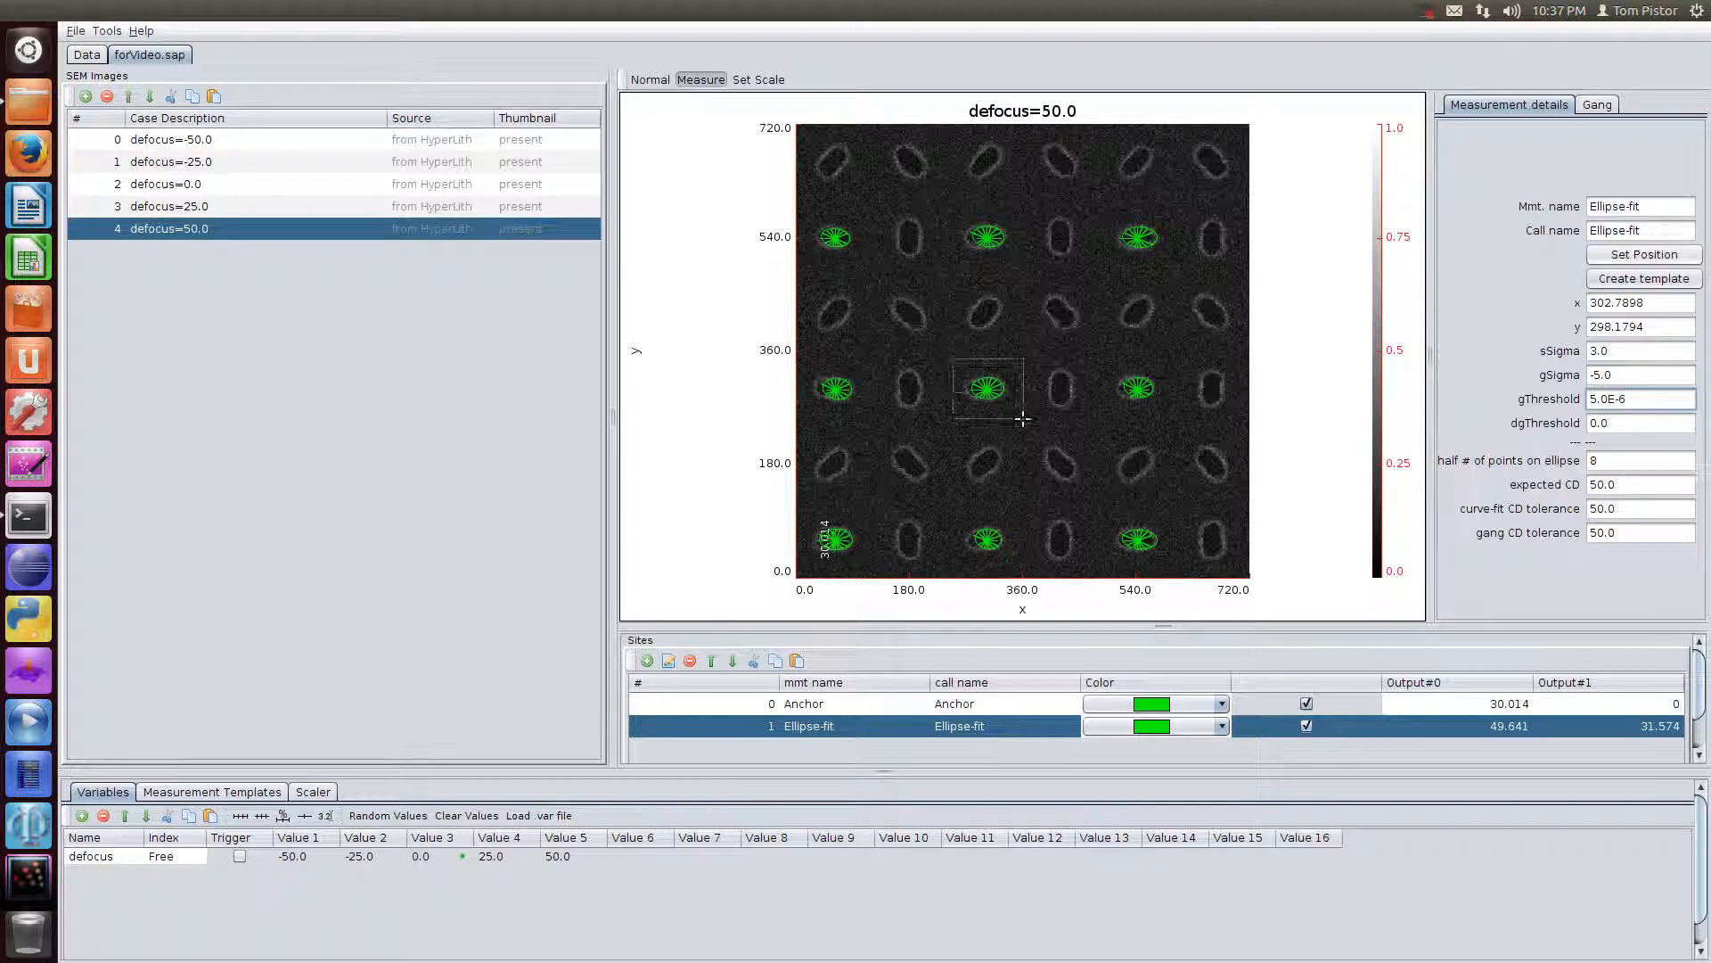
# Rename the ellipse-fit site's call name to c1 and create the c1 measurement template.
pyautogui.click(982, 390)
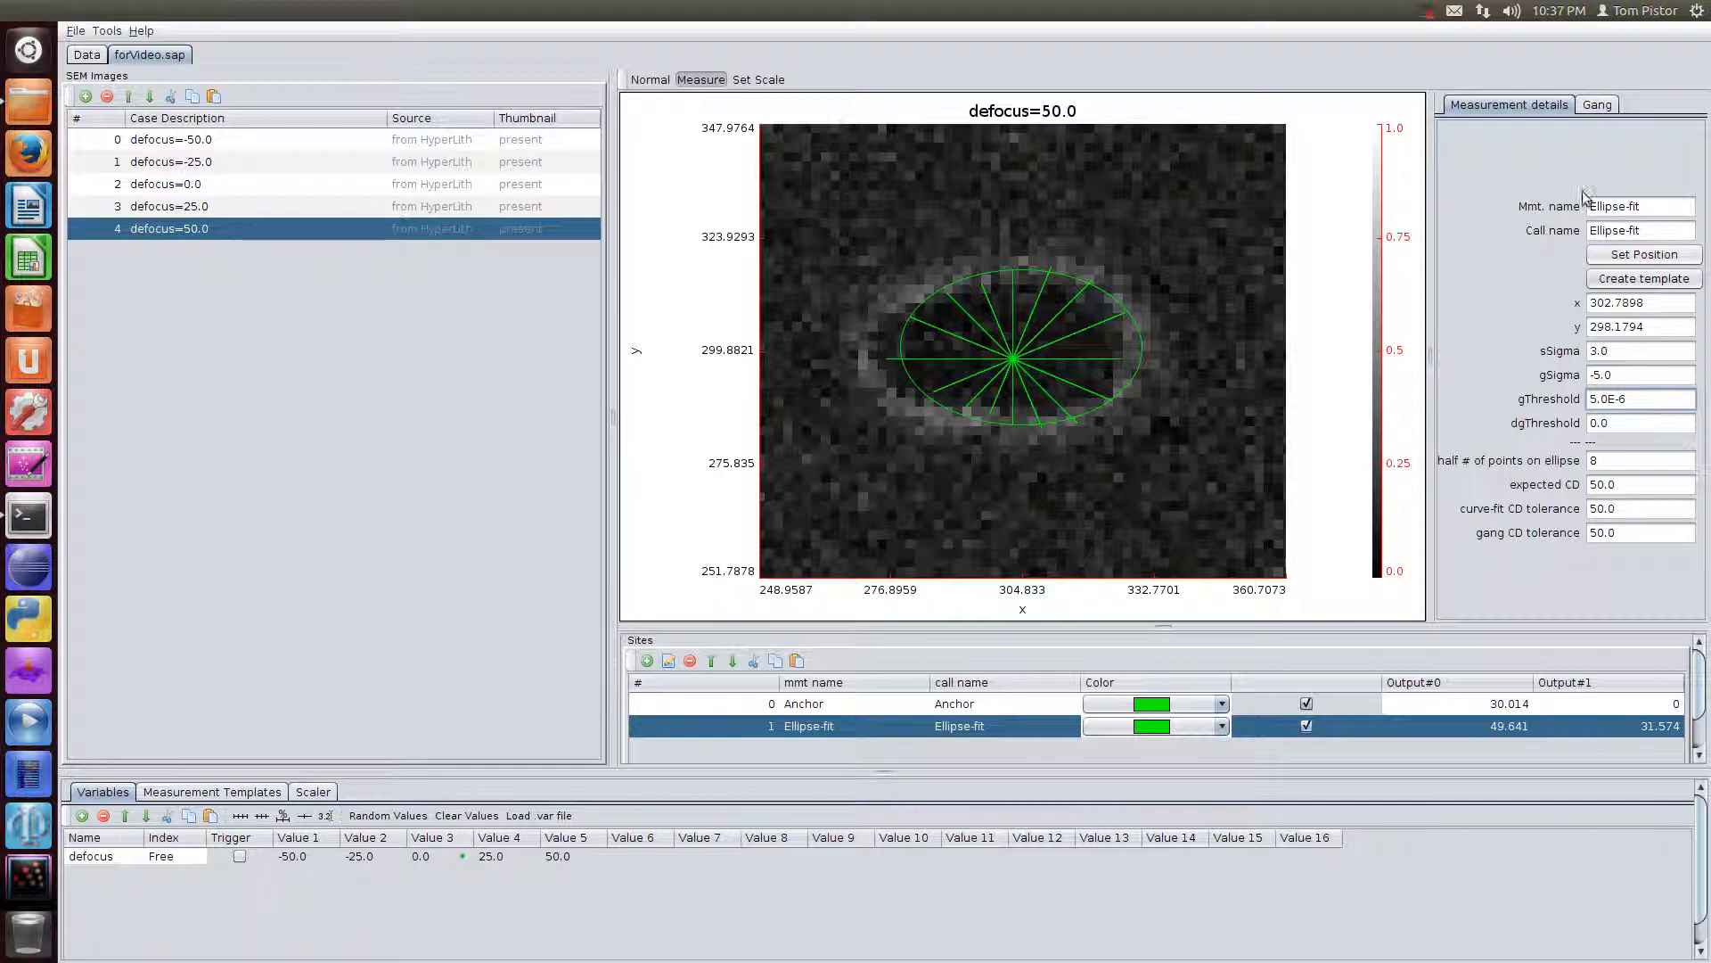
pyautogui.moveTo(142, 247)
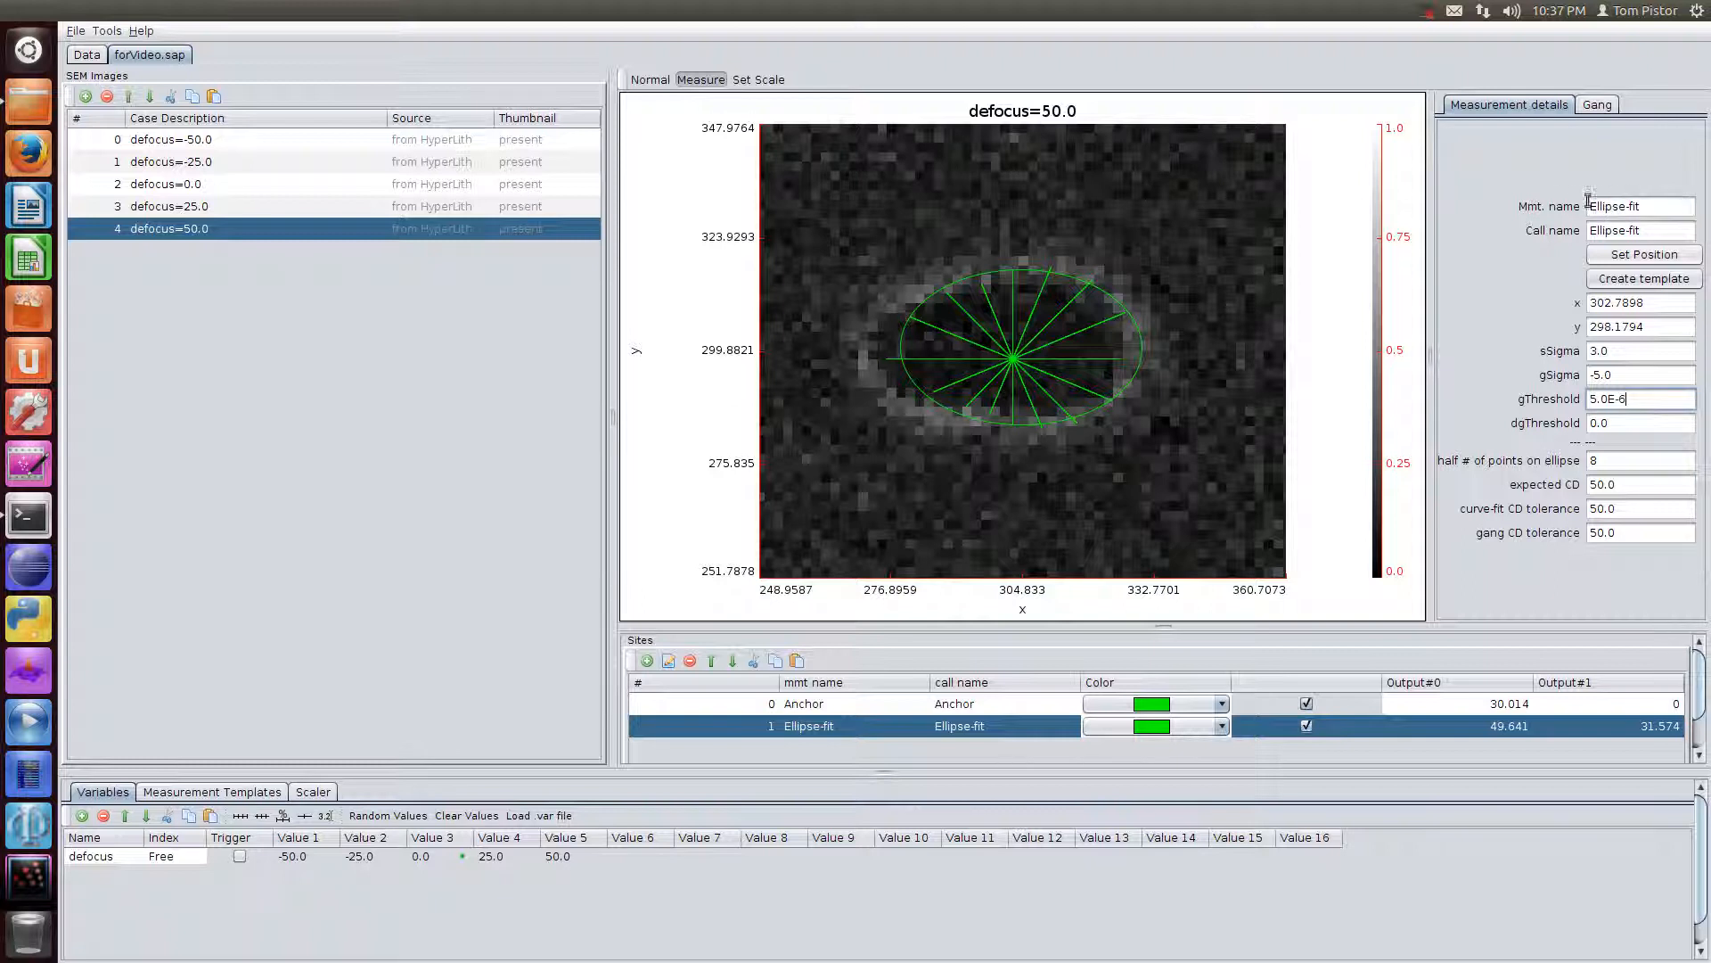
pyautogui.write('c1')
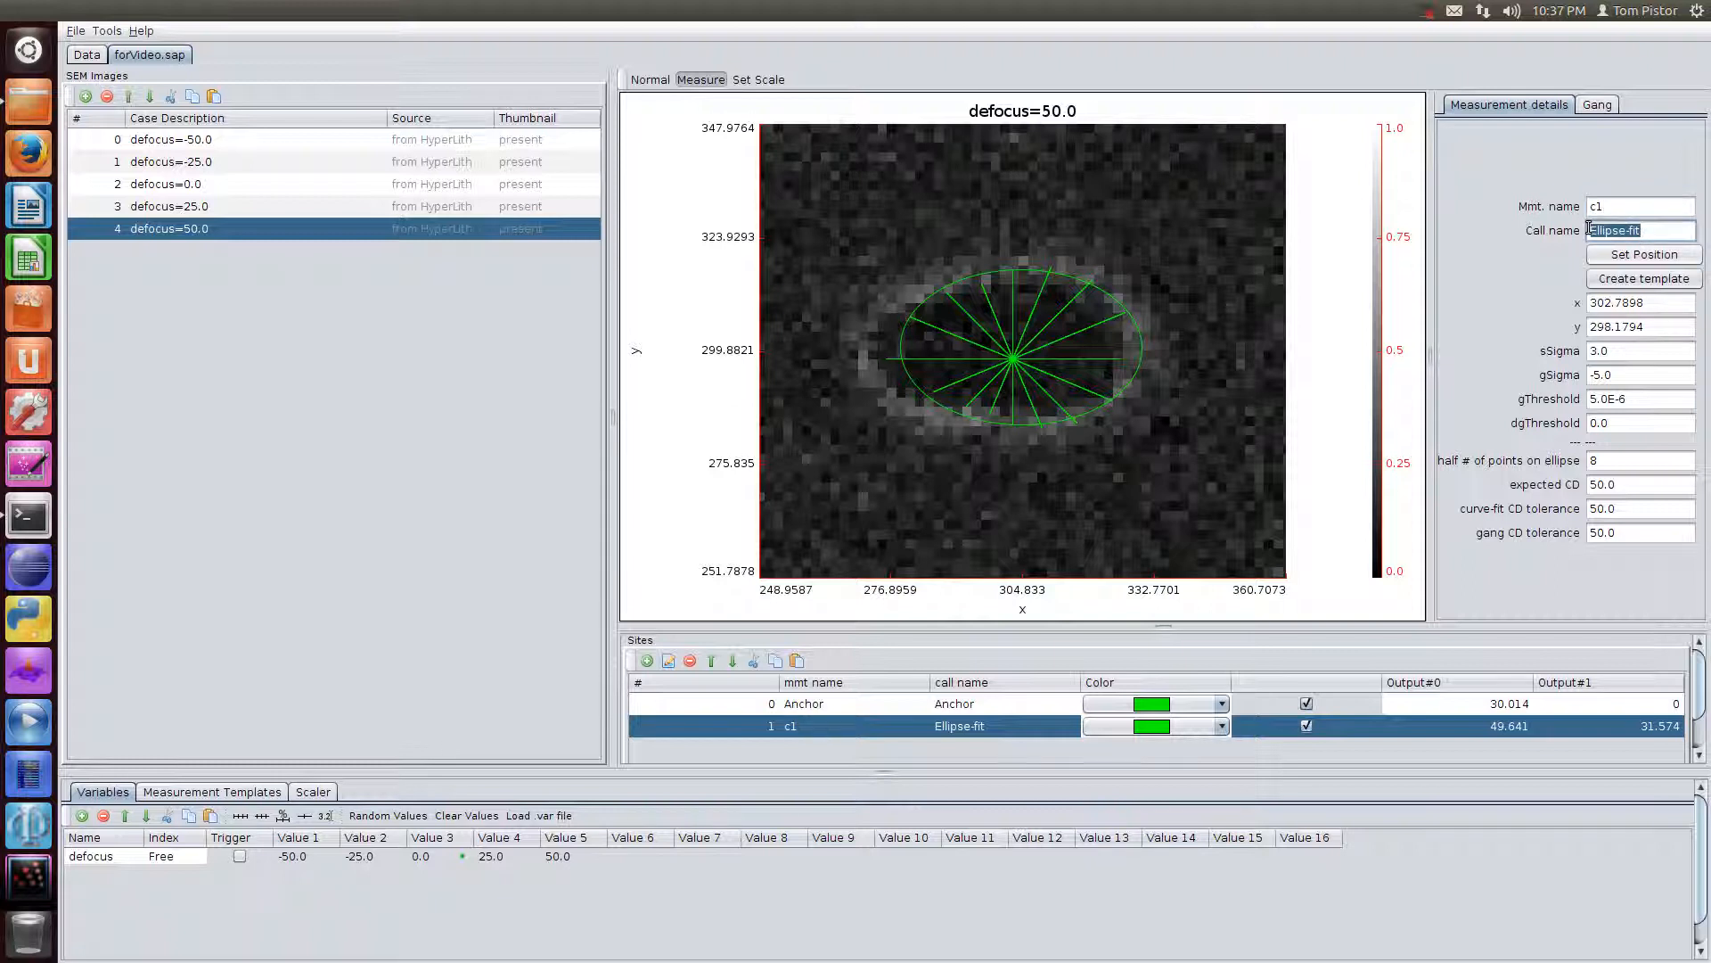
pyautogui.write('c1')
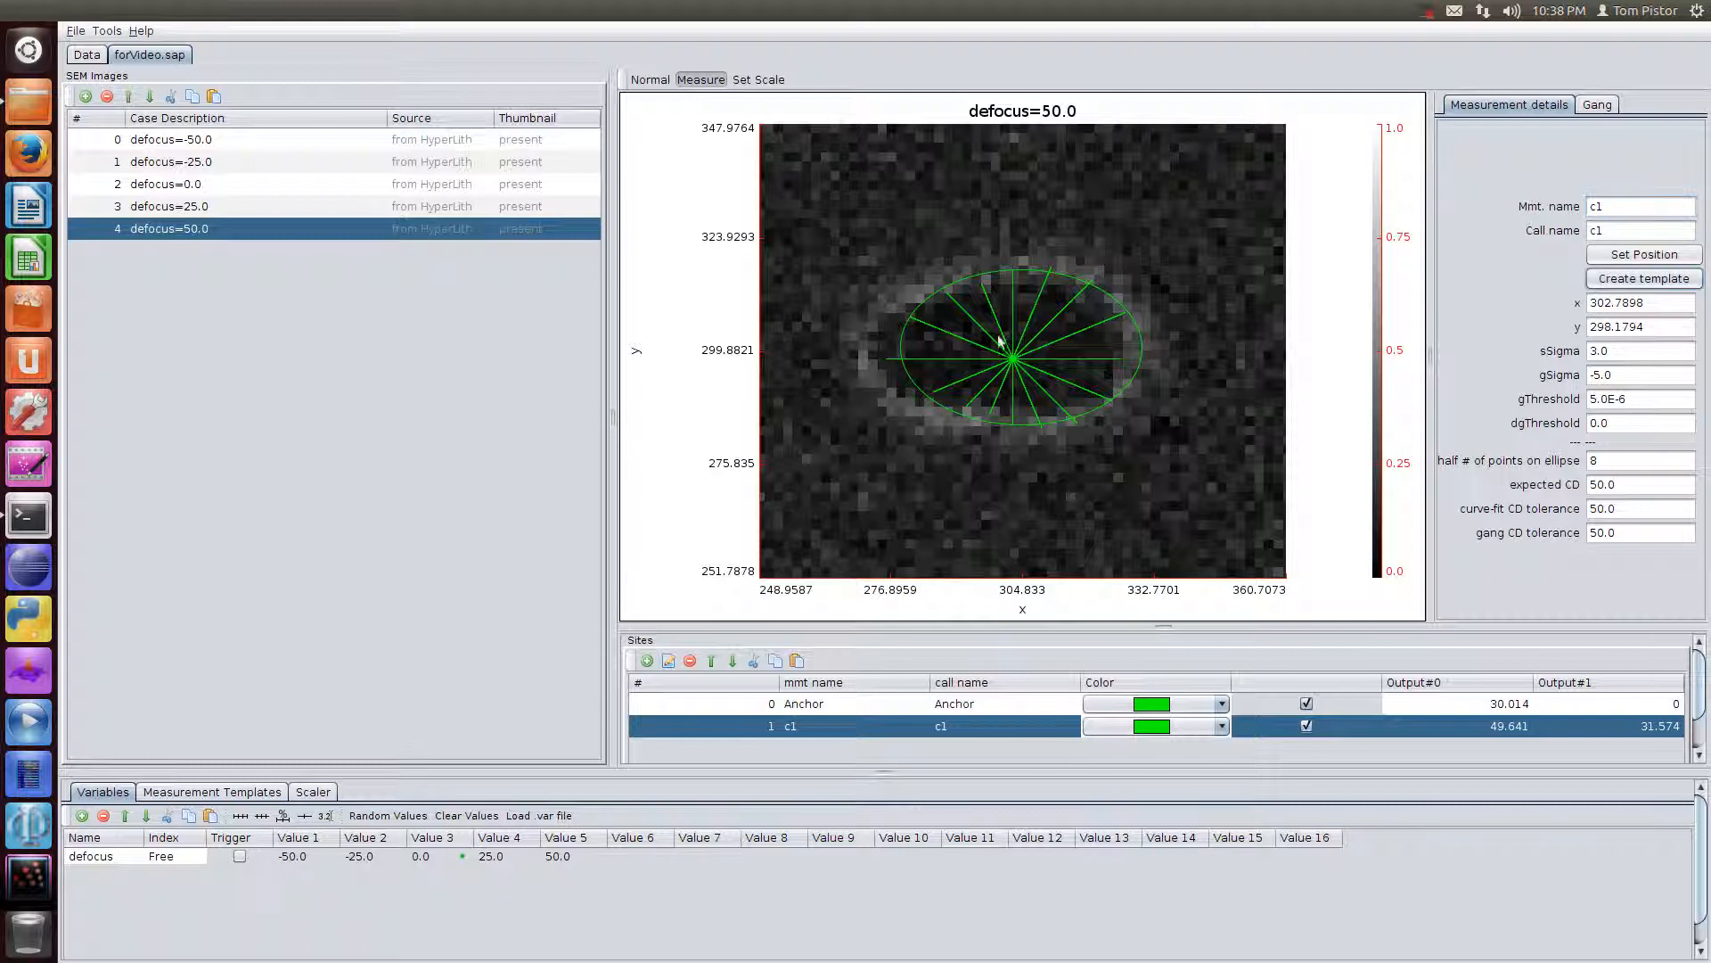
pyautogui.click(212, 792)
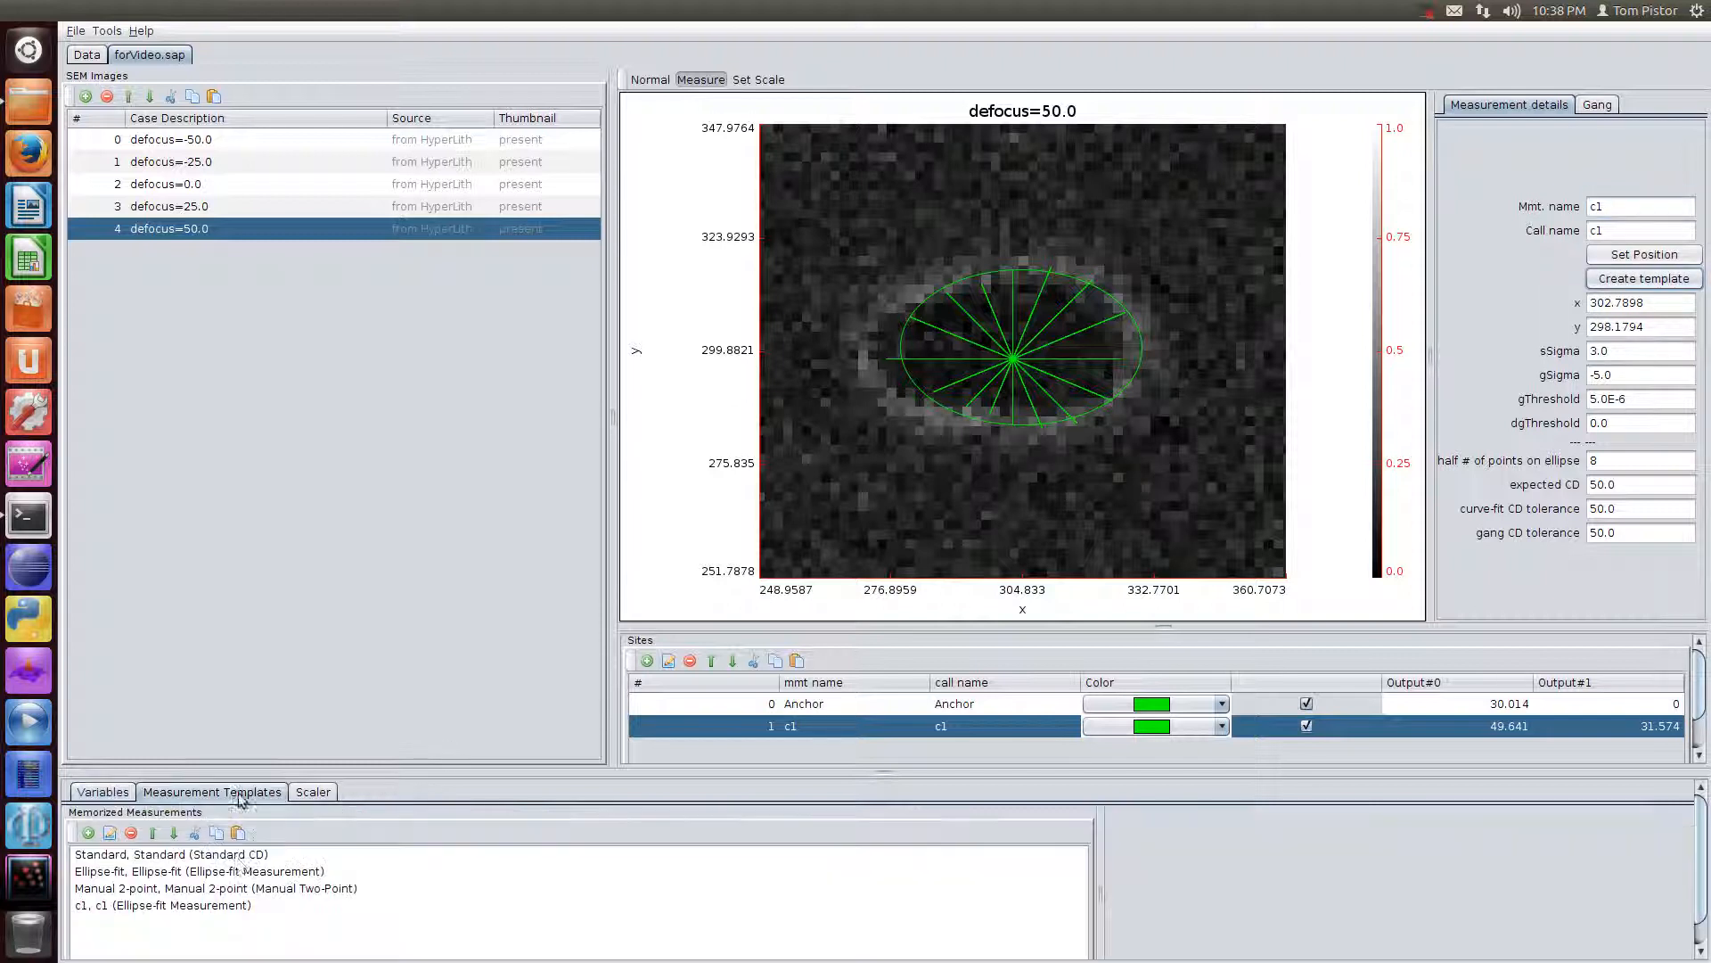
# Inspect the c1 template's nine gang member offsets and its measurement settings.
pyautogui.click(162, 906)
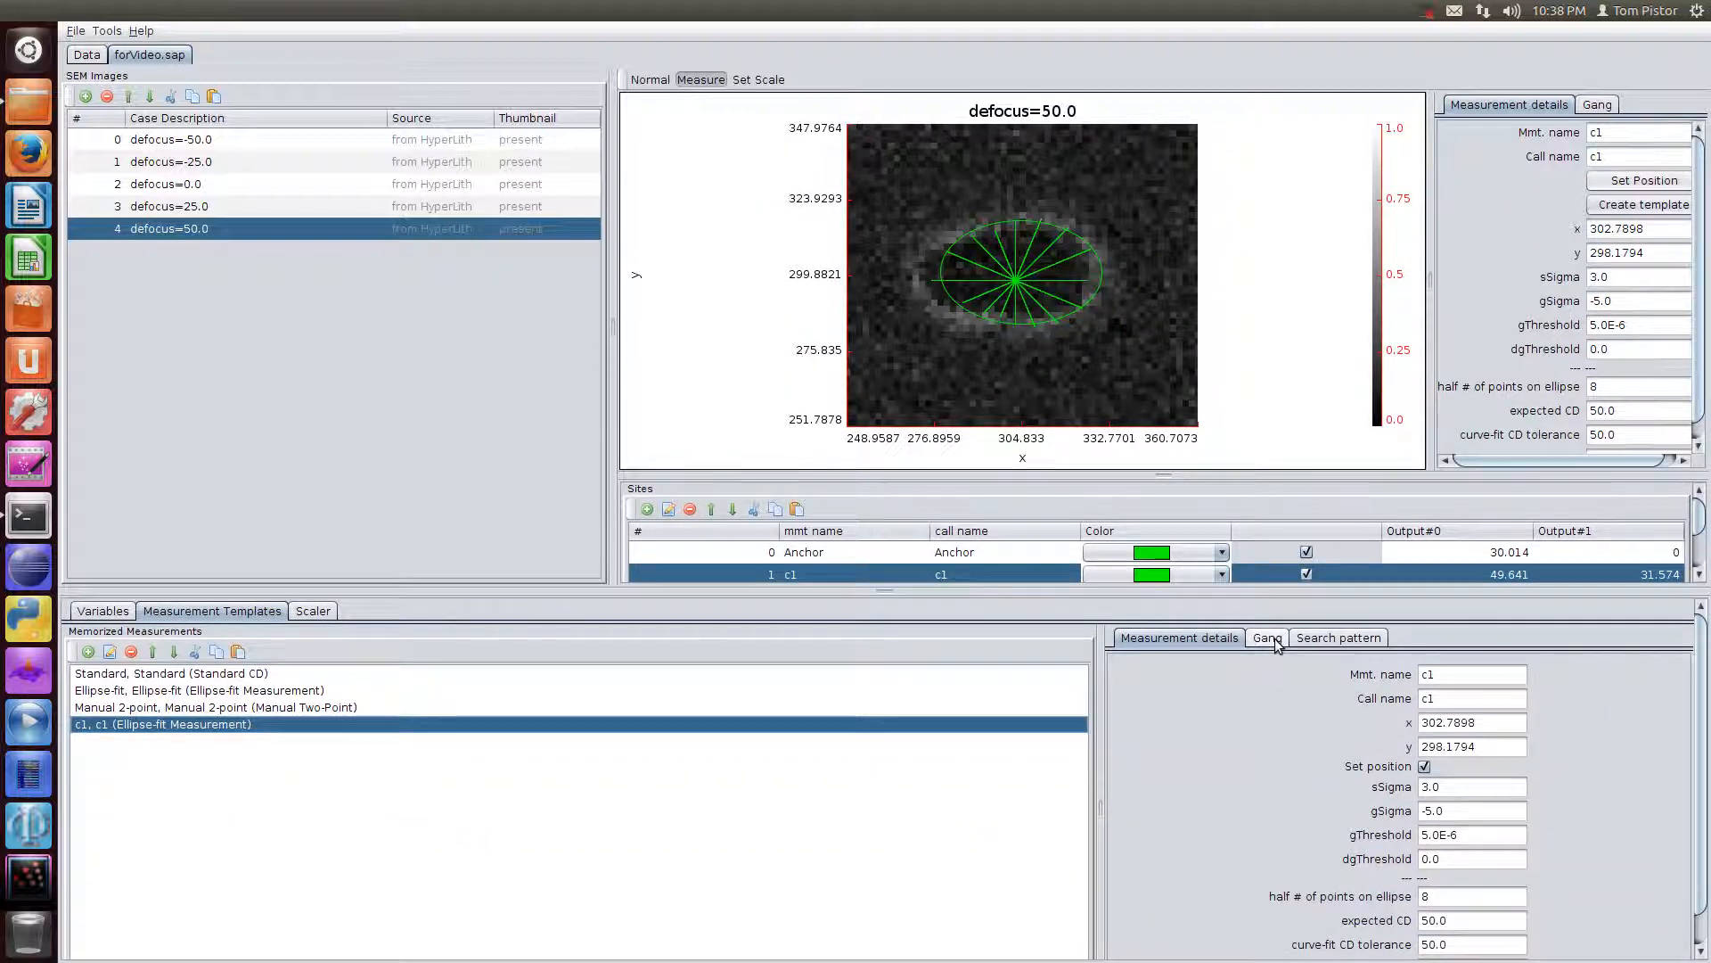
pyautogui.click(1268, 638)
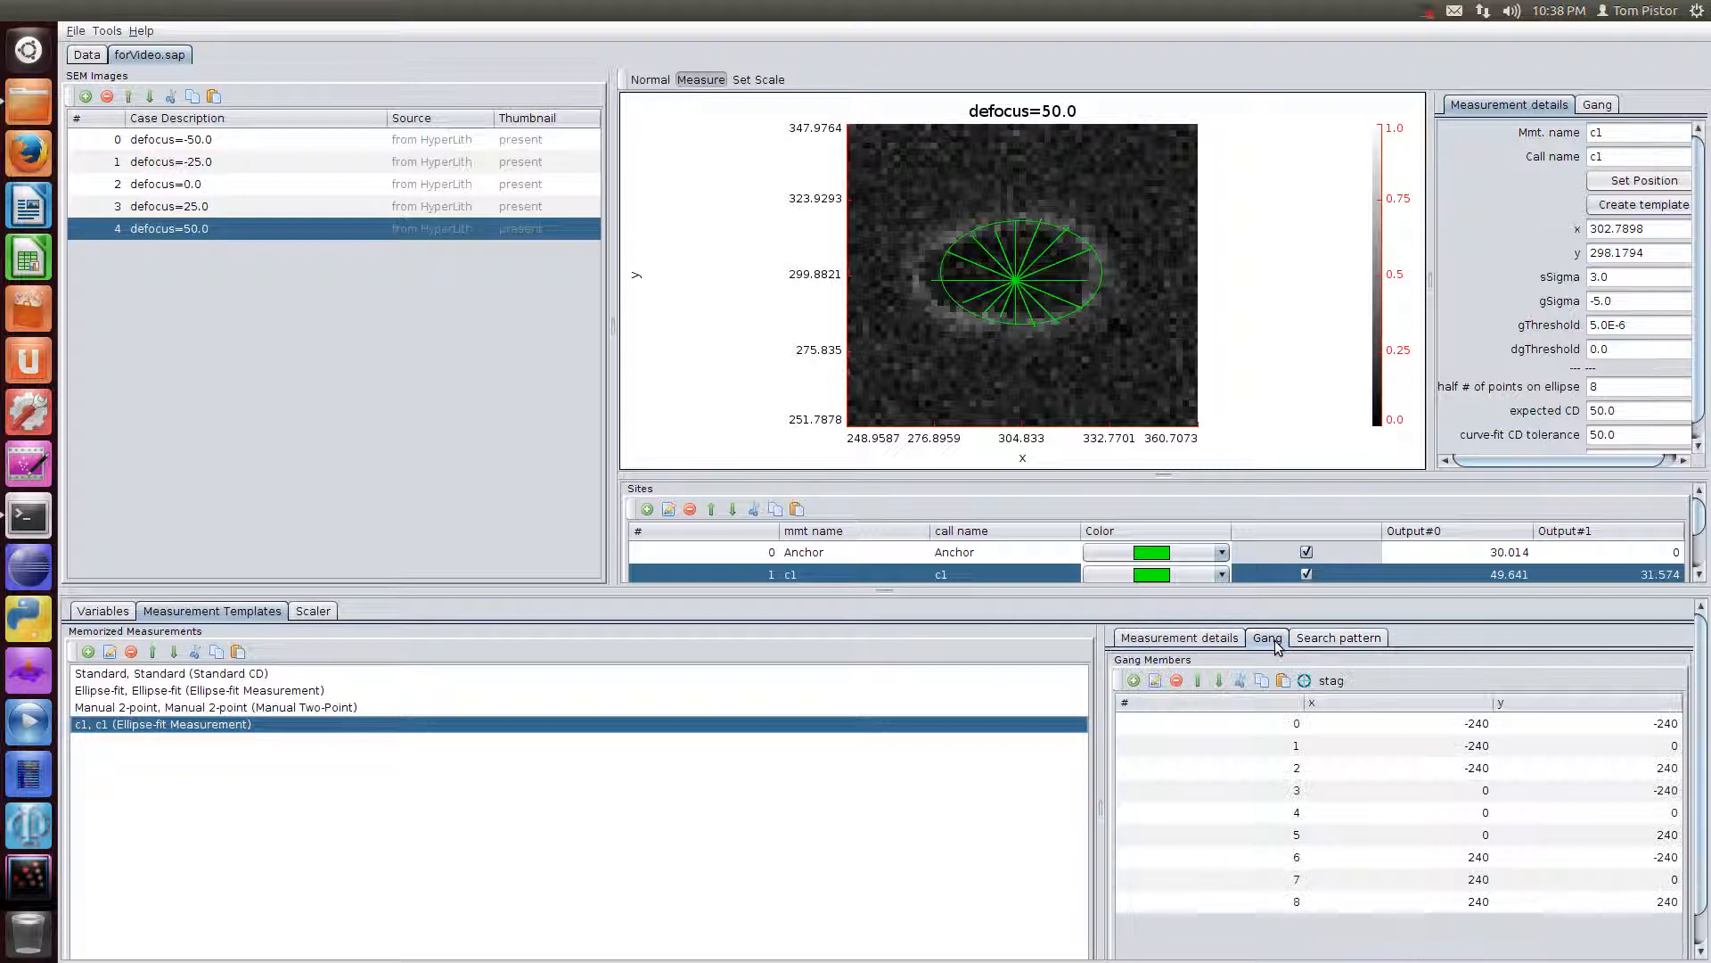
pyautogui.click(1337, 638)
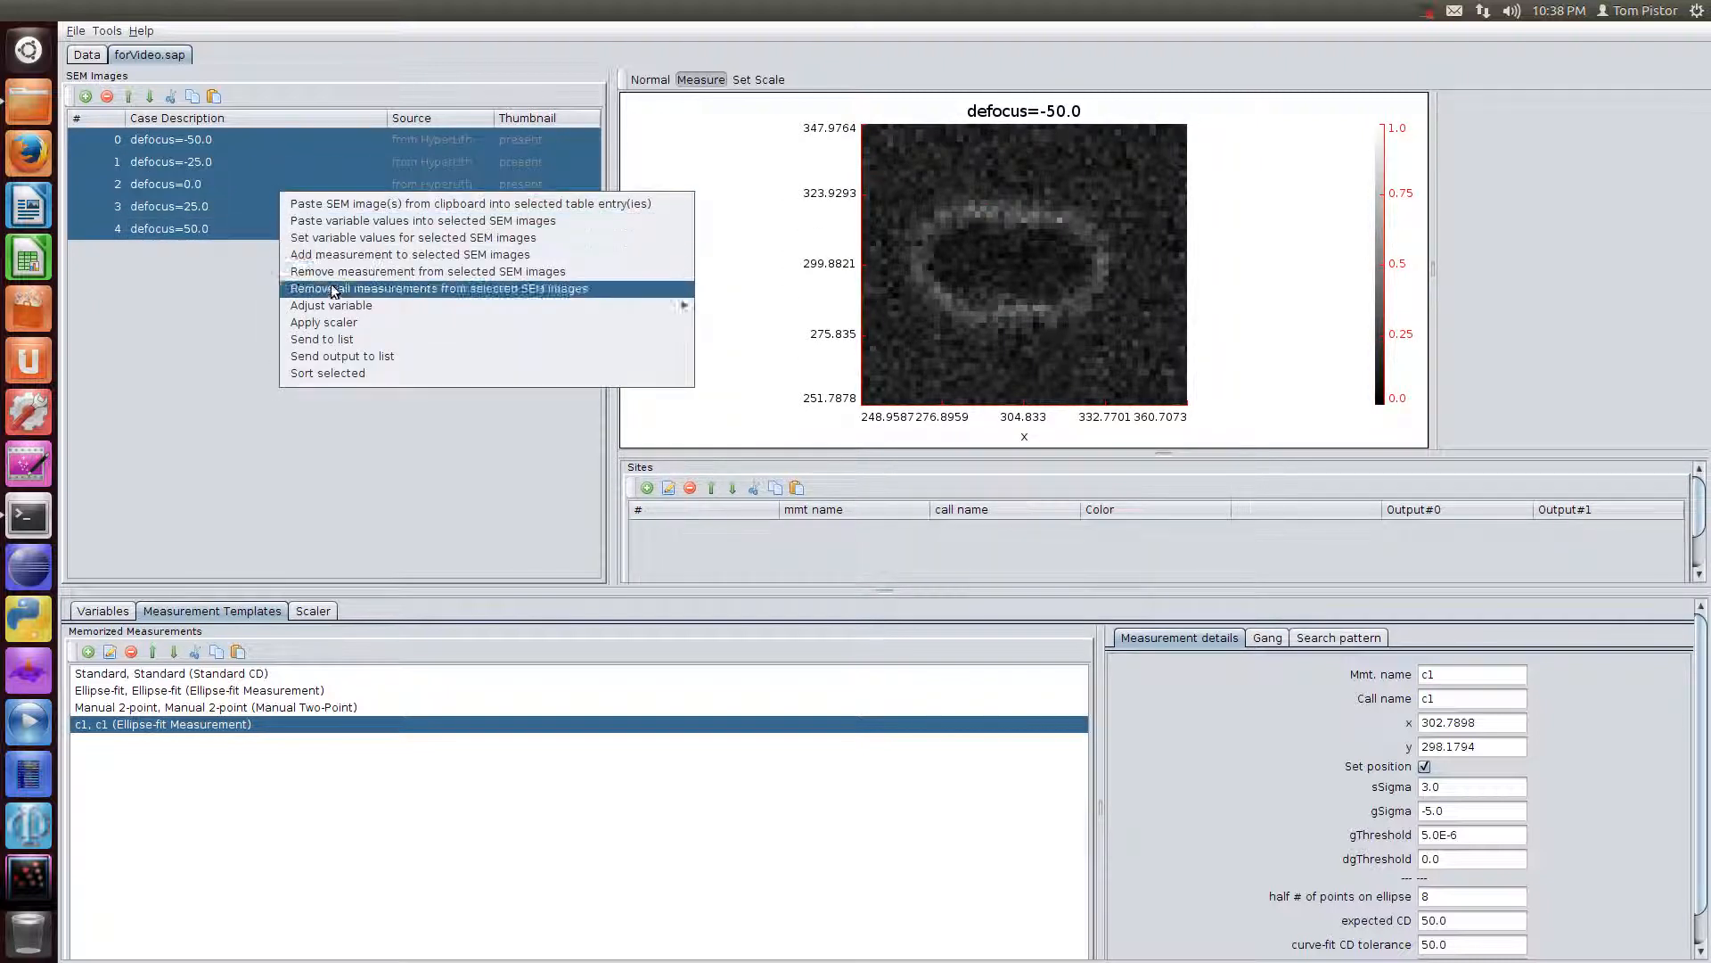
# Add measurement c1 to all selected SEM images, replacing any existing one of that name.
pyautogui.click(410, 255)
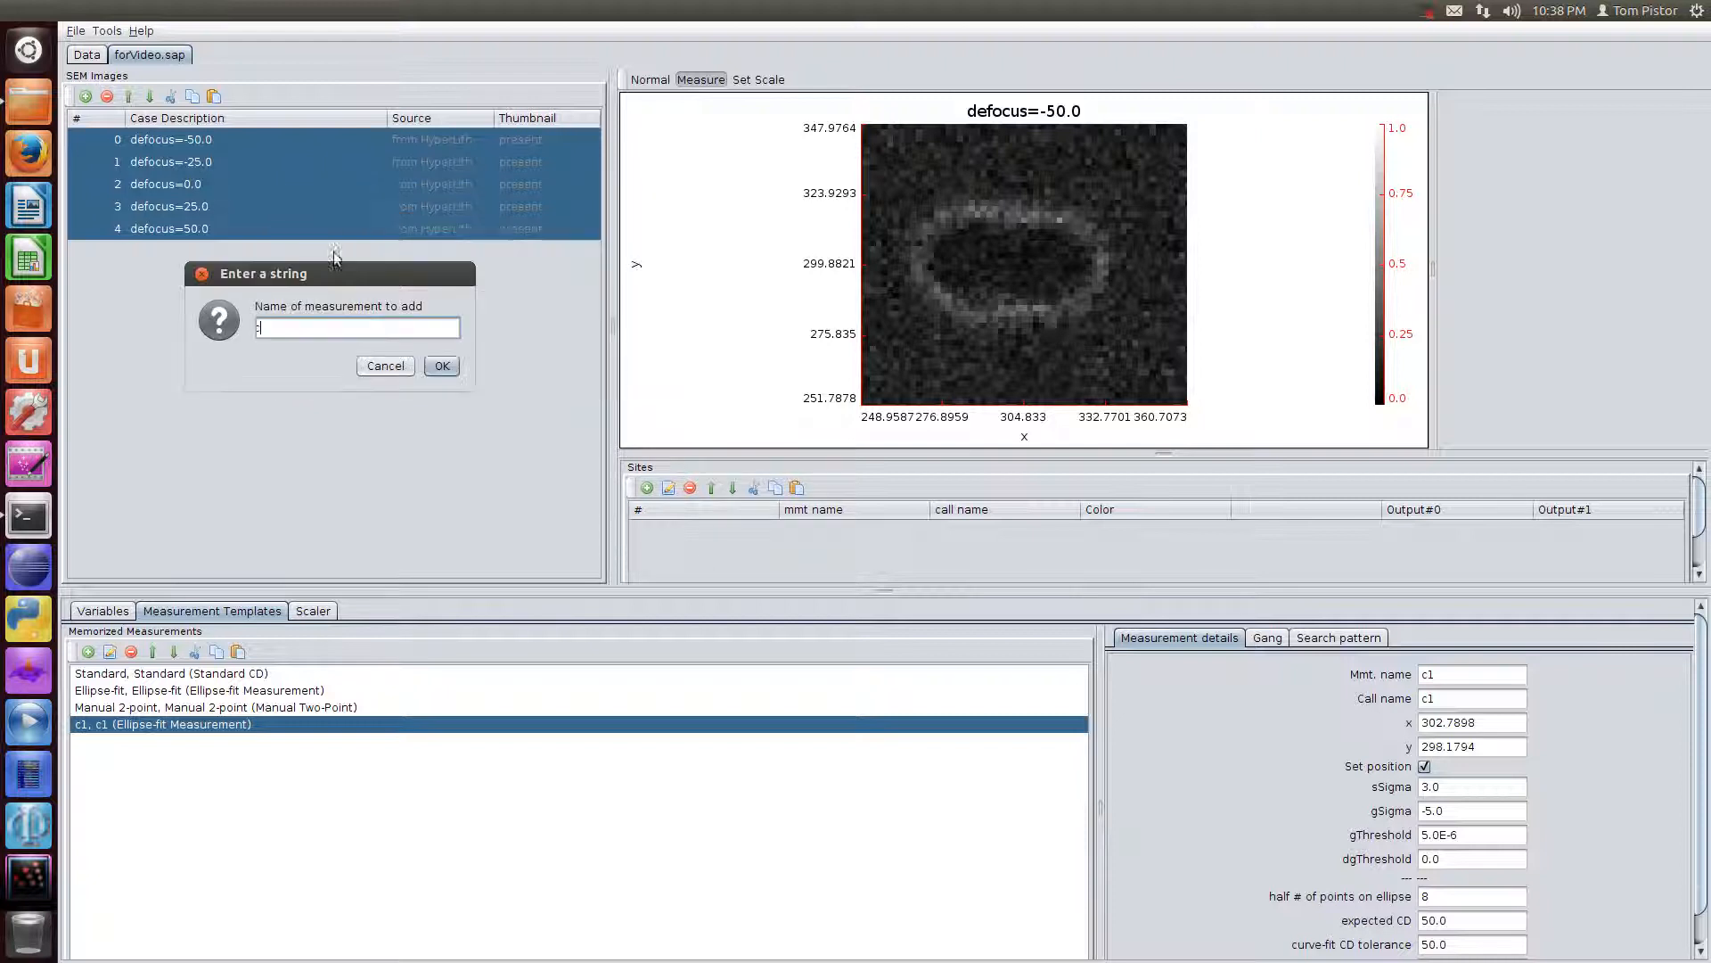
pyautogui.click(440, 366)
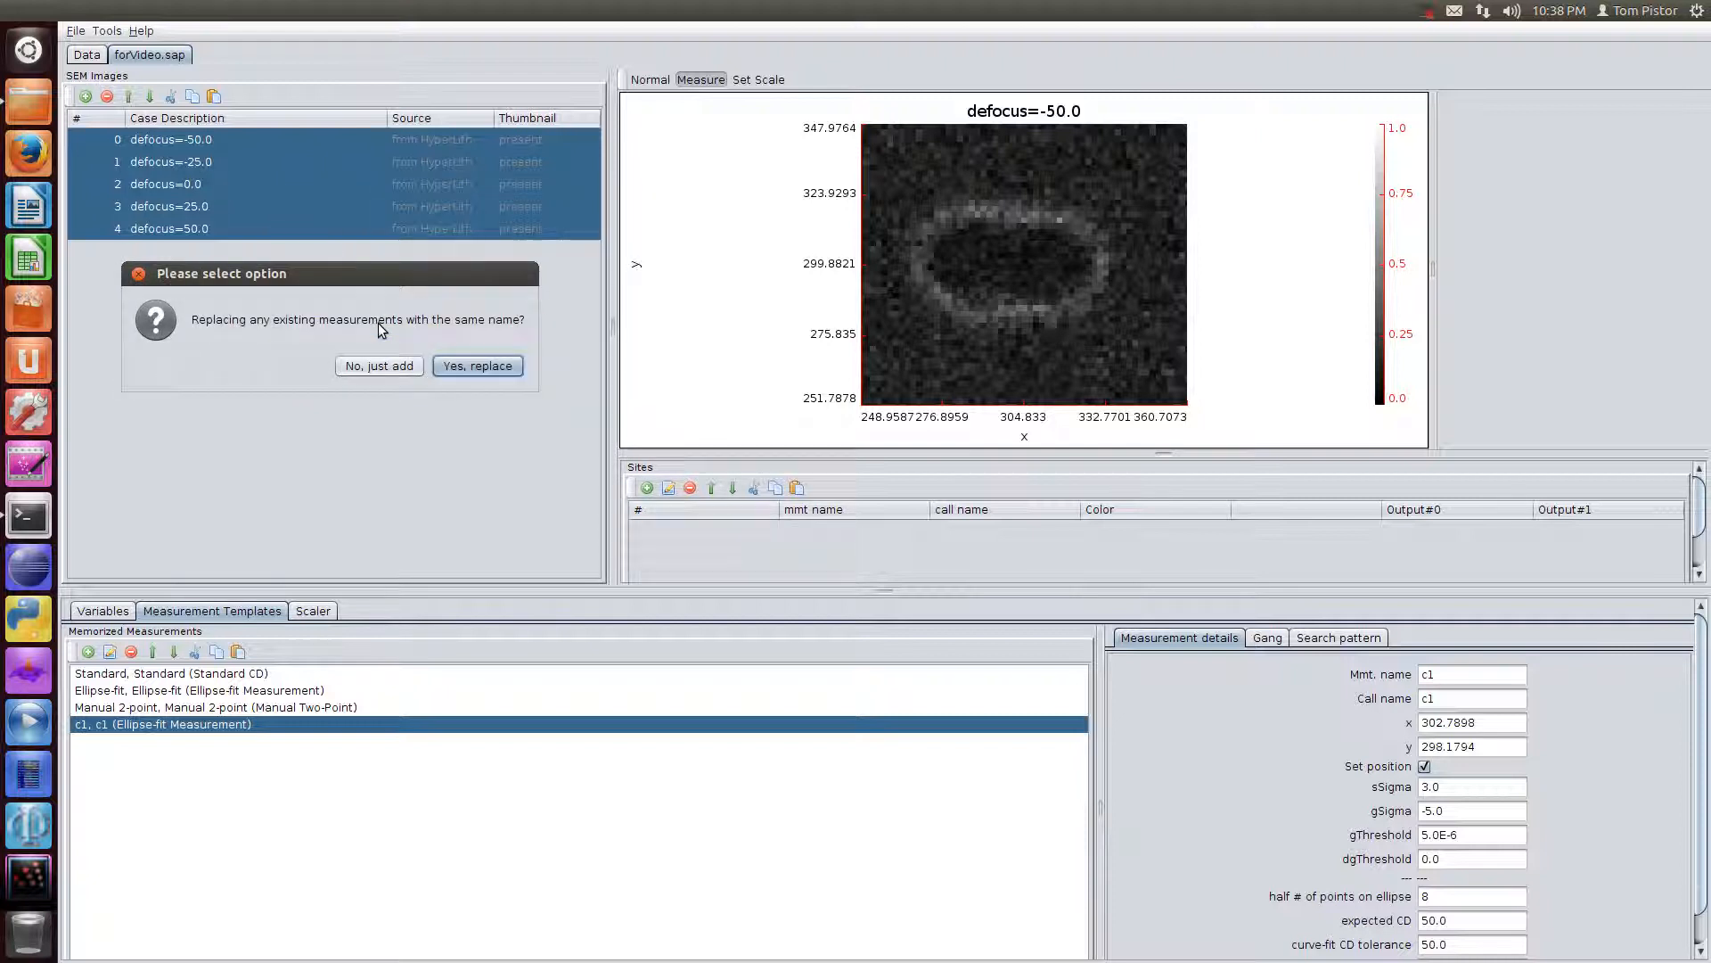
pyautogui.click(476, 363)
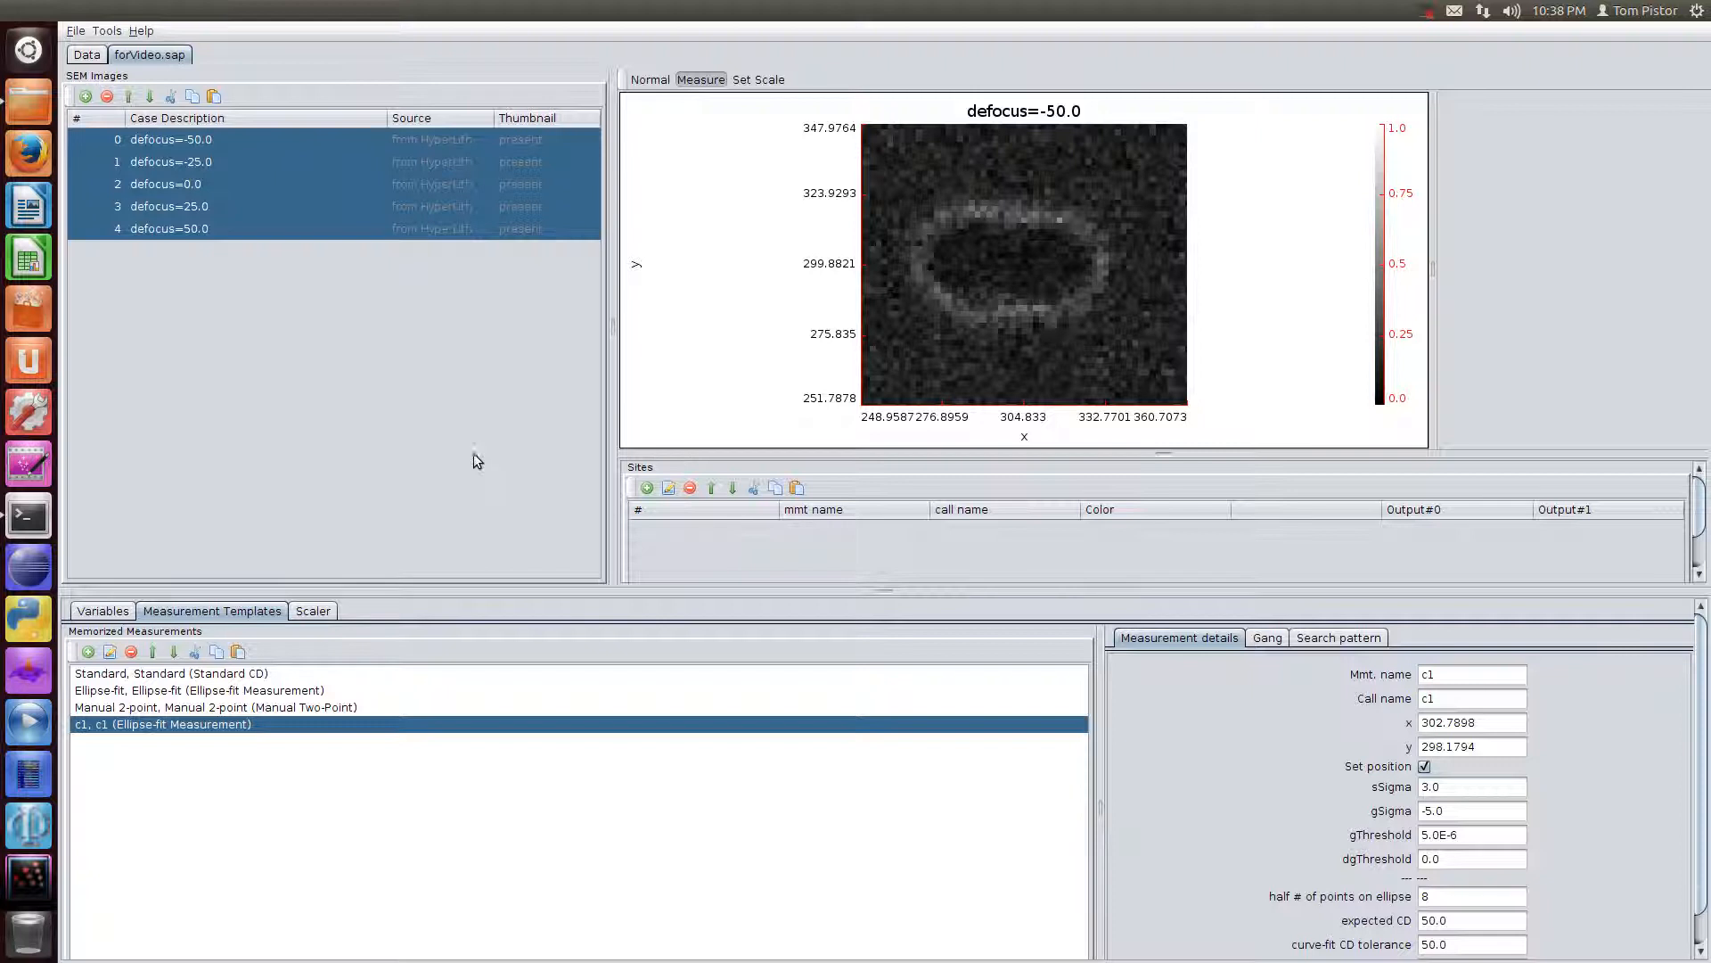
pyautogui.moveTo(246, 194)
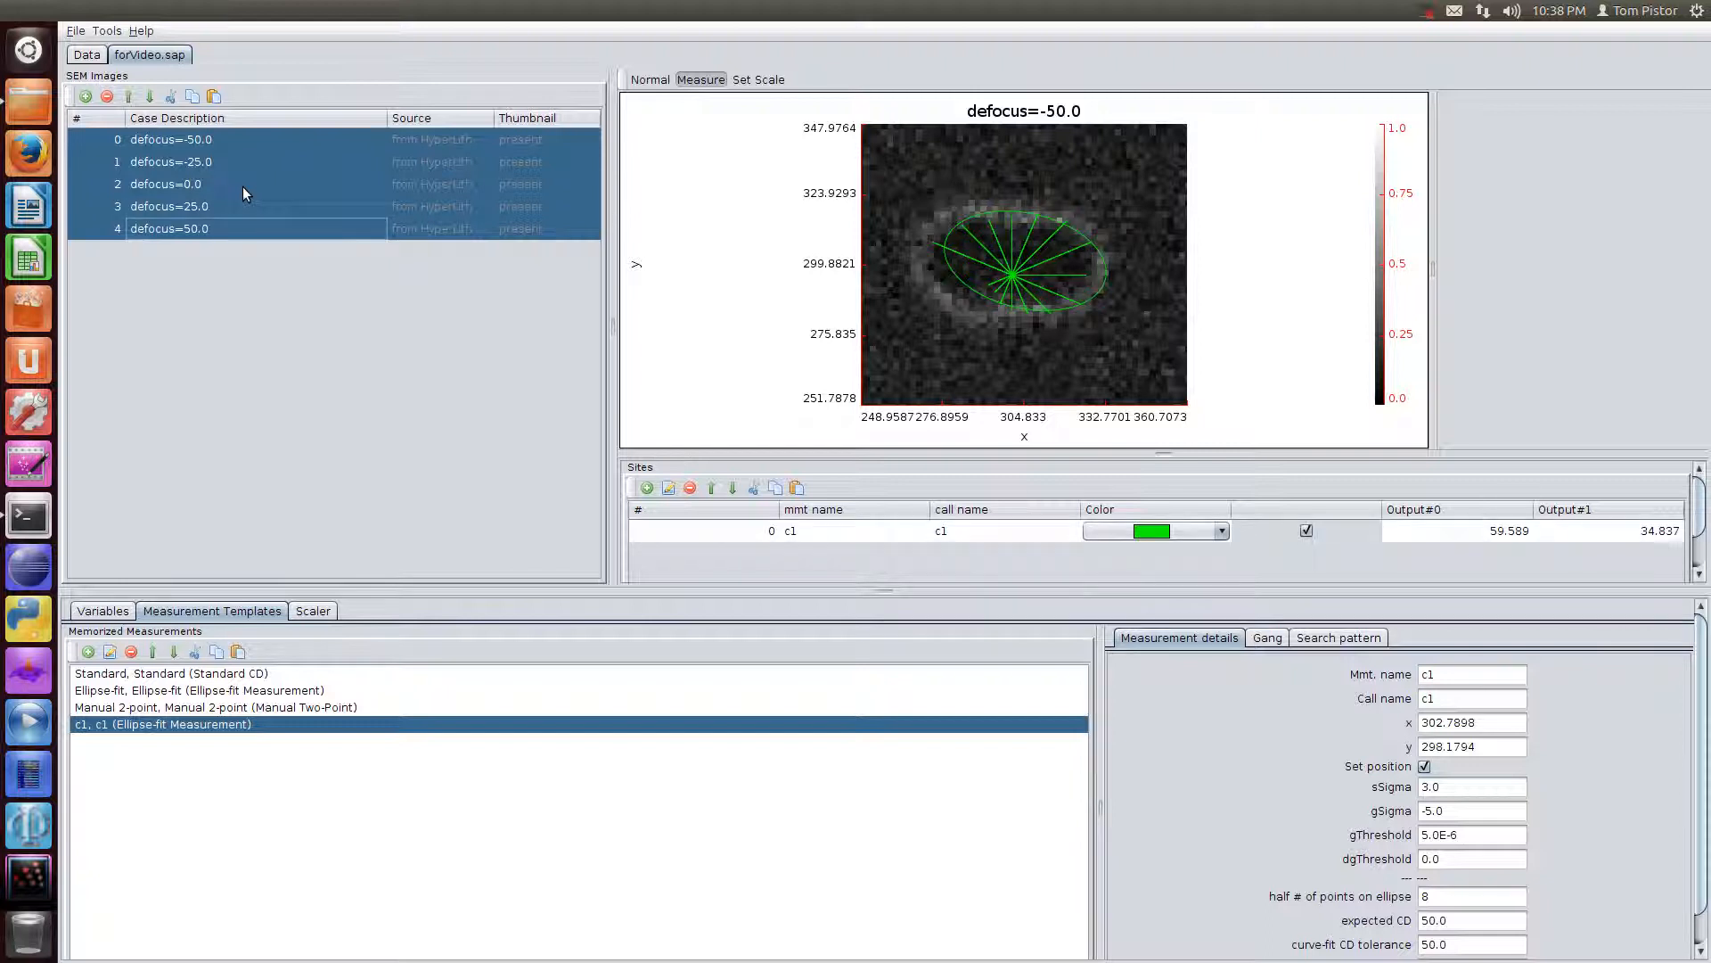
# Step through the defocus −50, 0 and +50 images and zoom on a centre c1 fit at defocus 0.0.
pyautogui.click(164, 184)
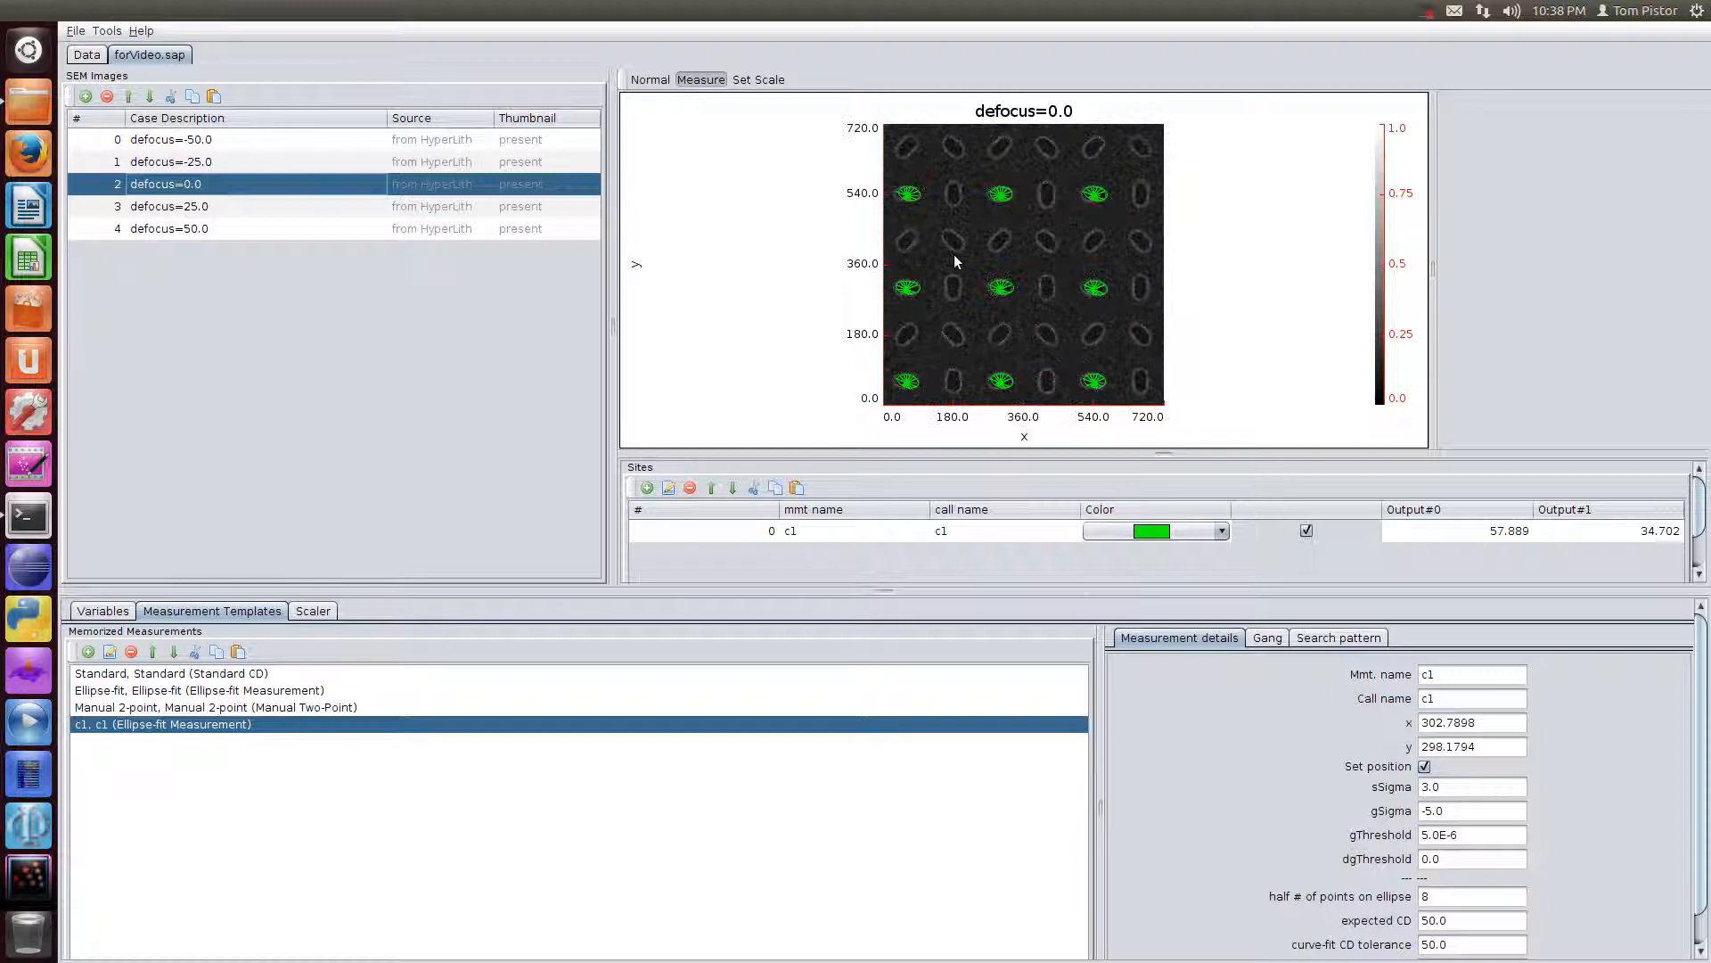
pyautogui.click(172, 139)
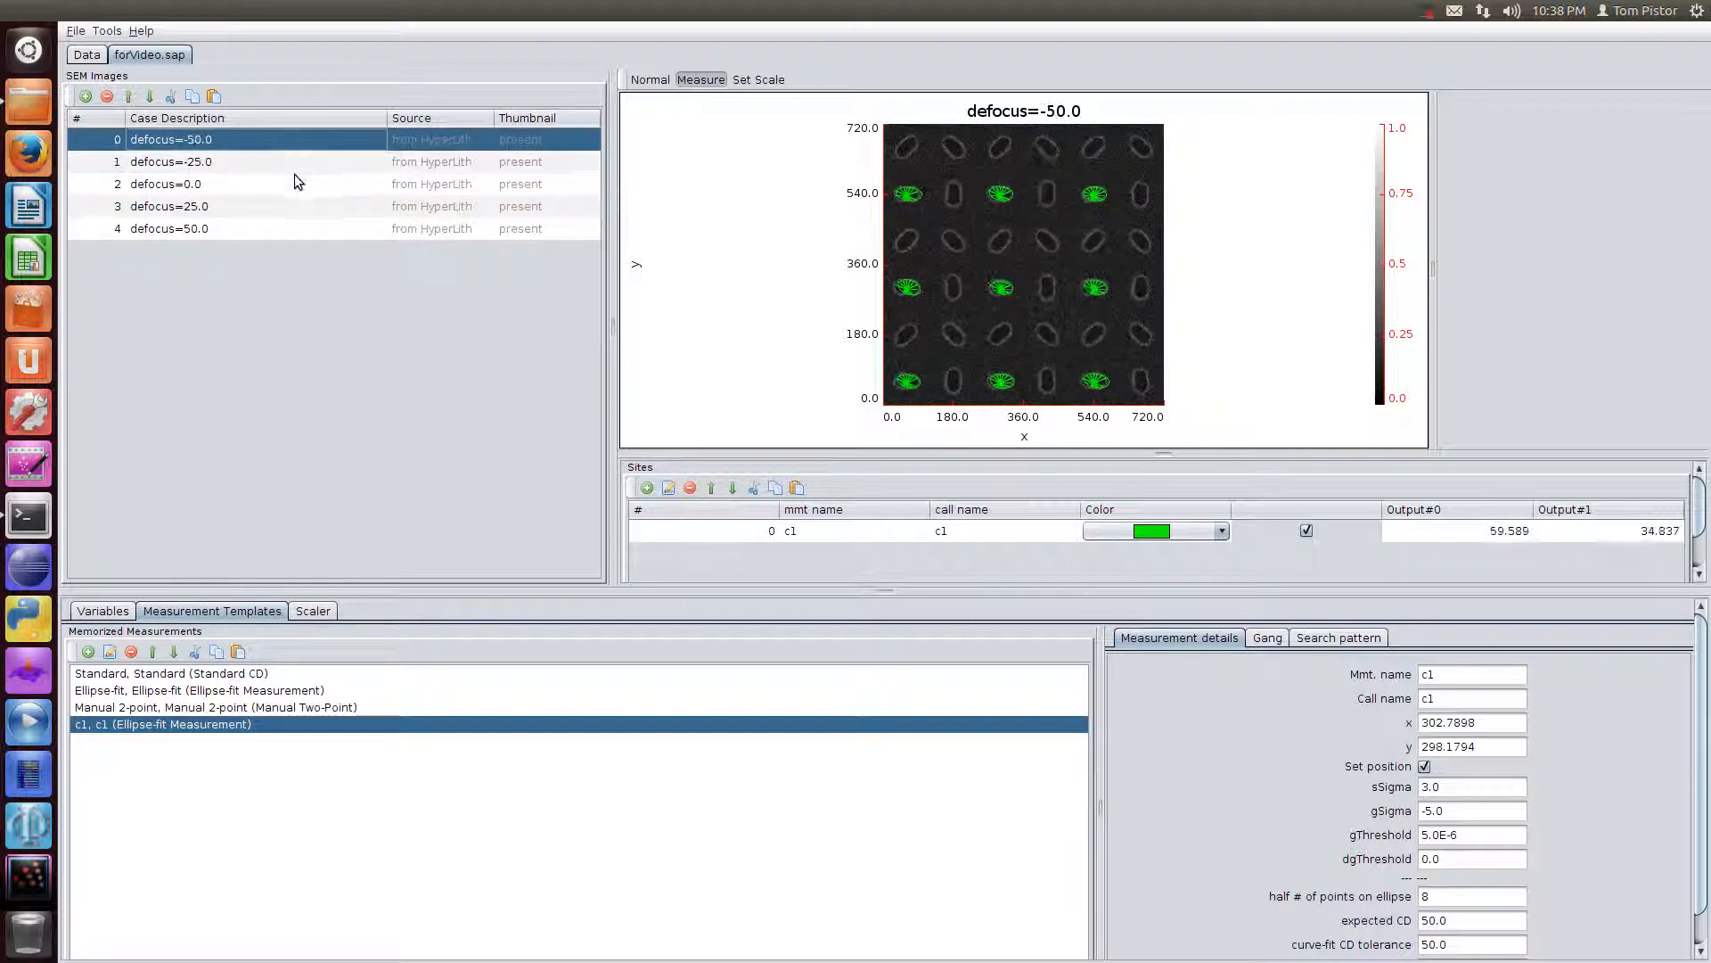
pyautogui.click(217, 228)
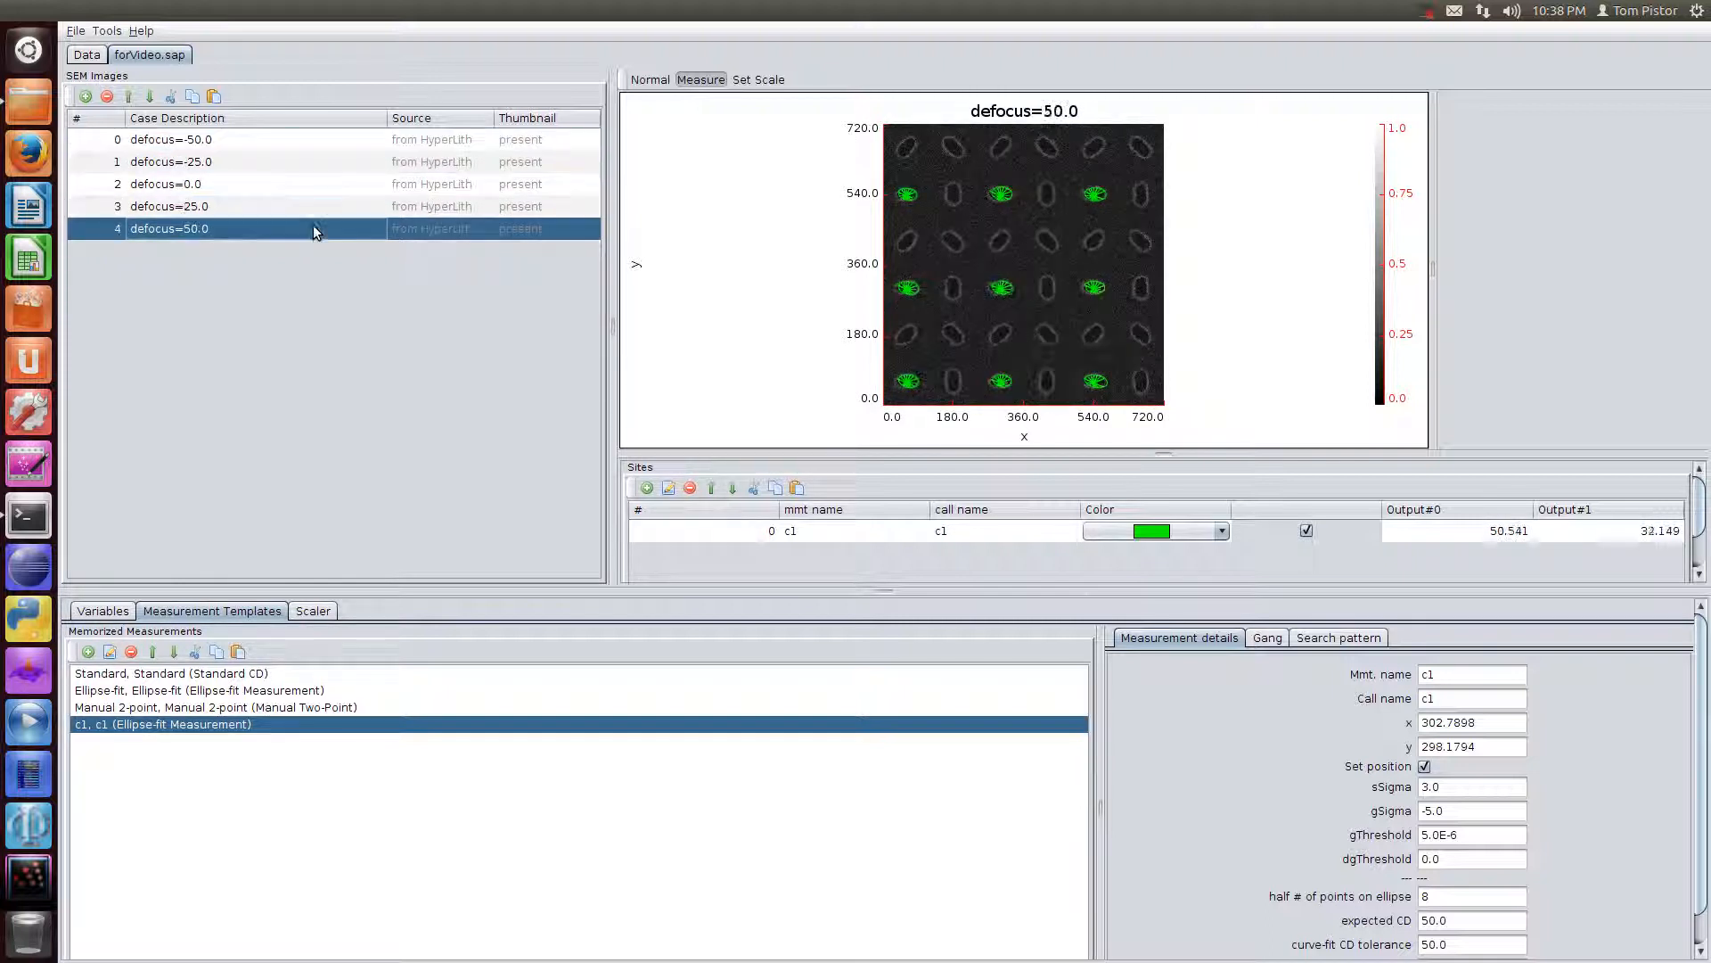
pyautogui.click(169, 184)
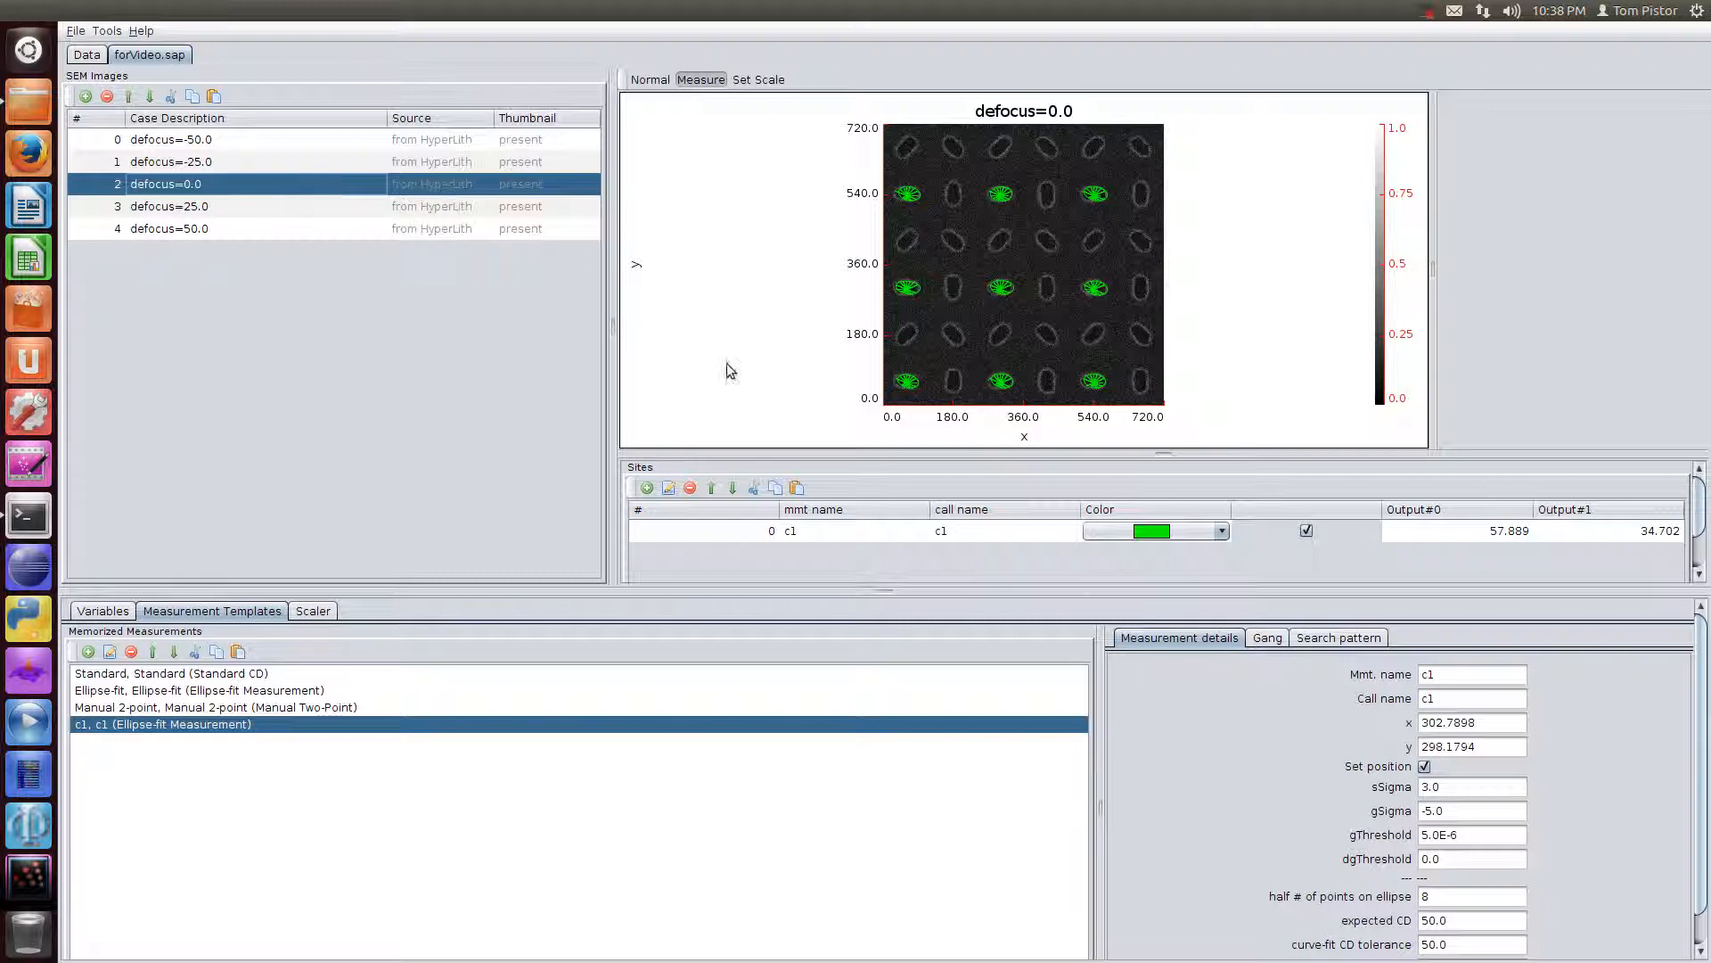
pyautogui.moveTo(982, 260); pyautogui.dragTo(1043, 333)
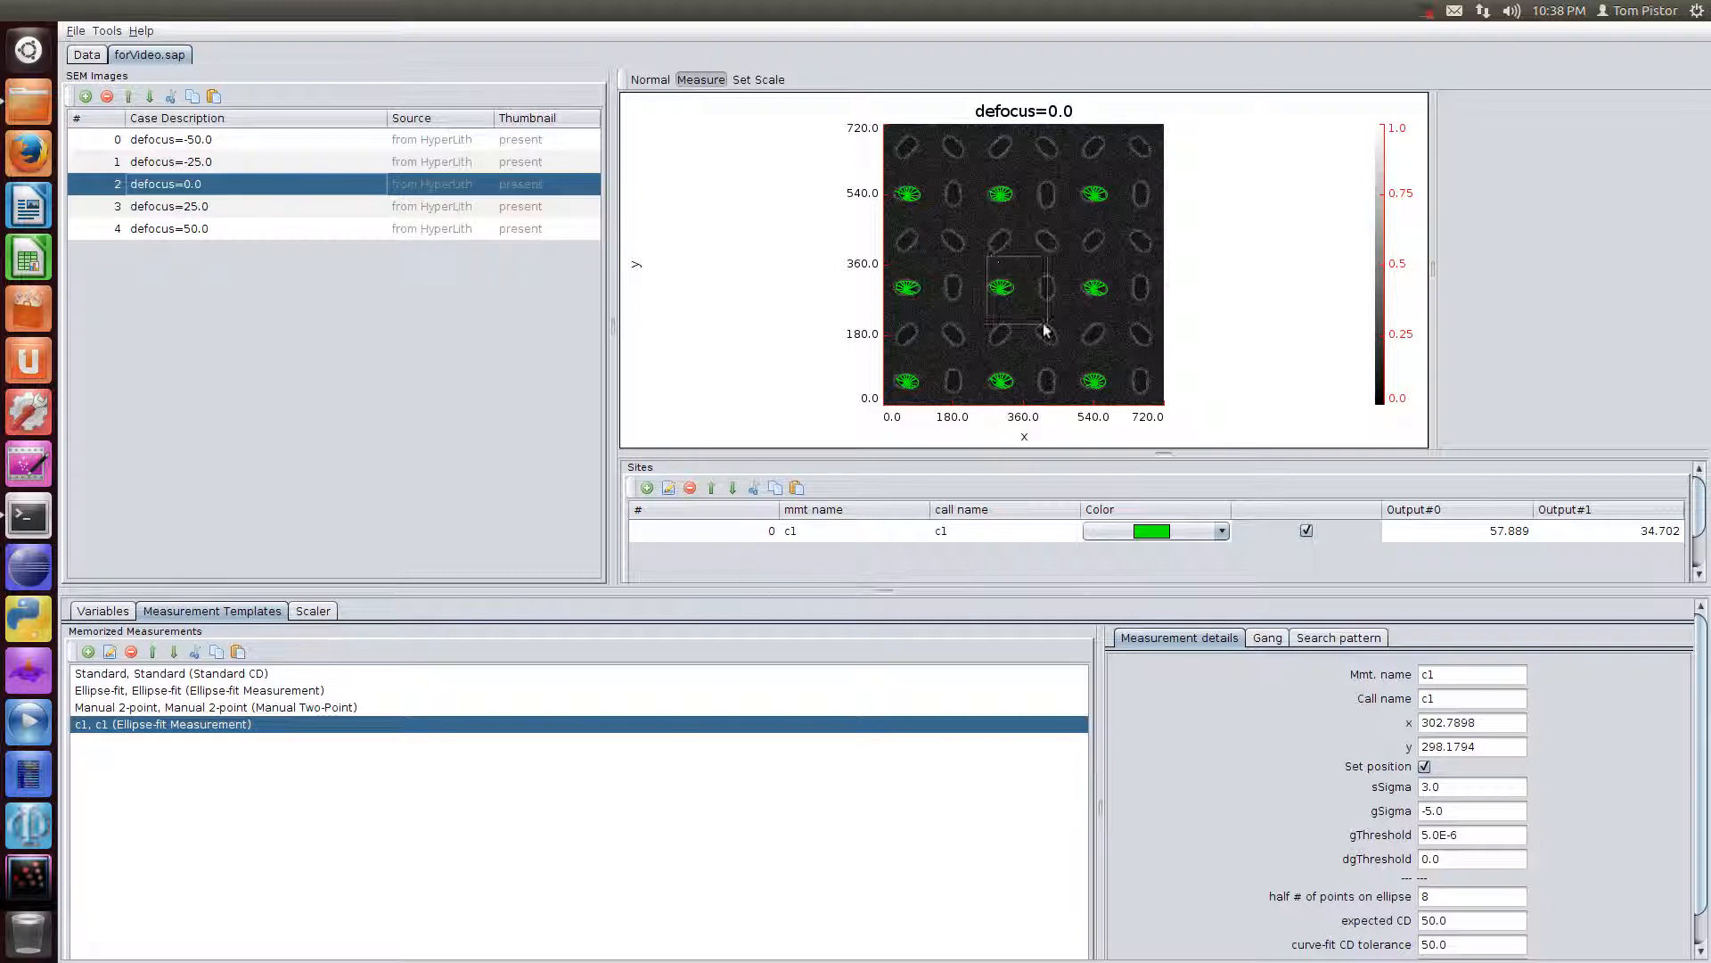
pyautogui.click(105, 31)
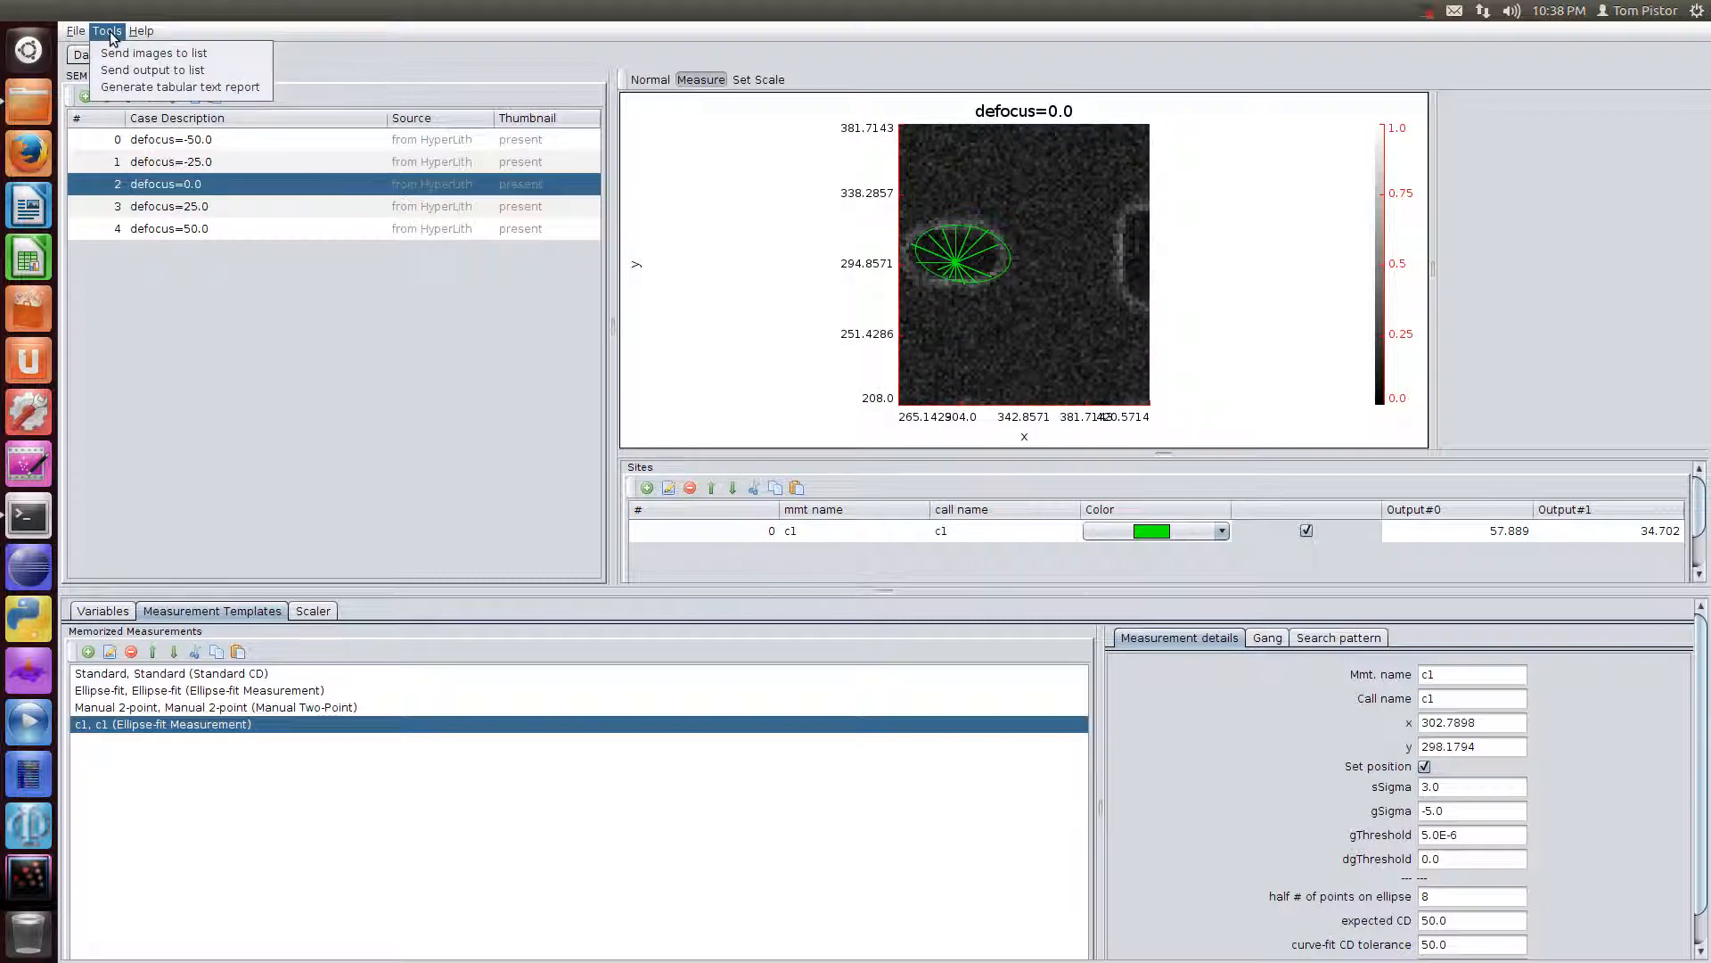
pyautogui.moveTo(182, 87)
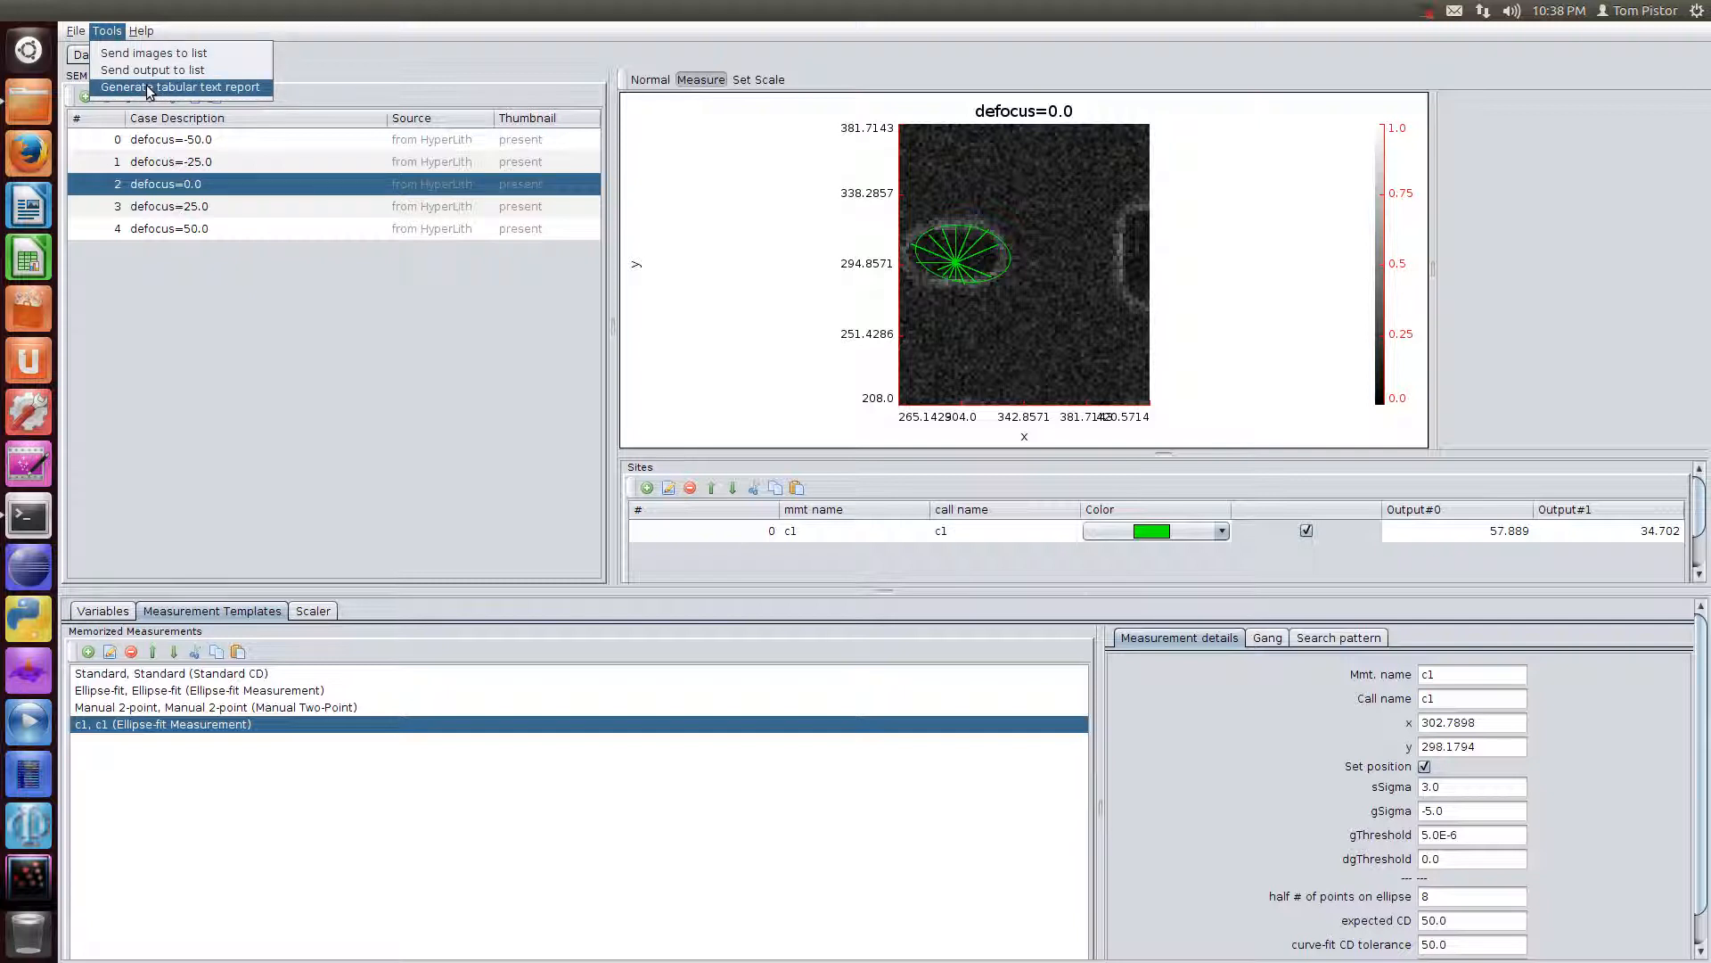
pyautogui.moveTo(153, 70)
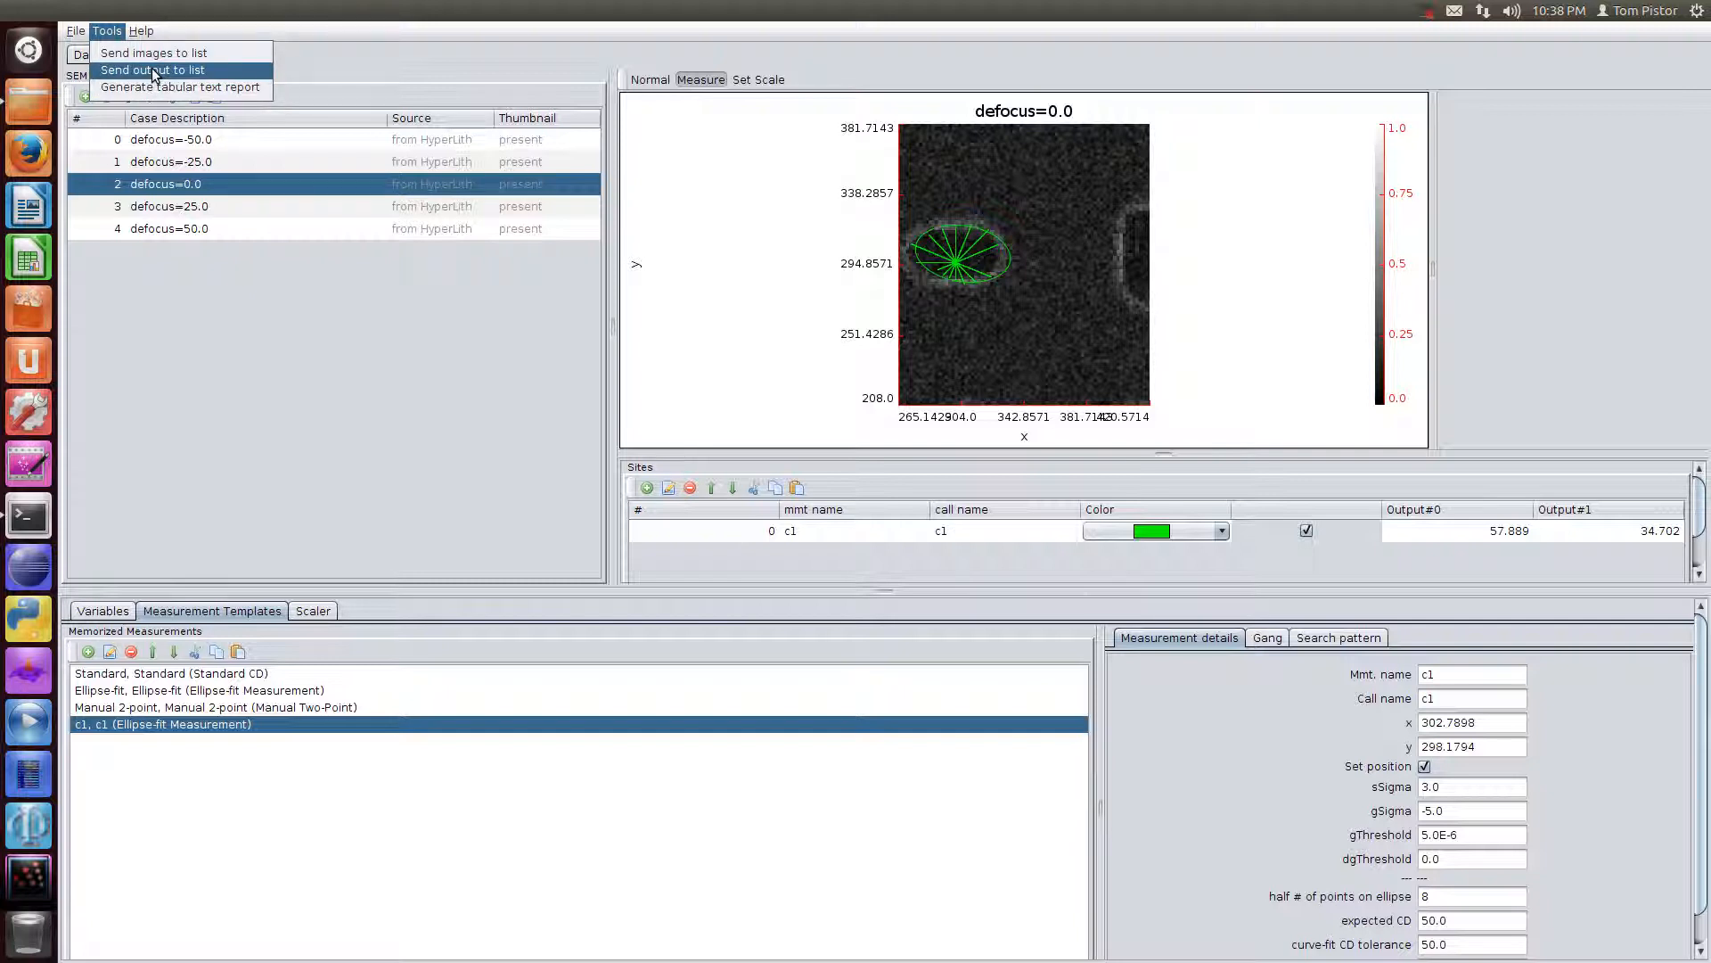
# Send the c1 measurement output to the data list as a series against defocus.
pyautogui.click(154, 69)
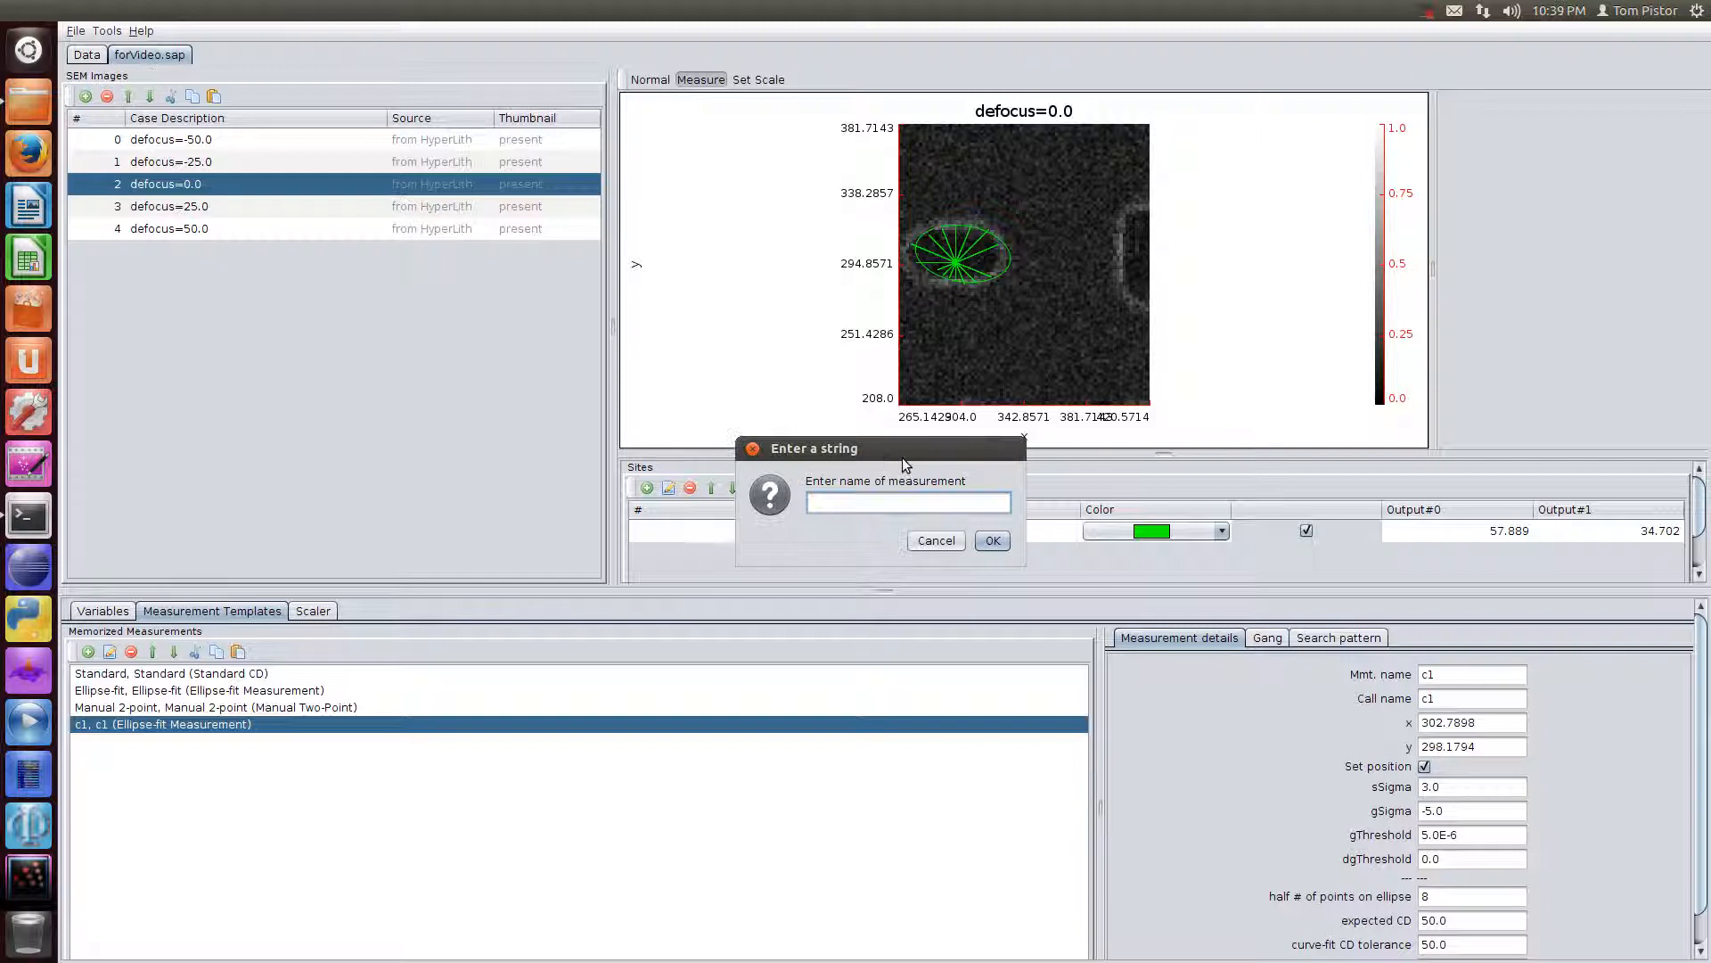
pyautogui.click(989, 541)
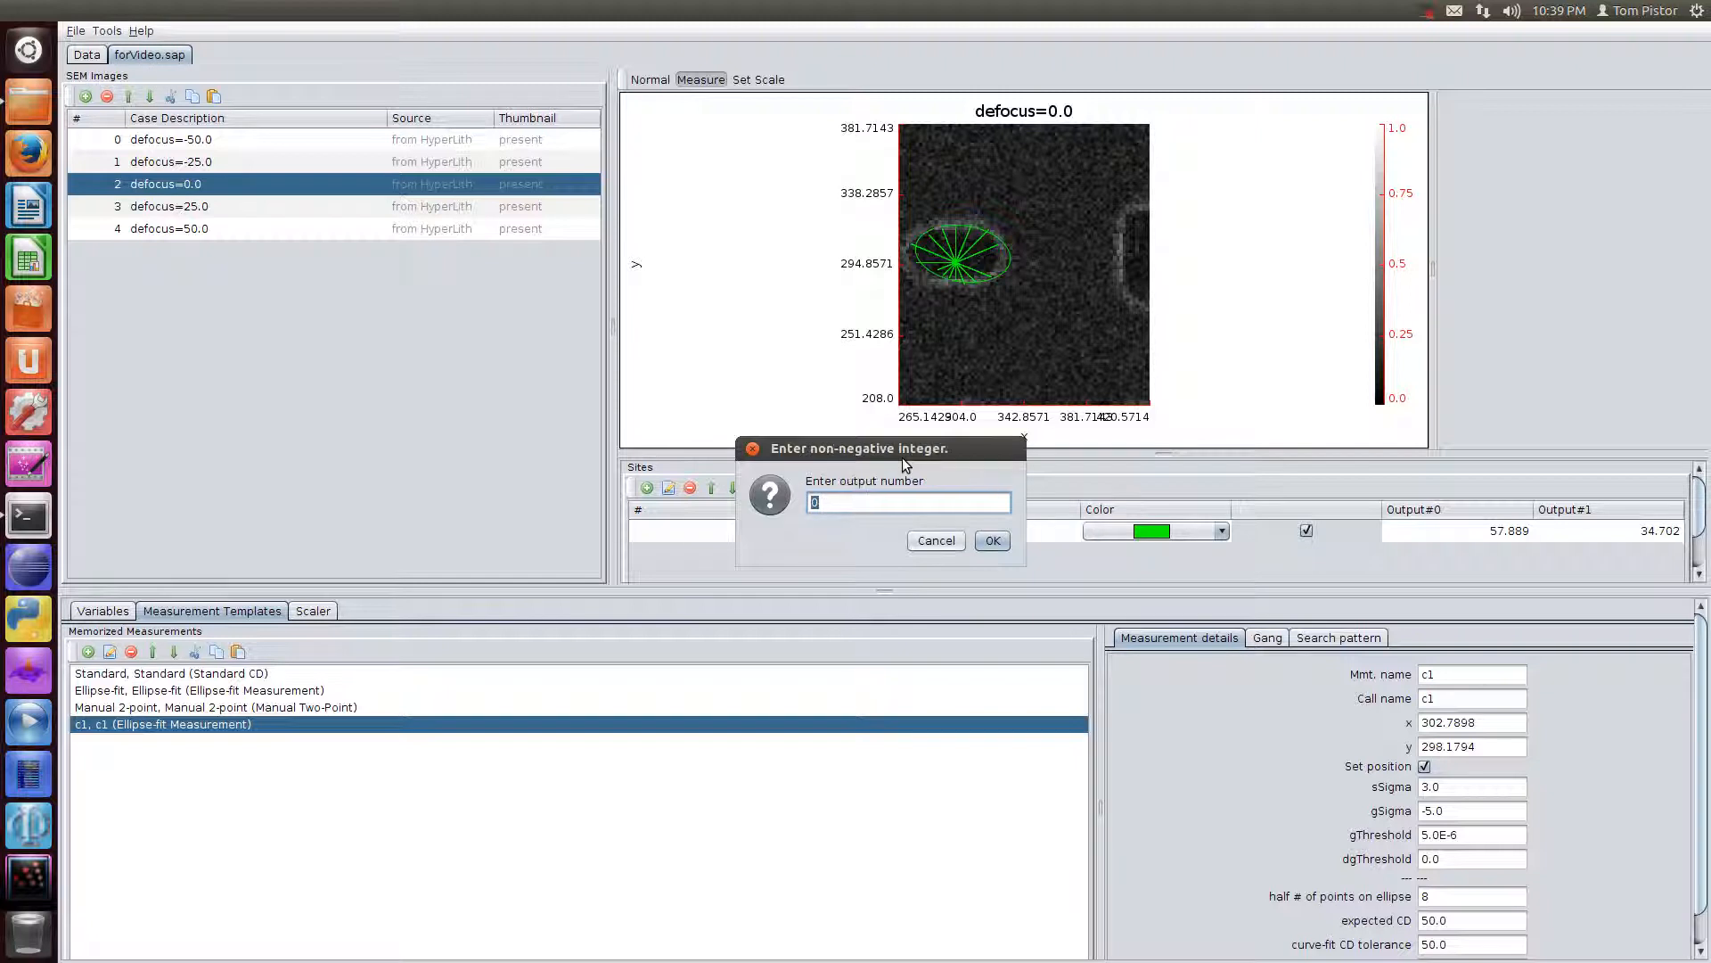
pyautogui.click(989, 540)
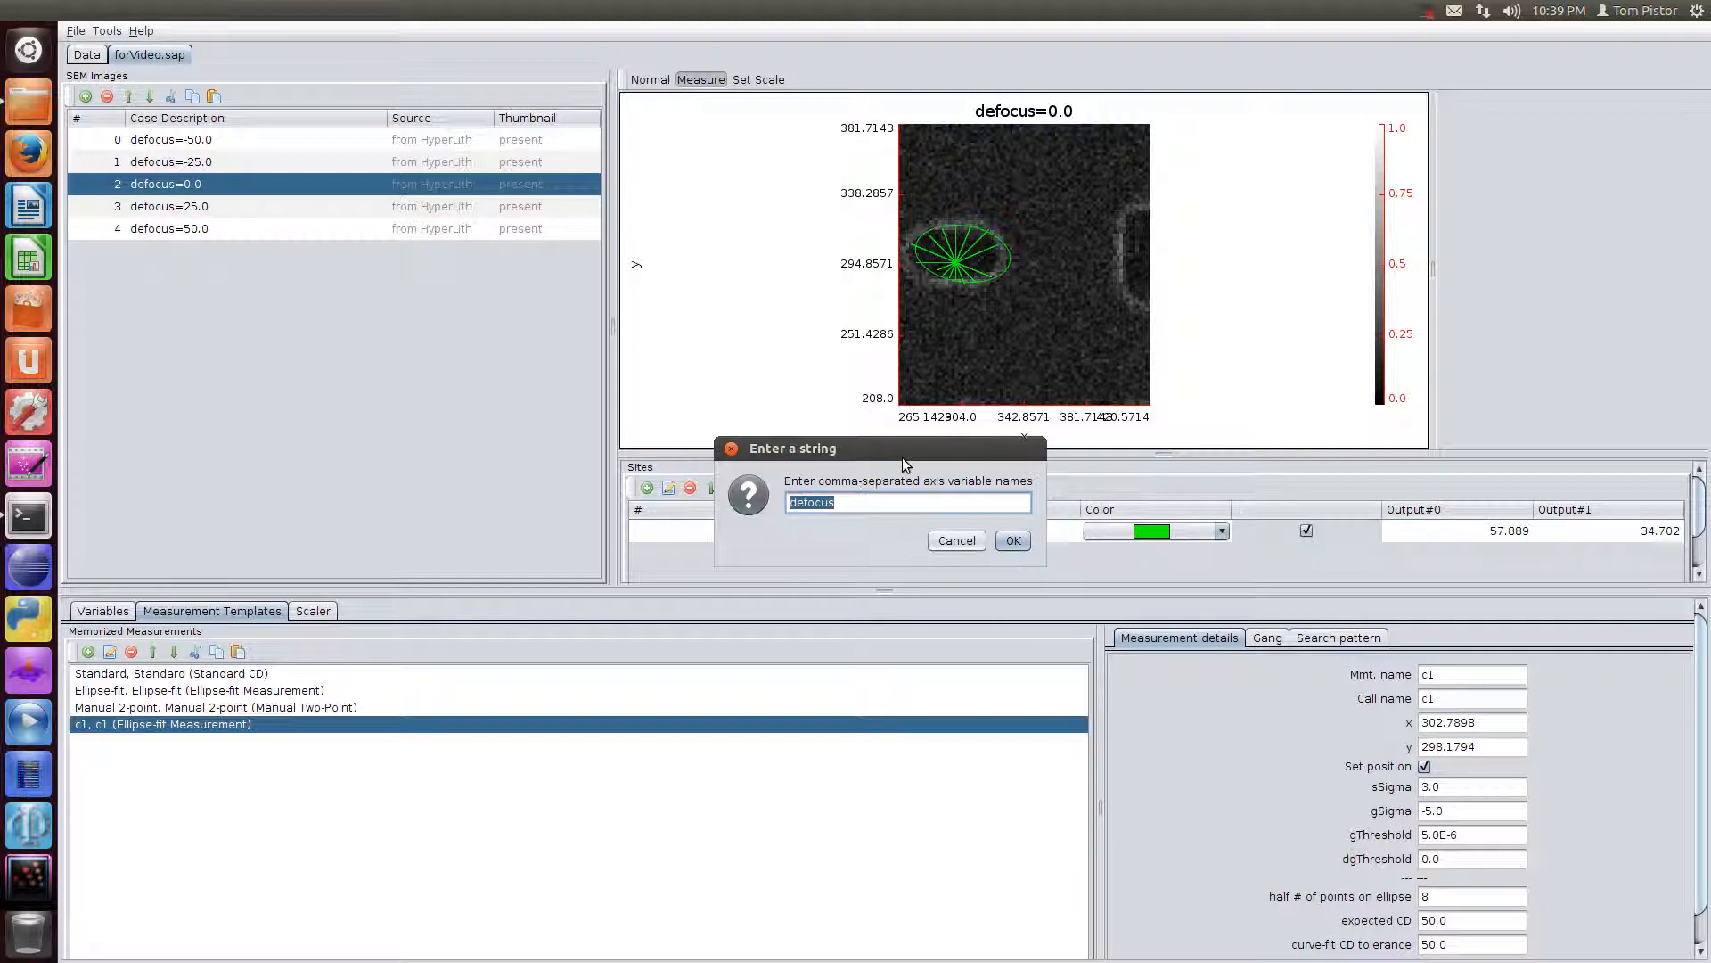
pyautogui.click(1011, 541)
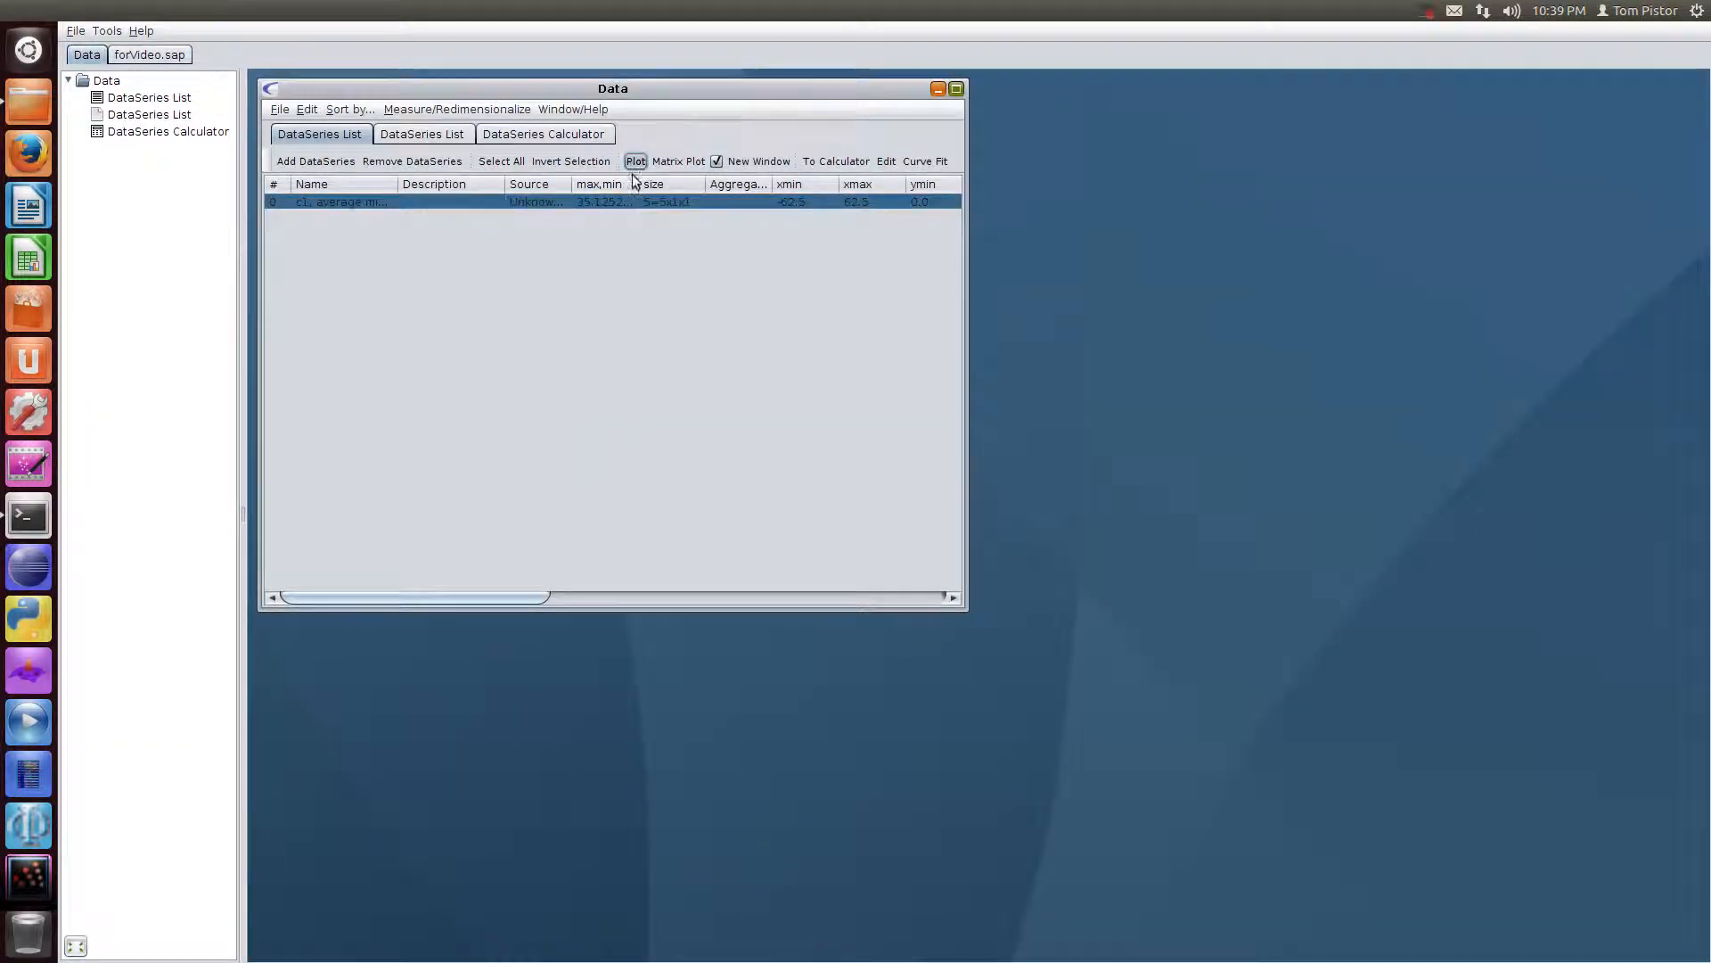
pyautogui.click(634, 161)
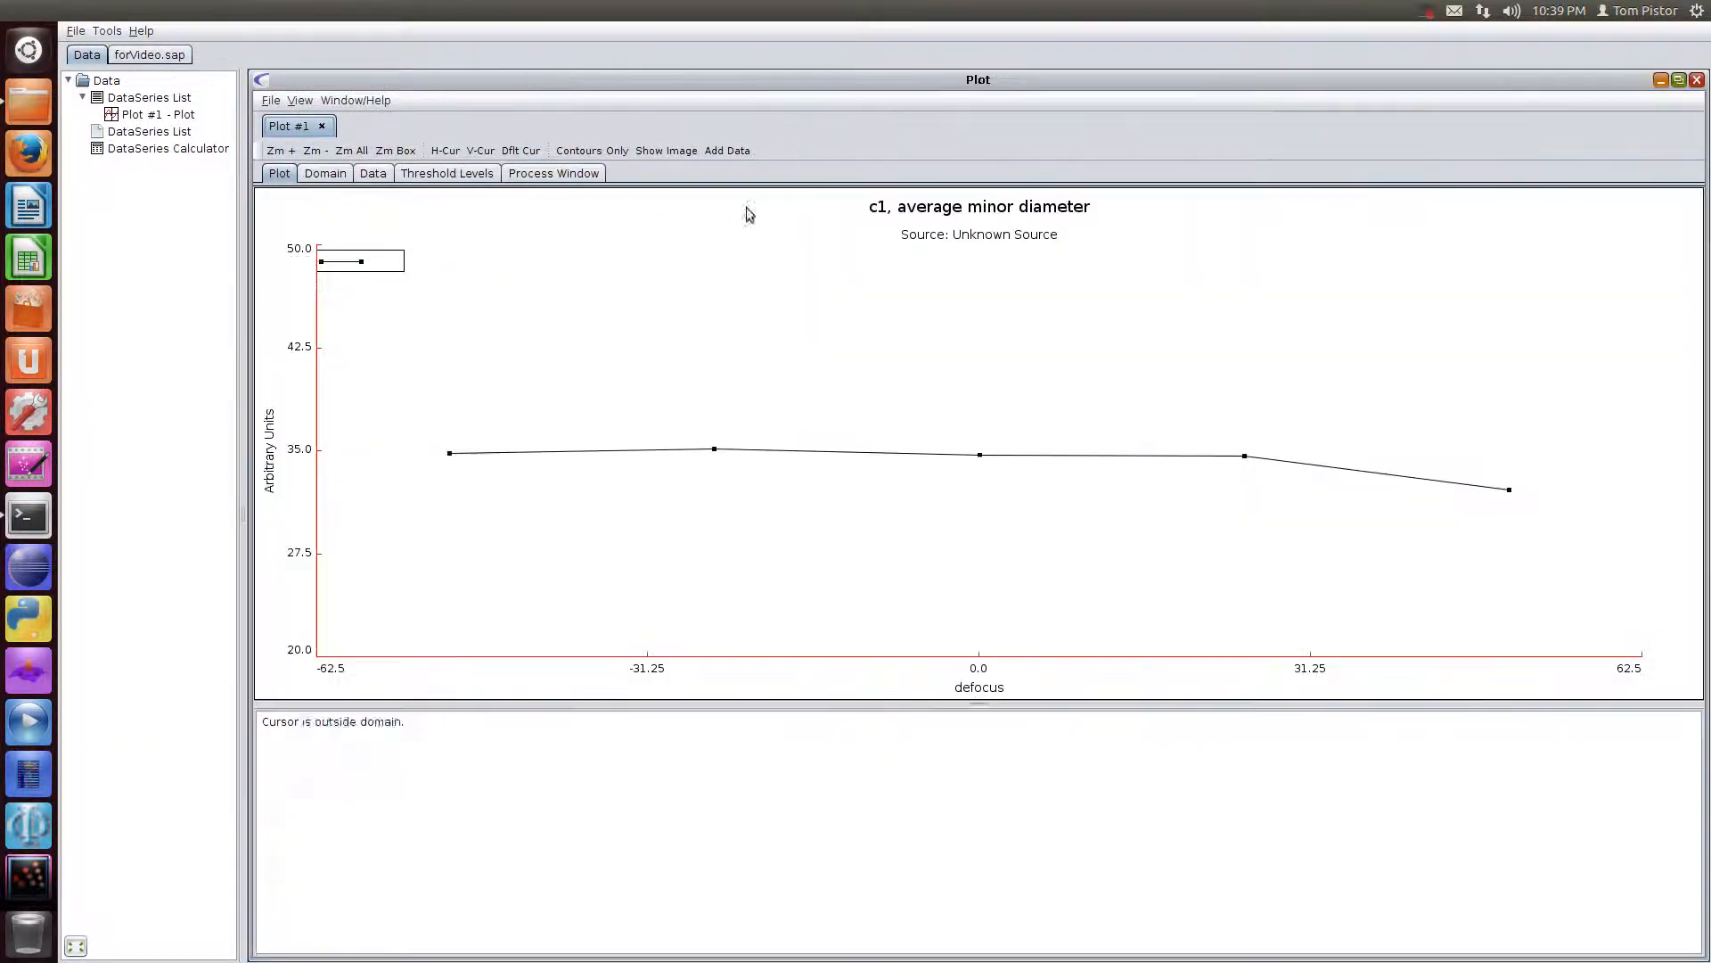
pyautogui.moveTo(1699, 81)
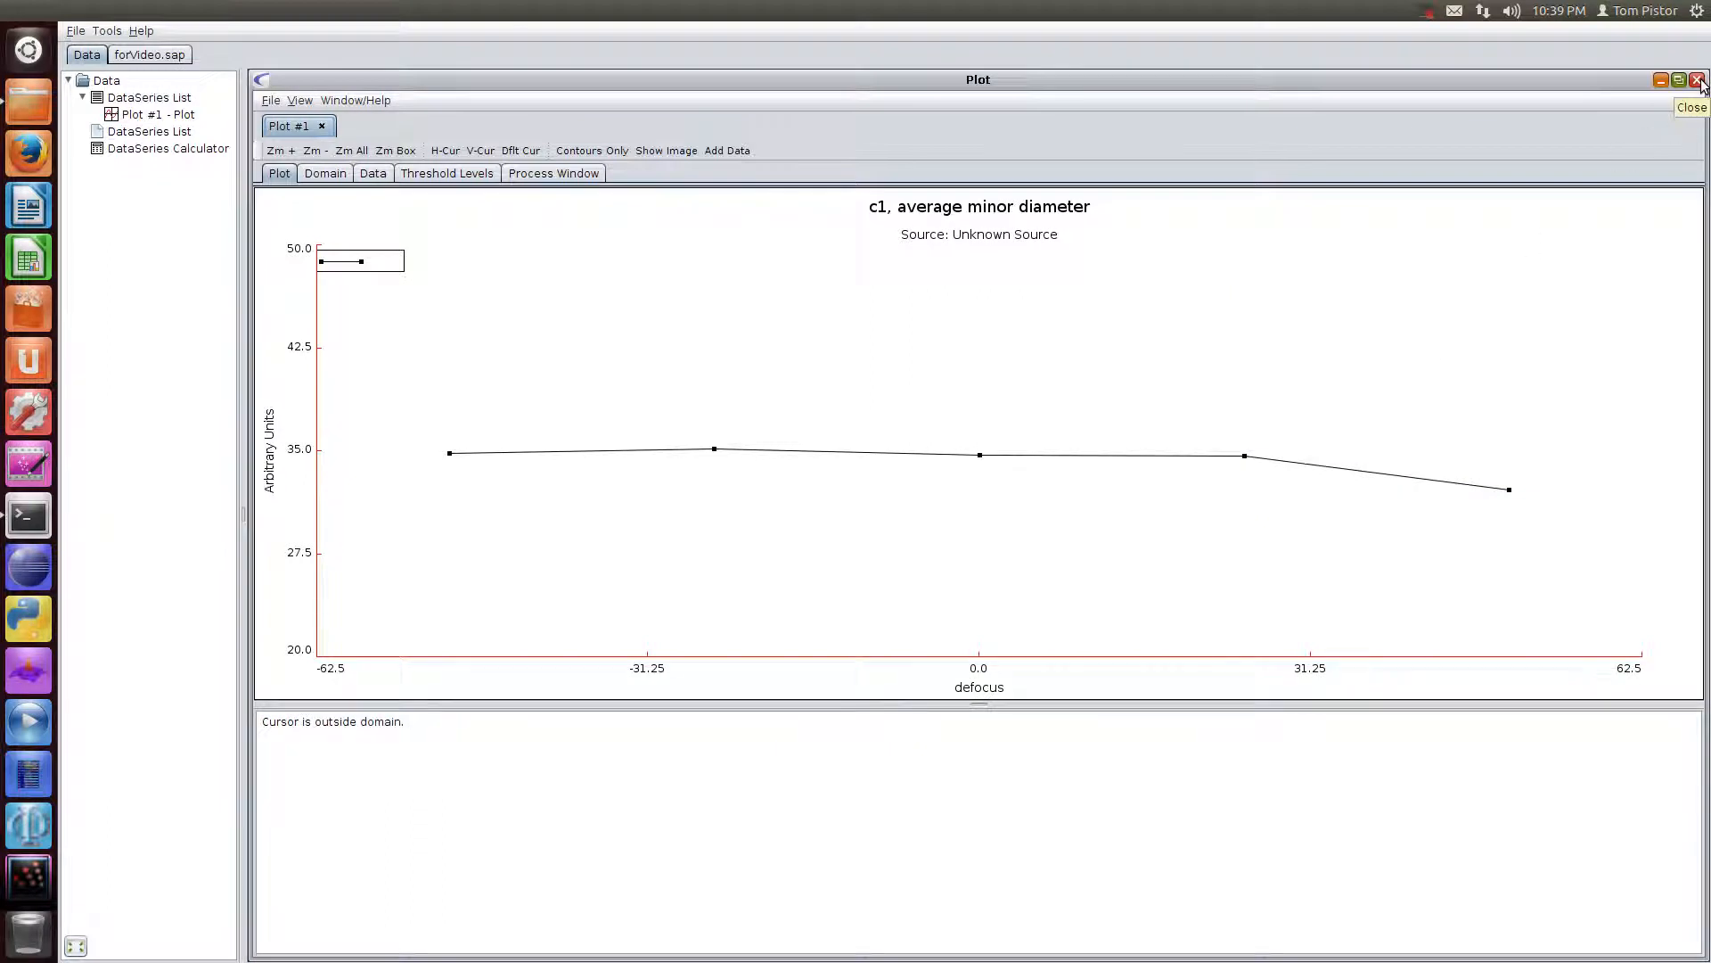
pyautogui.click(1699, 80)
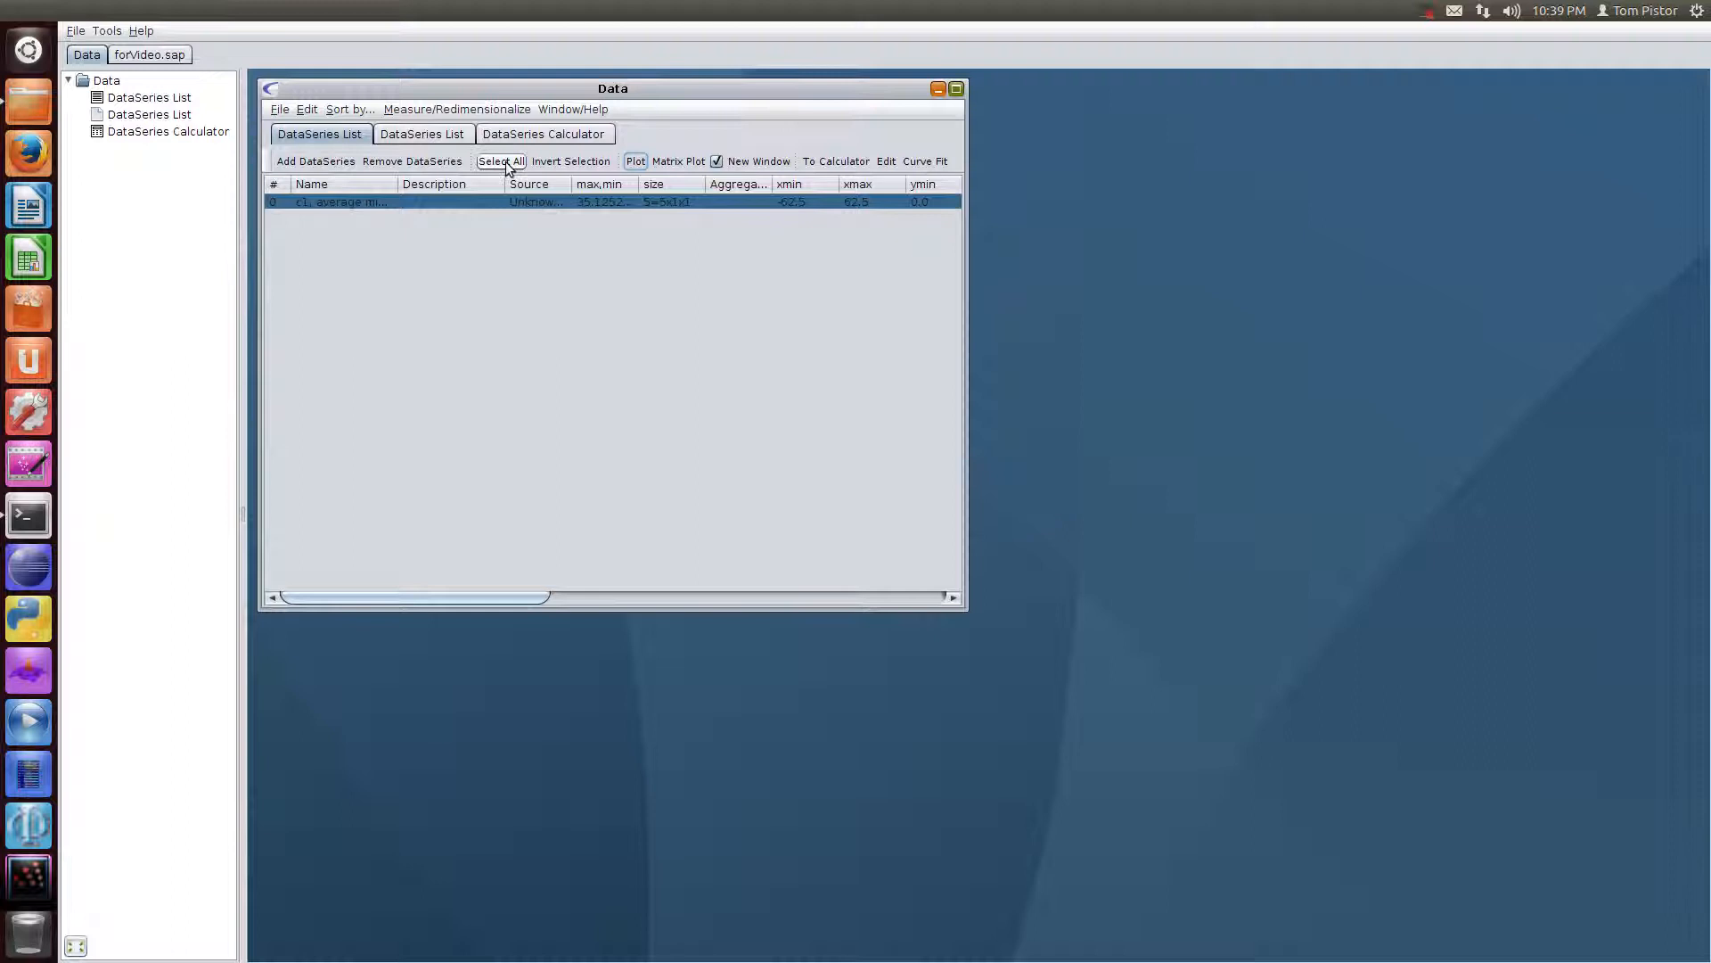
pyautogui.click(105, 30)
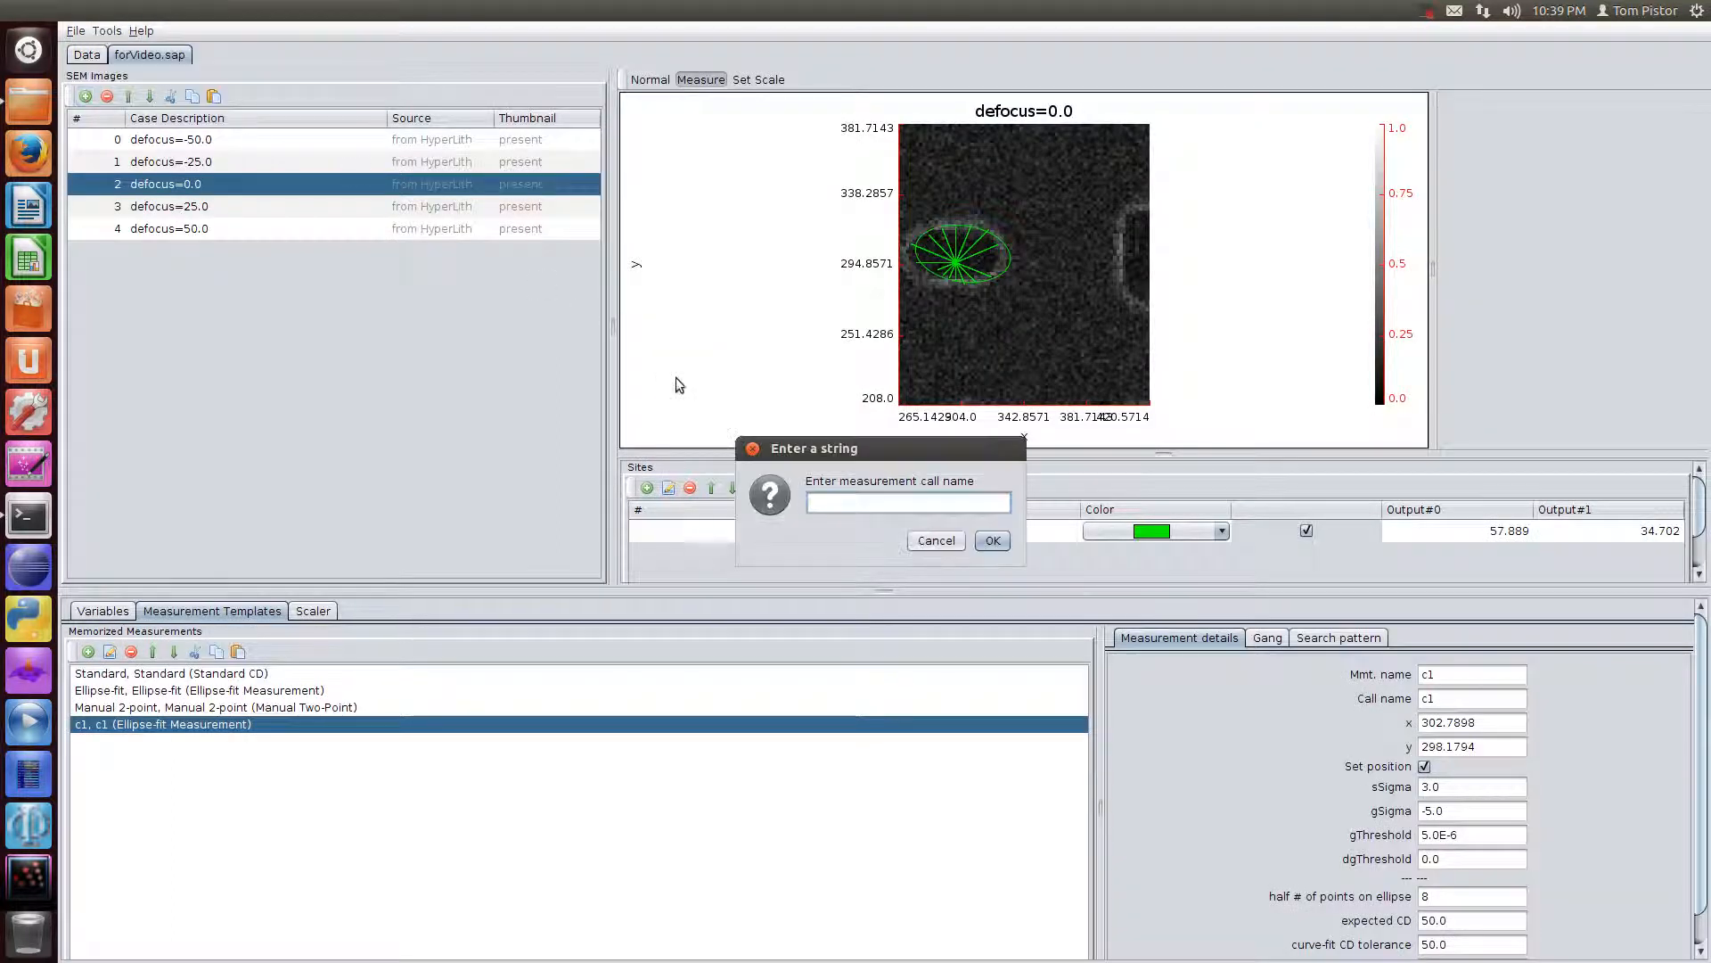
# Produce the tabular text report of c1 results across all defocus cases, review it, and close it.
pyautogui.write('c1')
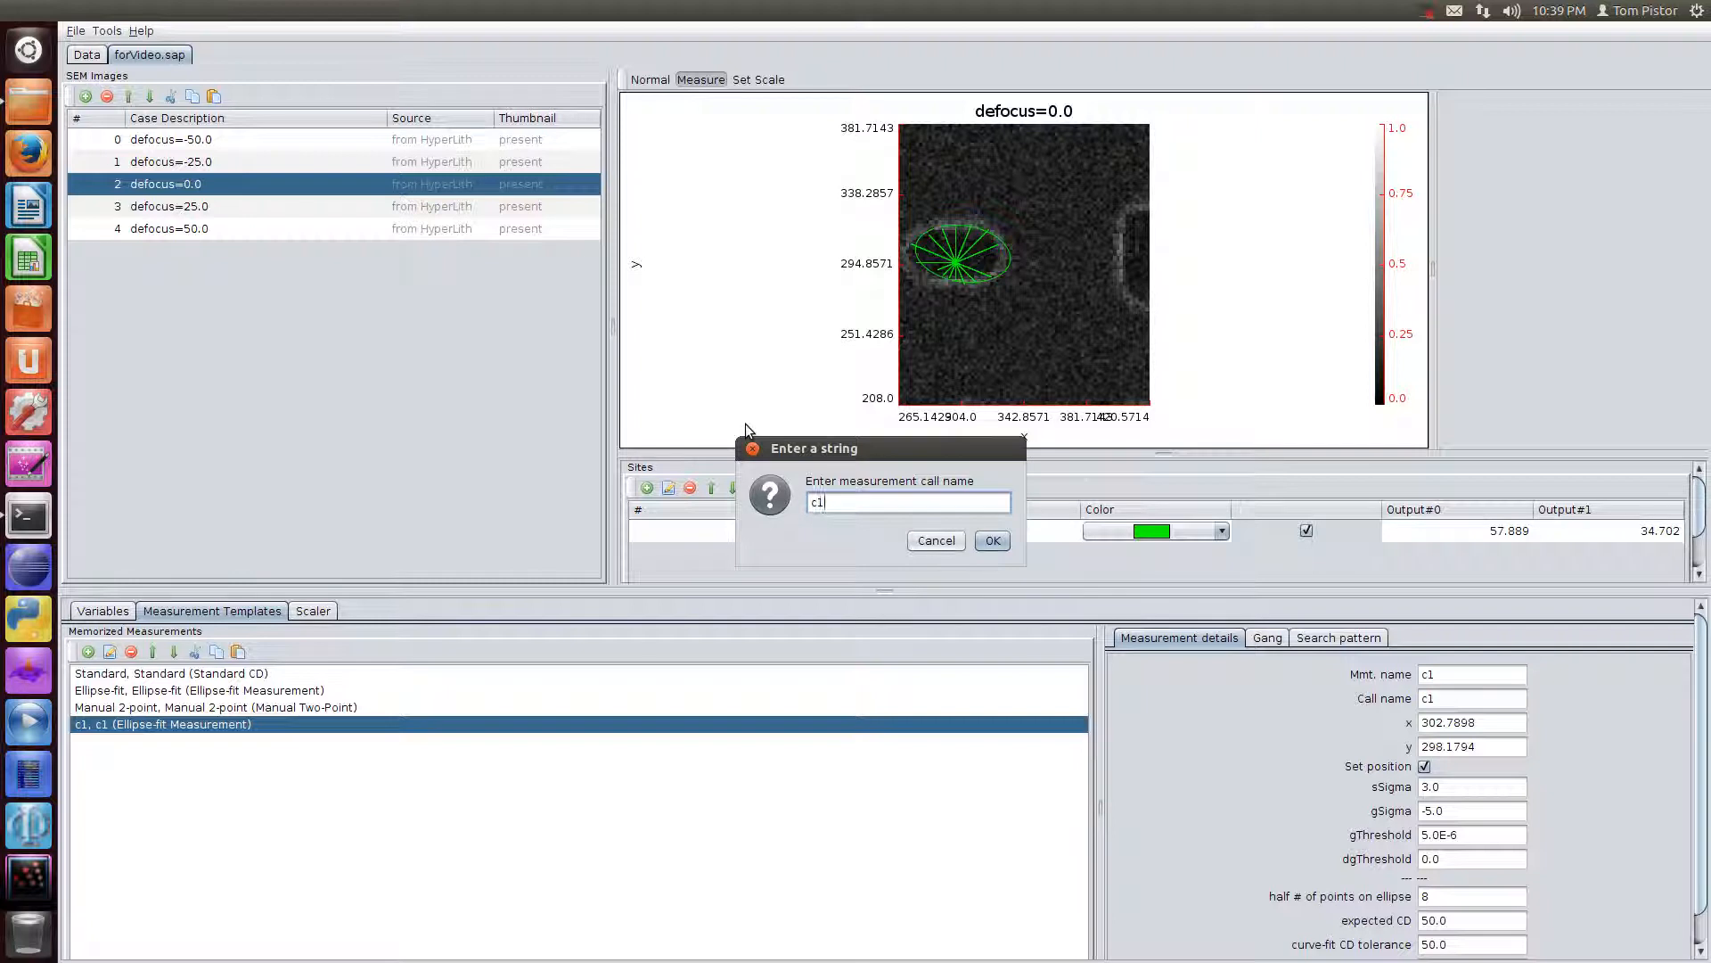
pyautogui.click(990, 540)
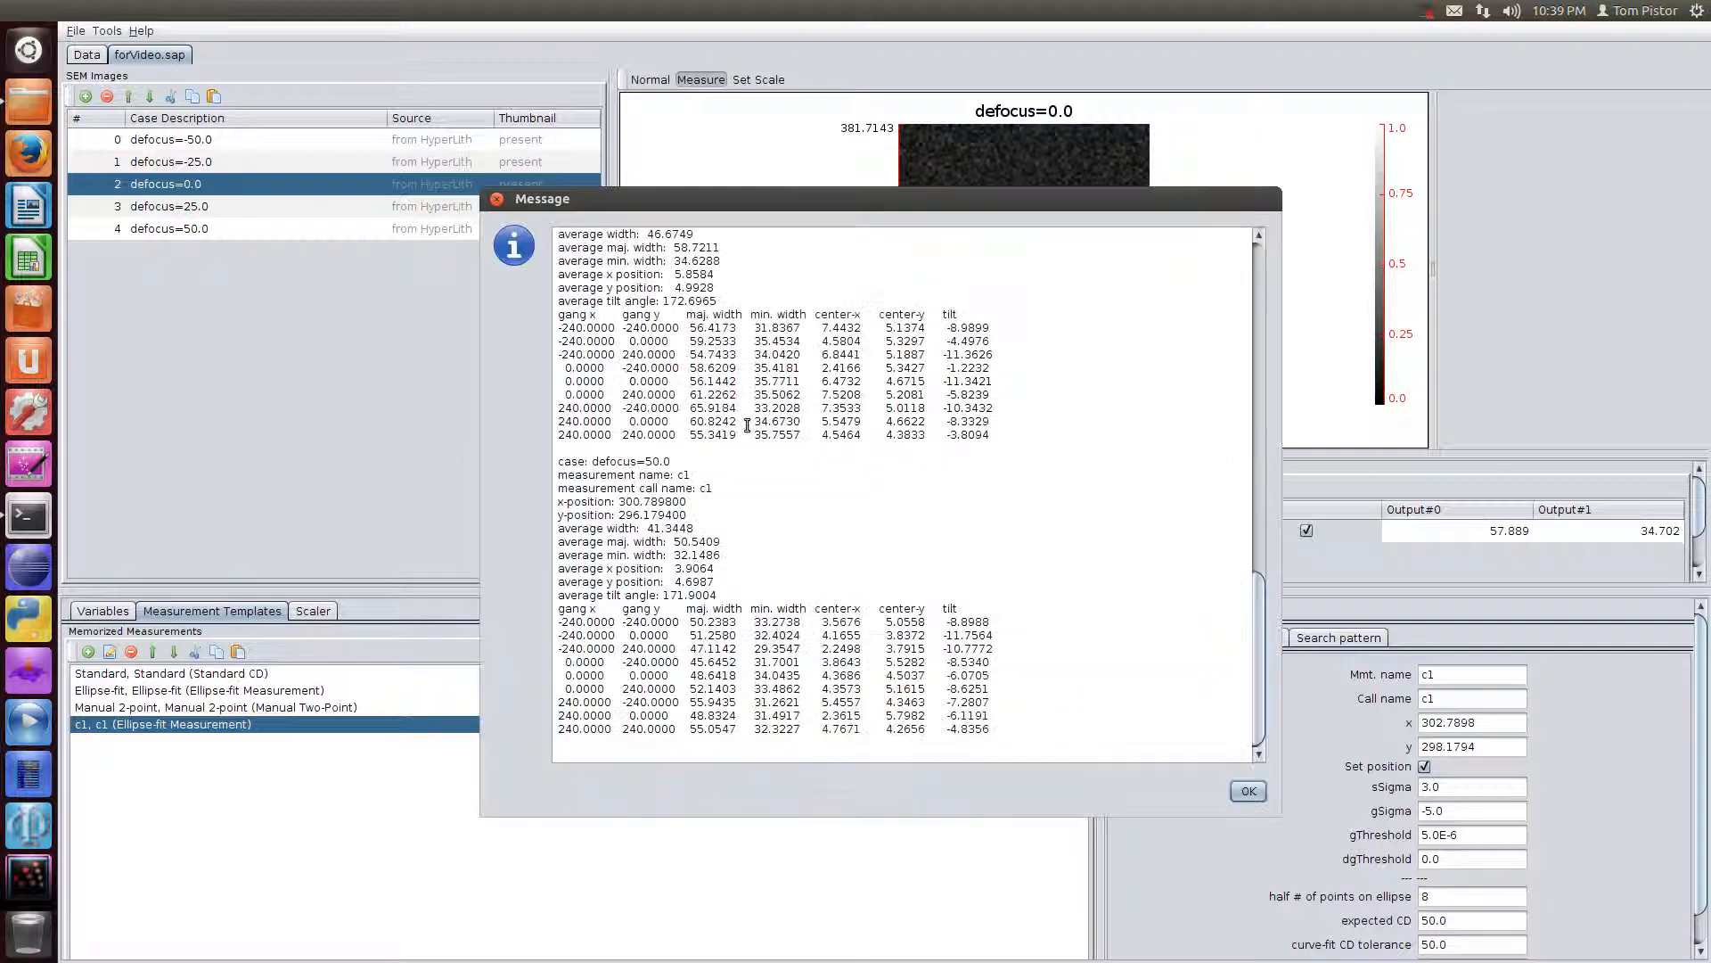
pyautogui.scroll(-3)
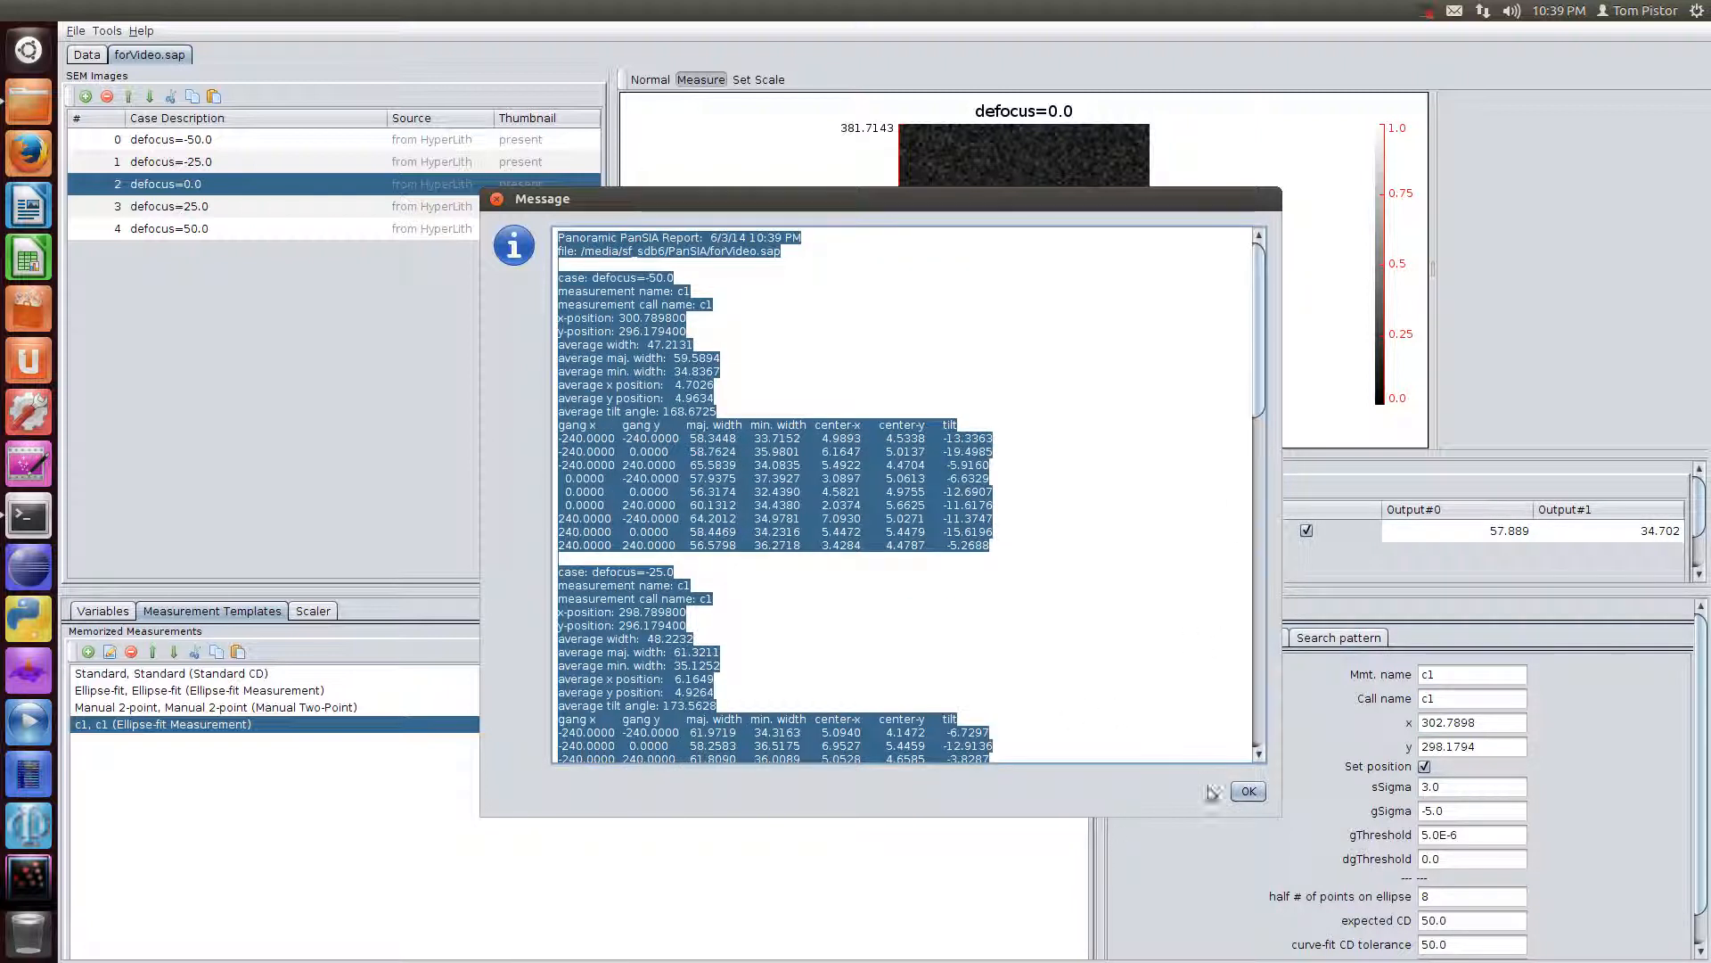
pyautogui.click(1246, 791)
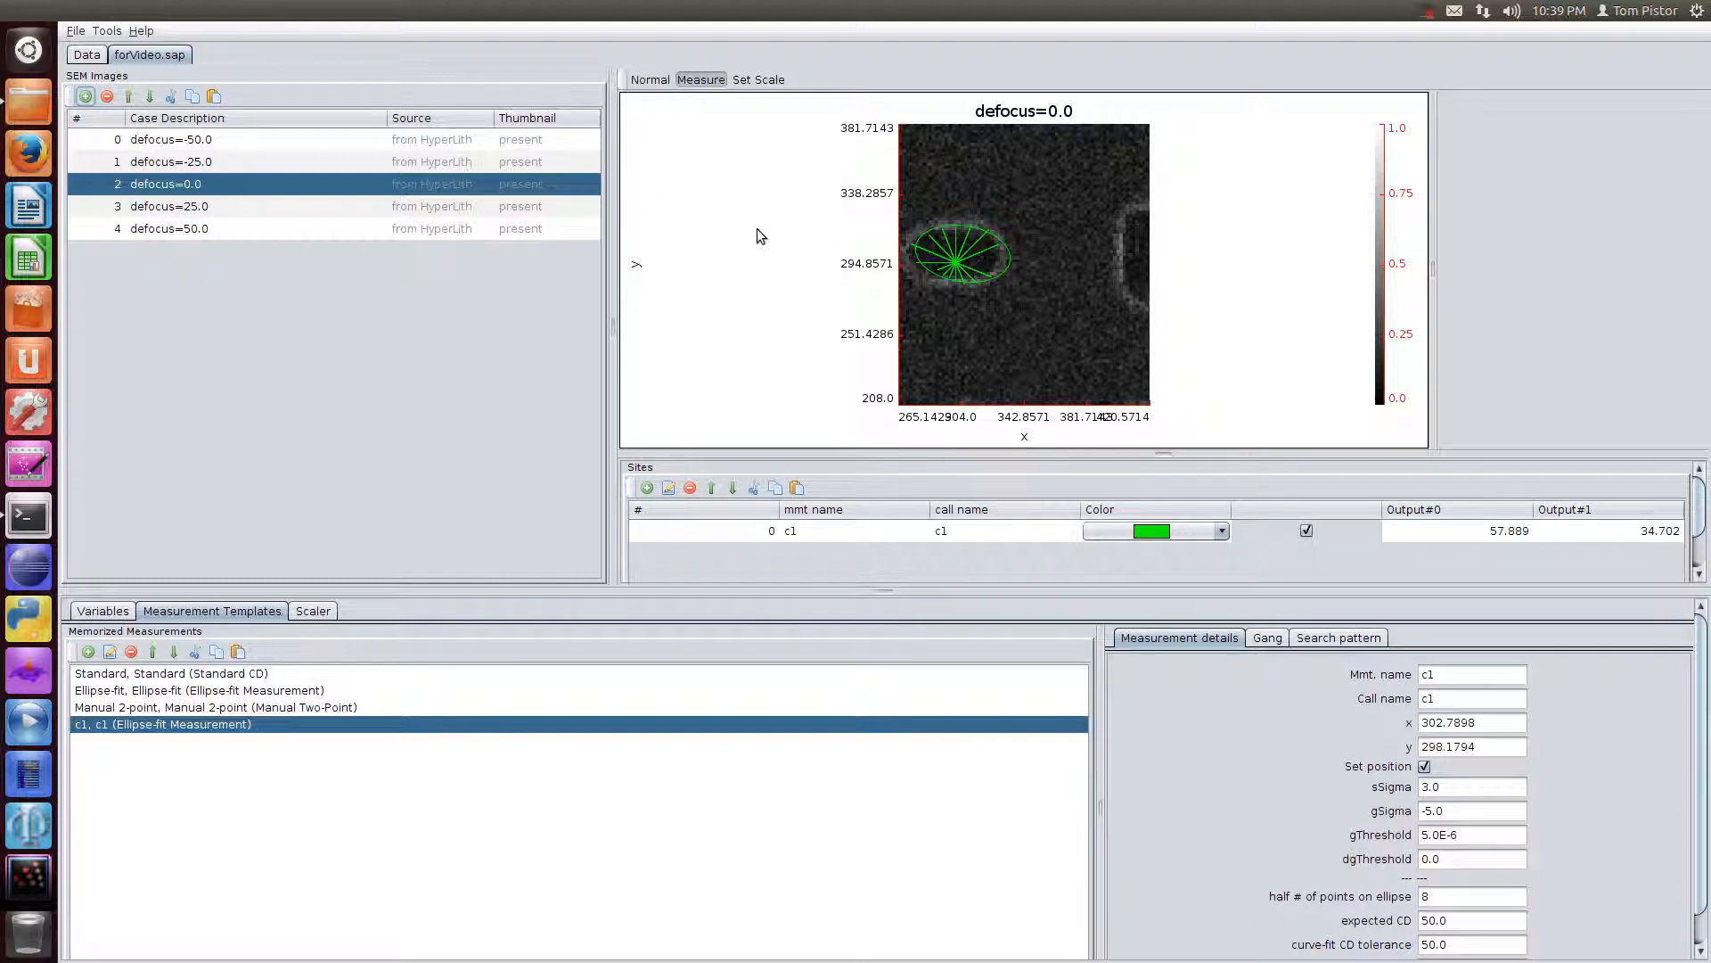
pyautogui.moveTo(825, 260)
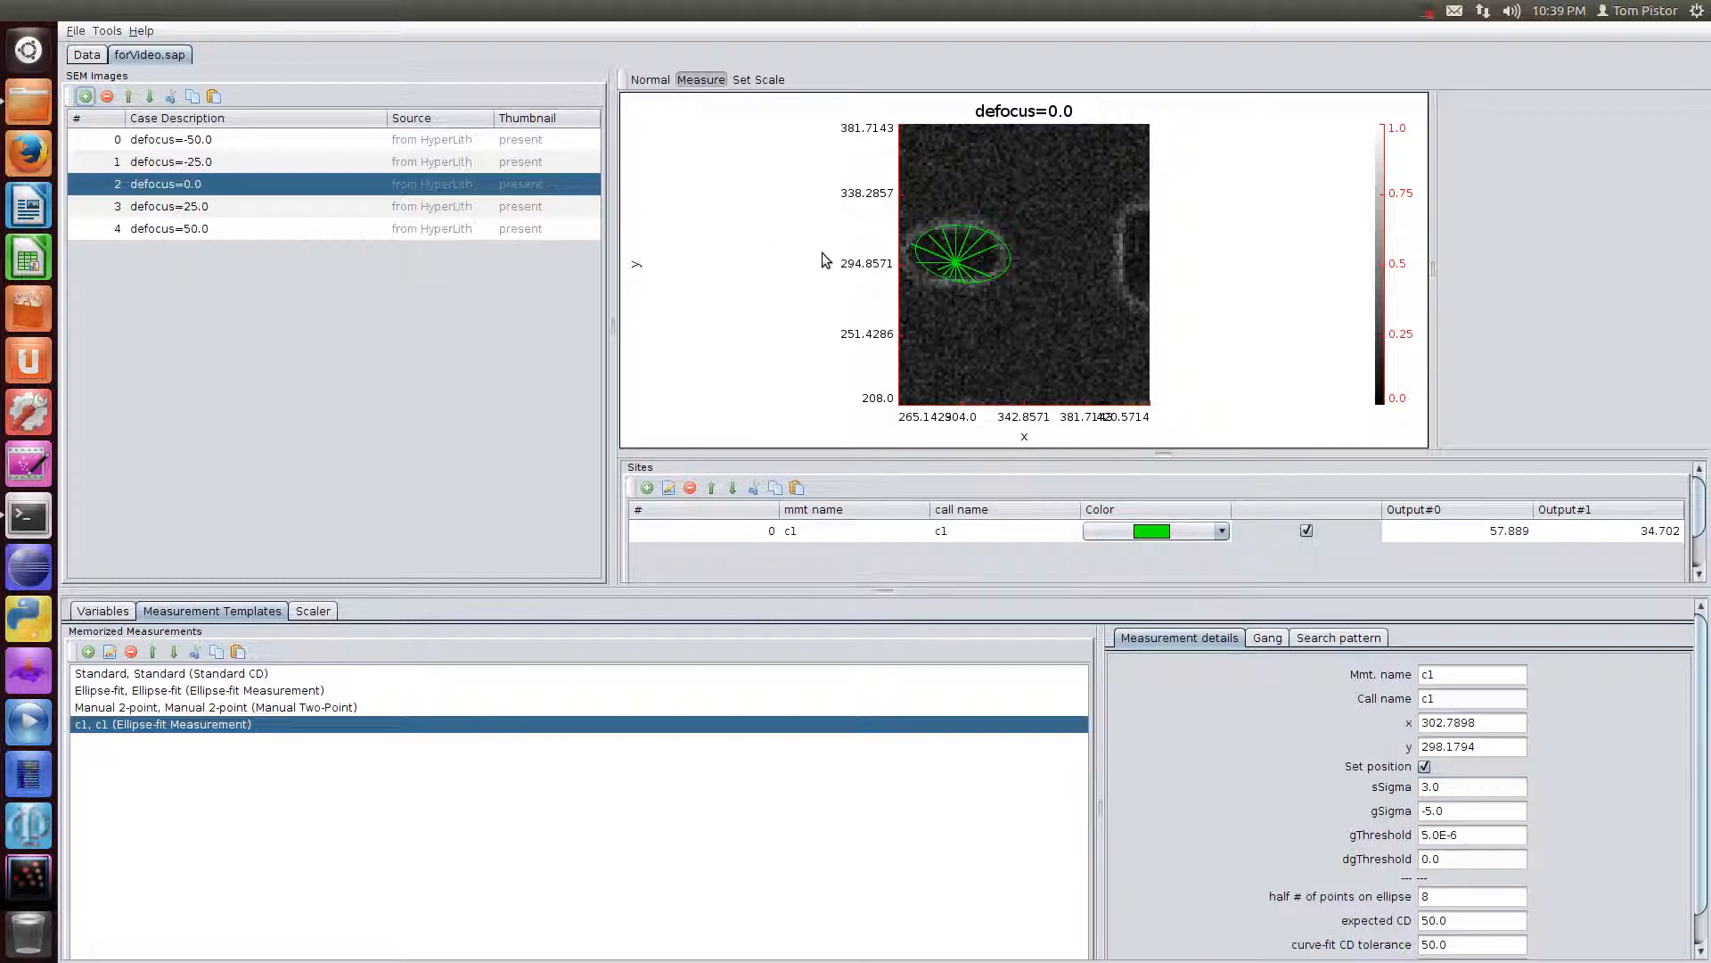